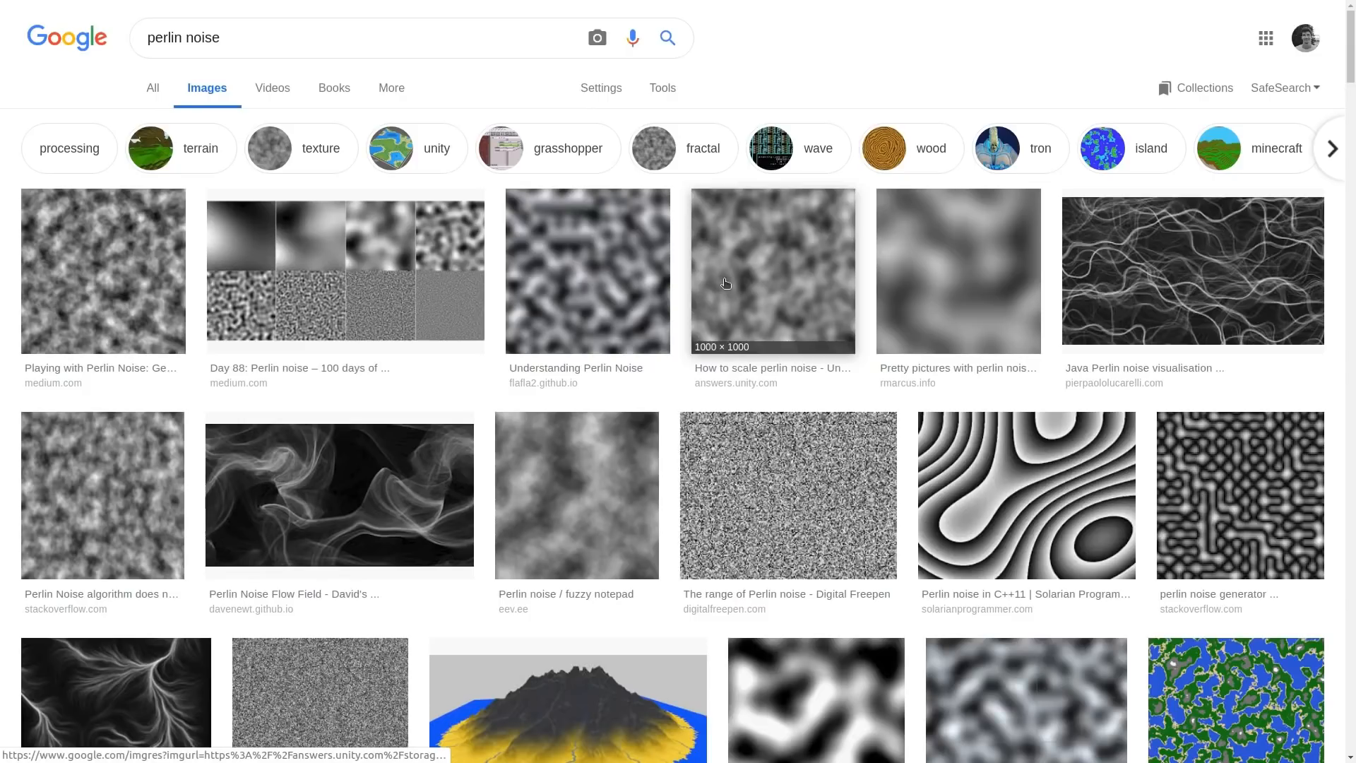
Browse the Google Images results for 'perlin noise', then open the Wikipedia Perlin noise article
{"action": "scroll", "scroll_direction": "down", "scroll_amount": 3}
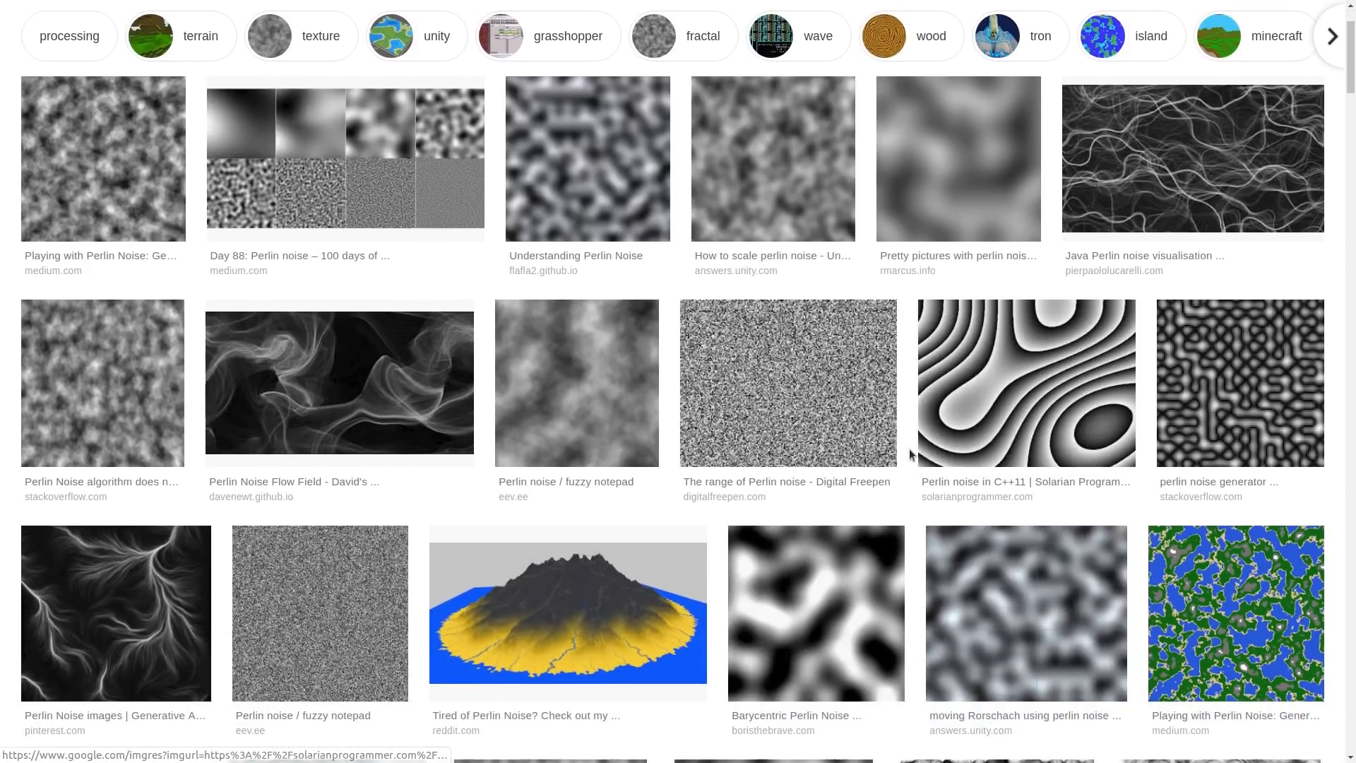
{"action": "scroll", "scroll_direction": "down", "scroll_amount": 3}
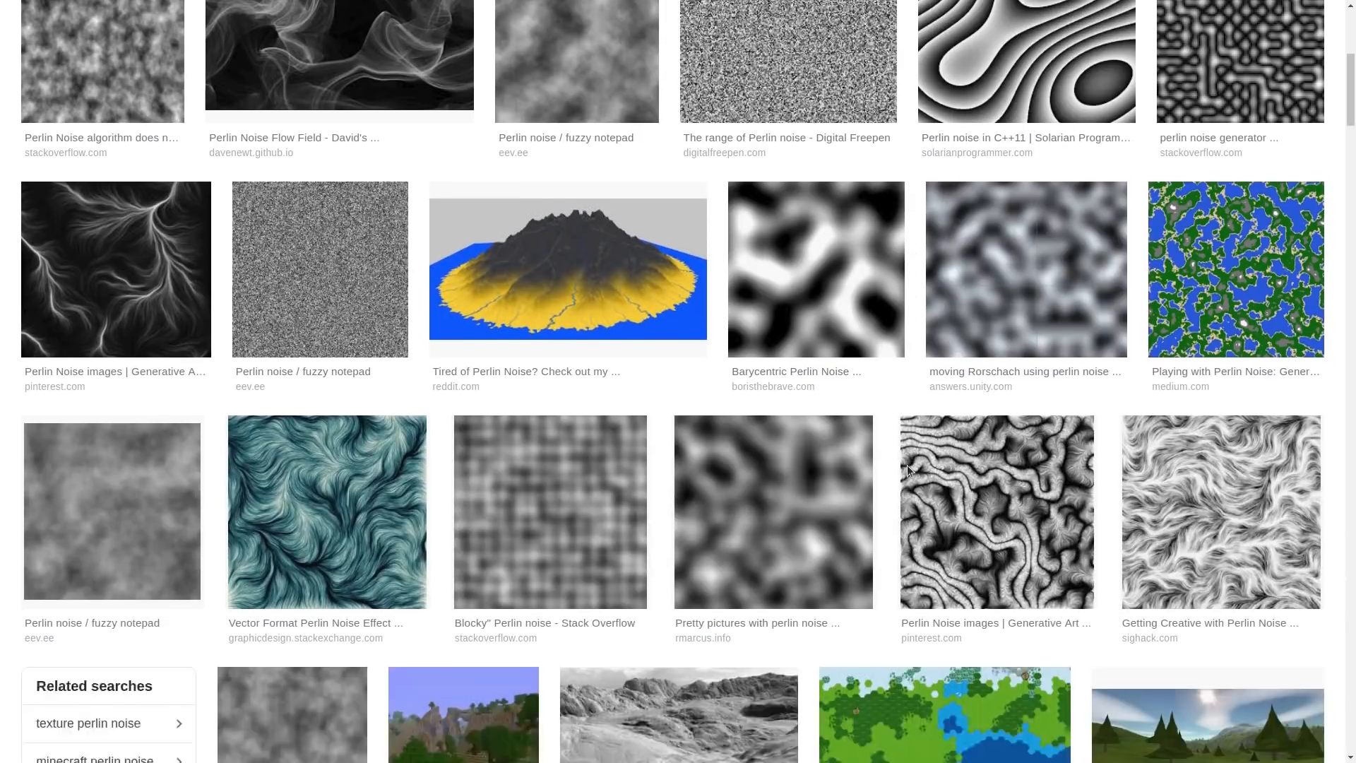
{"action": "scroll", "scroll_direction": "down", "scroll_amount": 3}
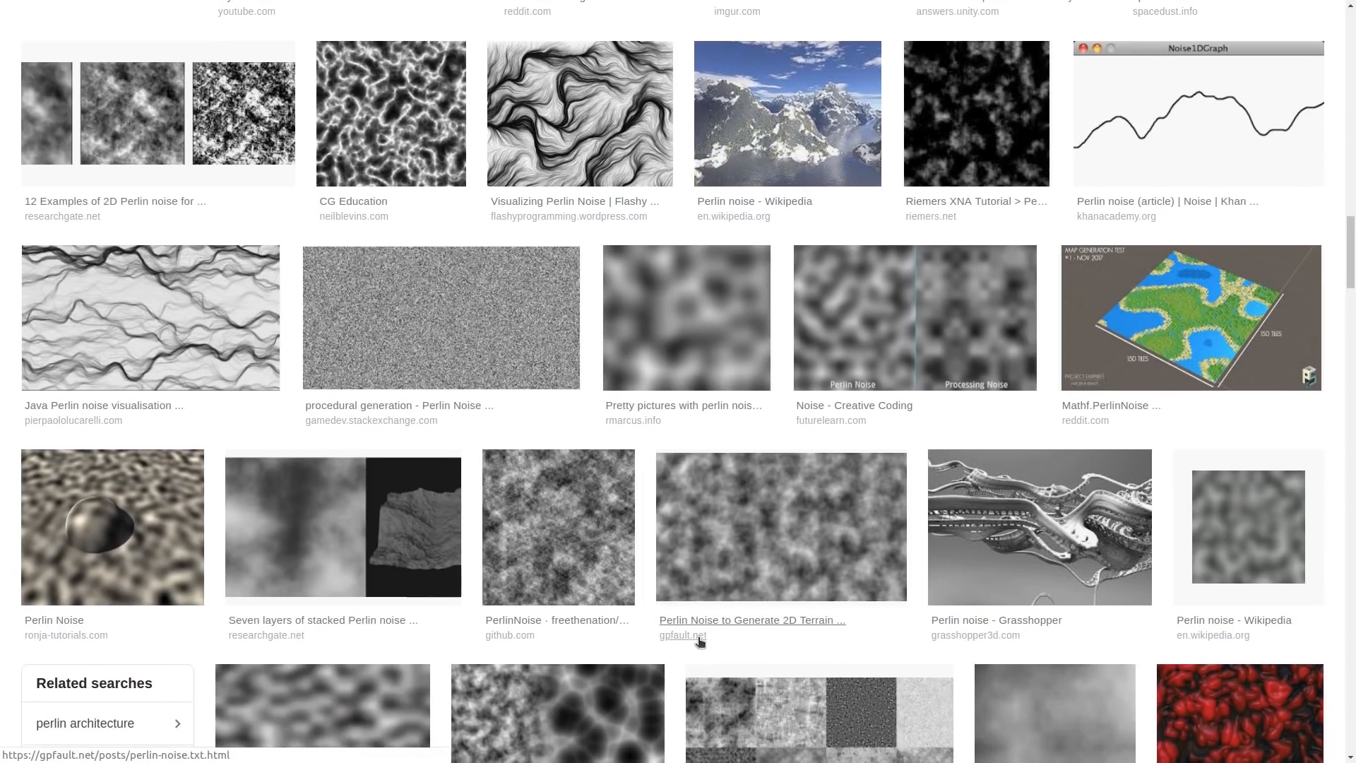
{"action": "scroll", "scroll_direction": "down", "scroll_amount": 3}
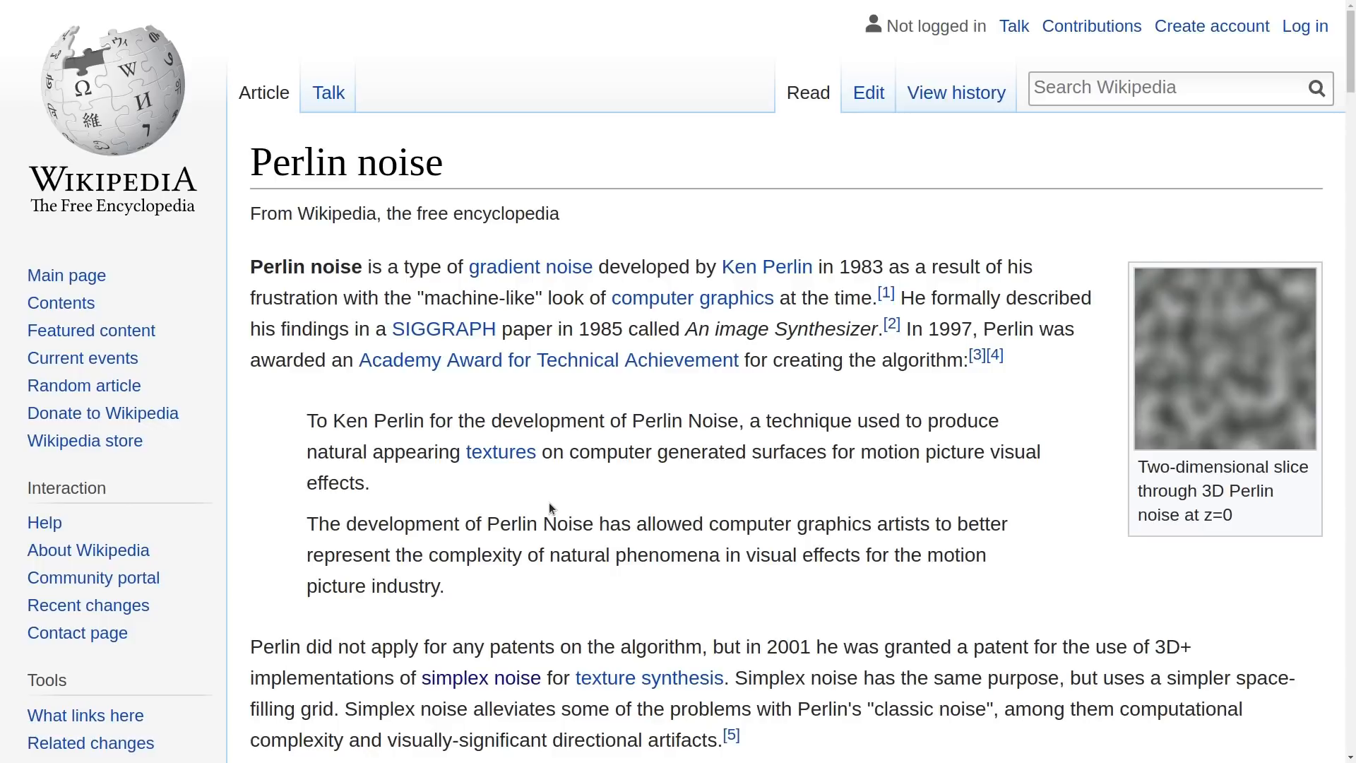
Scroll through to The Nature of Code book page and open its free online edition
{"action": "scroll", "scroll_direction": "down", "scroll_amount": 3}
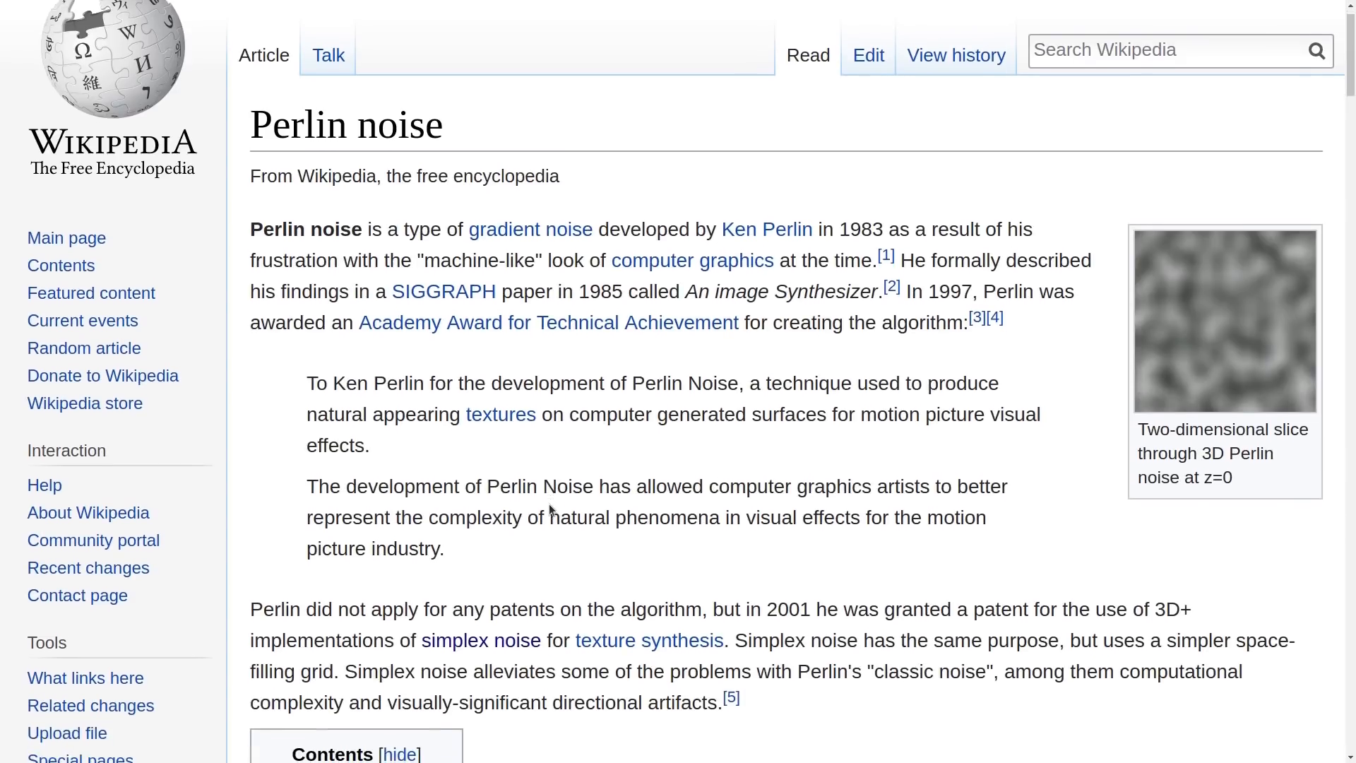
{"action": "scroll", "scroll_direction": "down", "scroll_amount": 3}
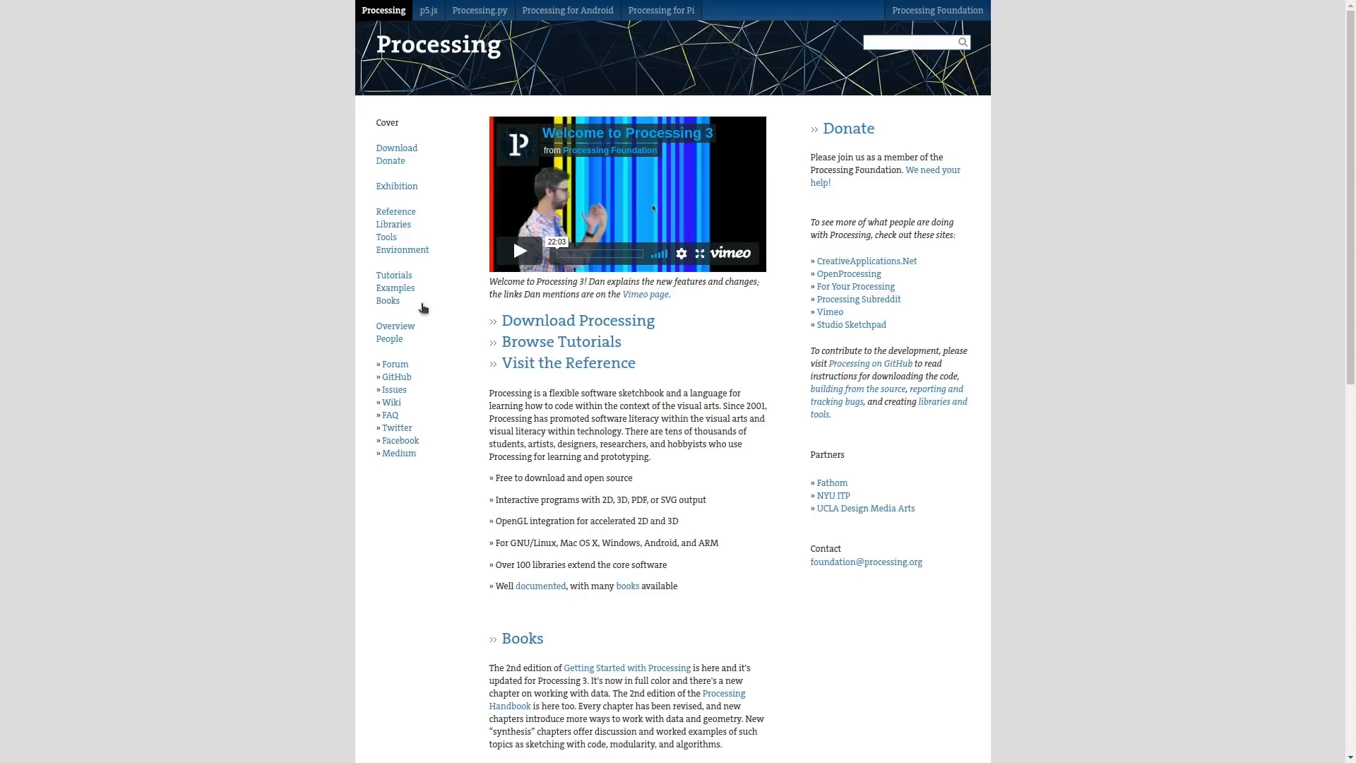
{"action": "scroll", "scroll_direction": "down", "scroll_amount": 3}
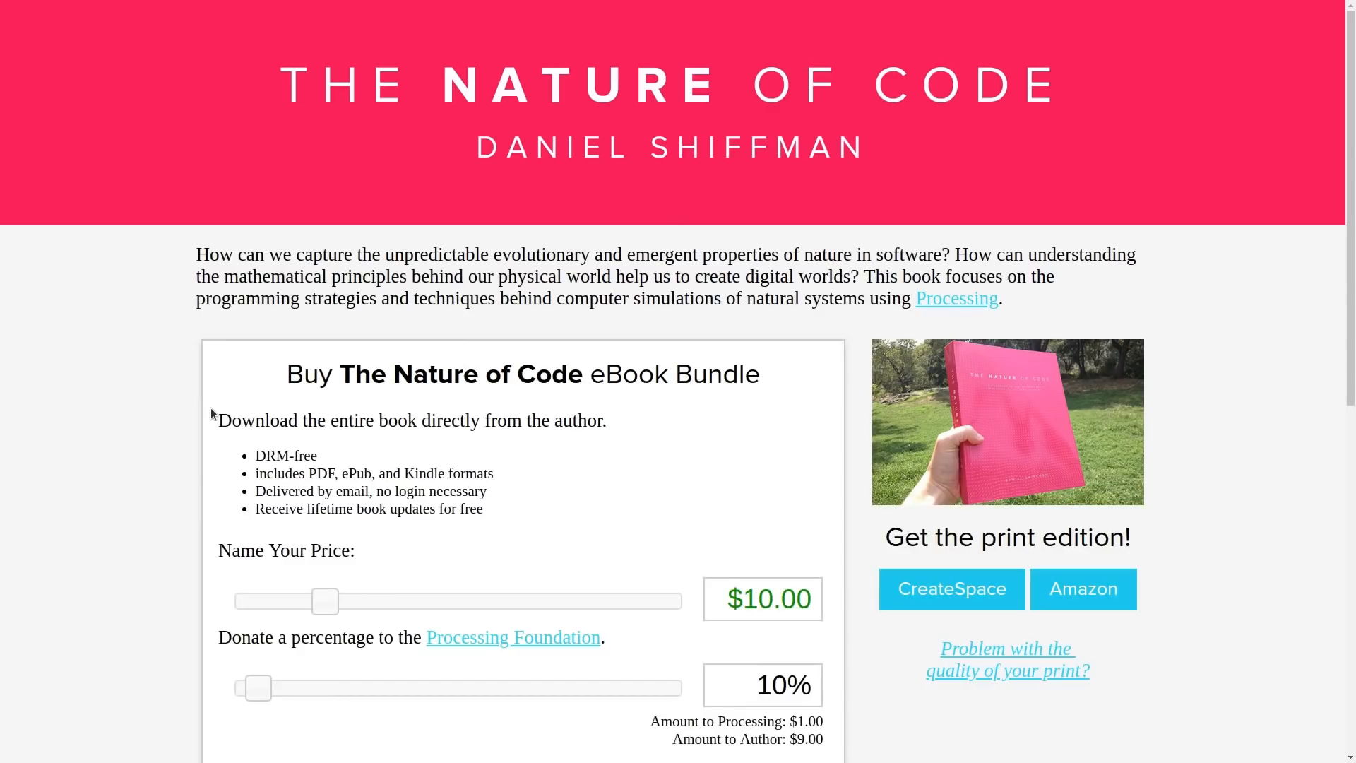
{"action": "scroll", "scroll_direction": "down", "scroll_amount": 3}
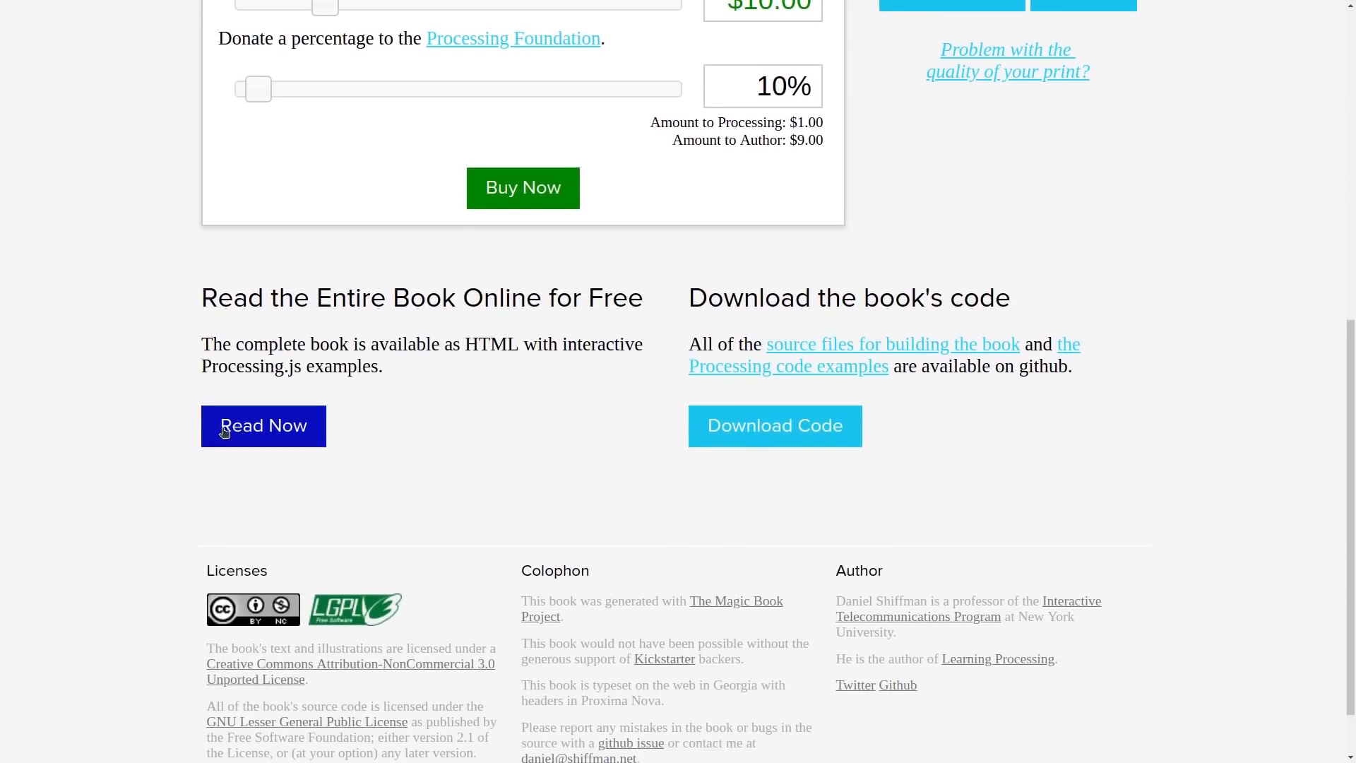
{"action": "left_click", "coordinate": [262, 425]}
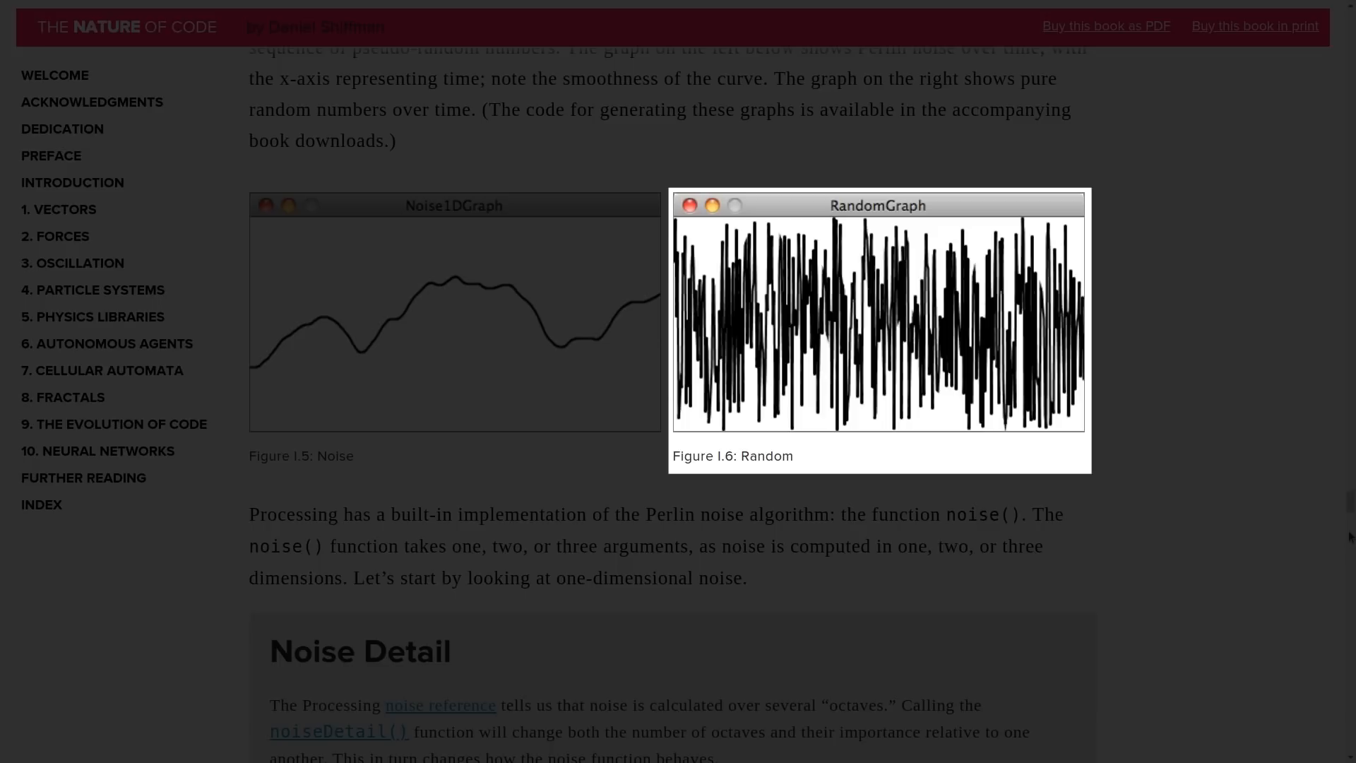
{"action": "mouse_move", "coordinate": [1032, 320]}
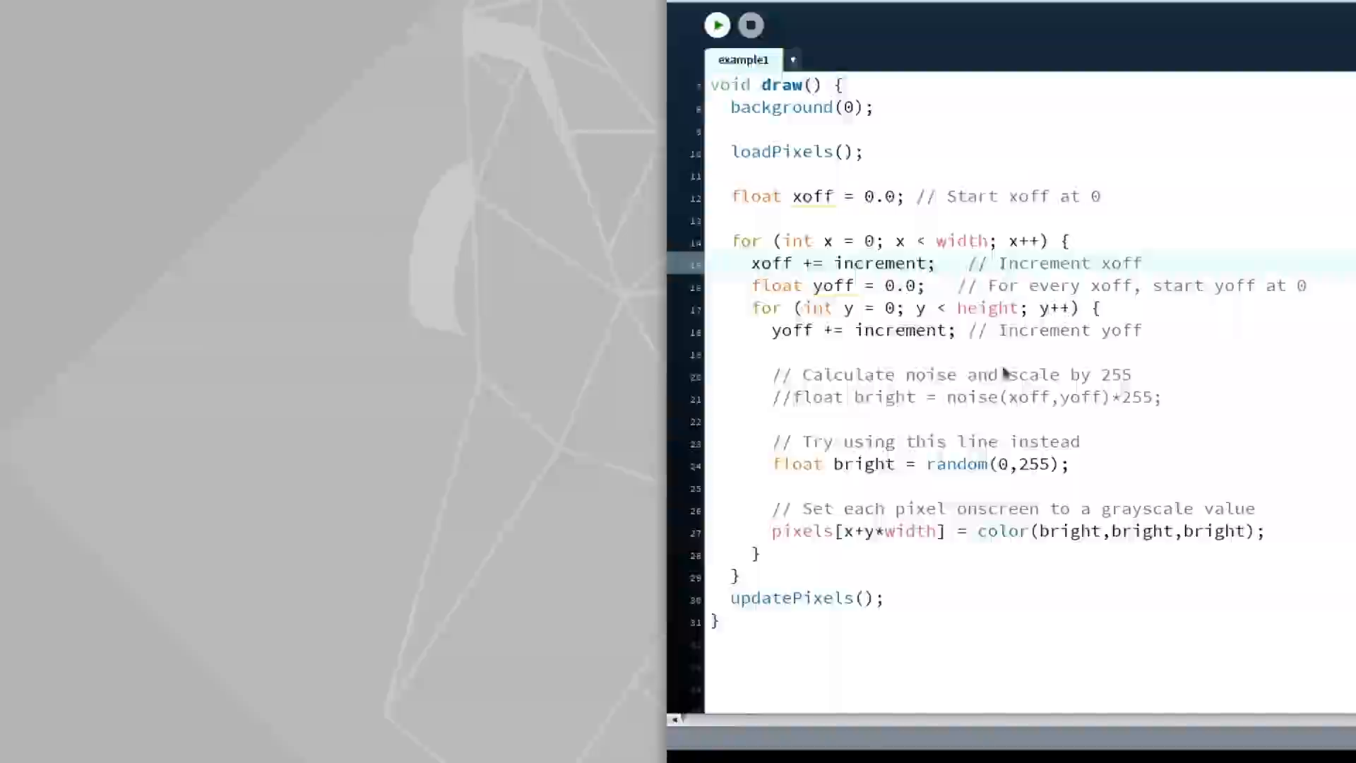
Run the sketch with random brightness, then rerun it with the noise() line for cloudy grayscale
{"action": "left_click", "coordinate": [717, 24]}
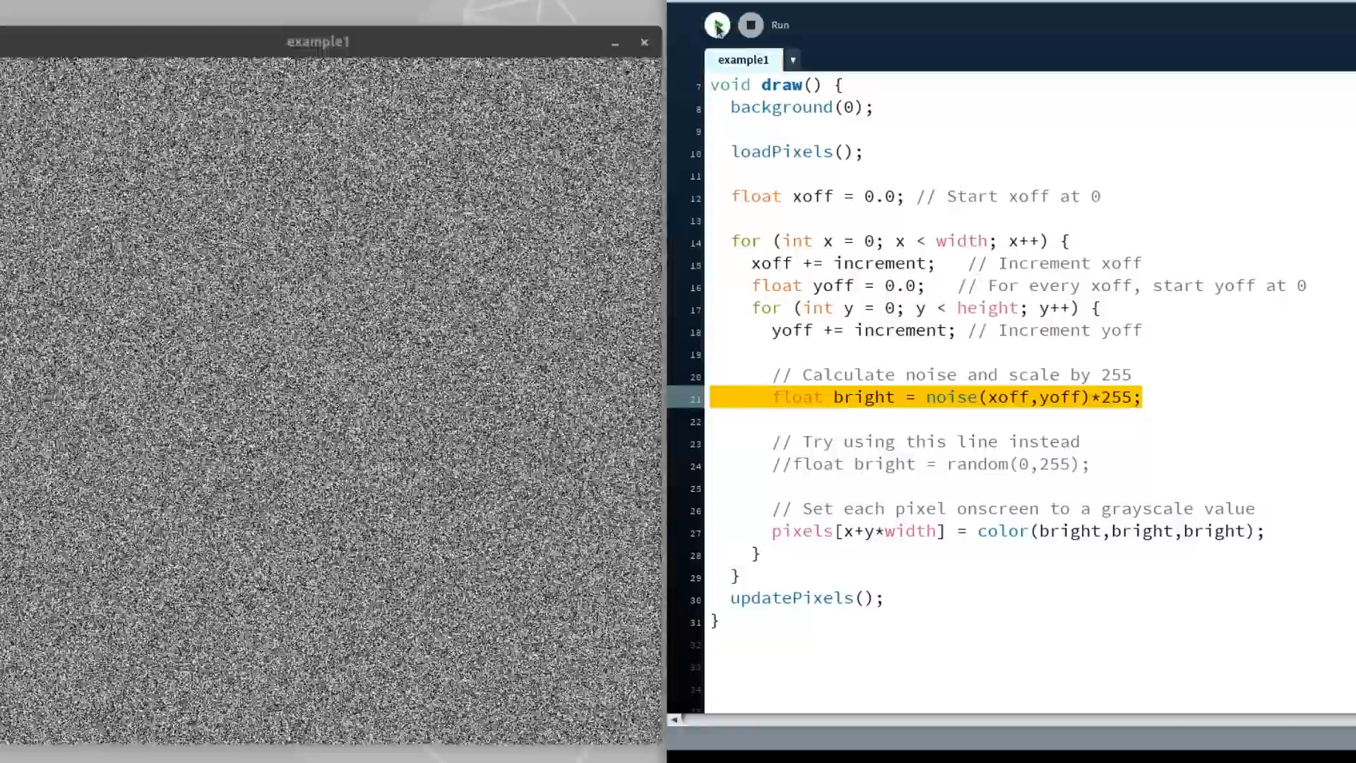
{"action": "left_click", "coordinate": [717, 24]}
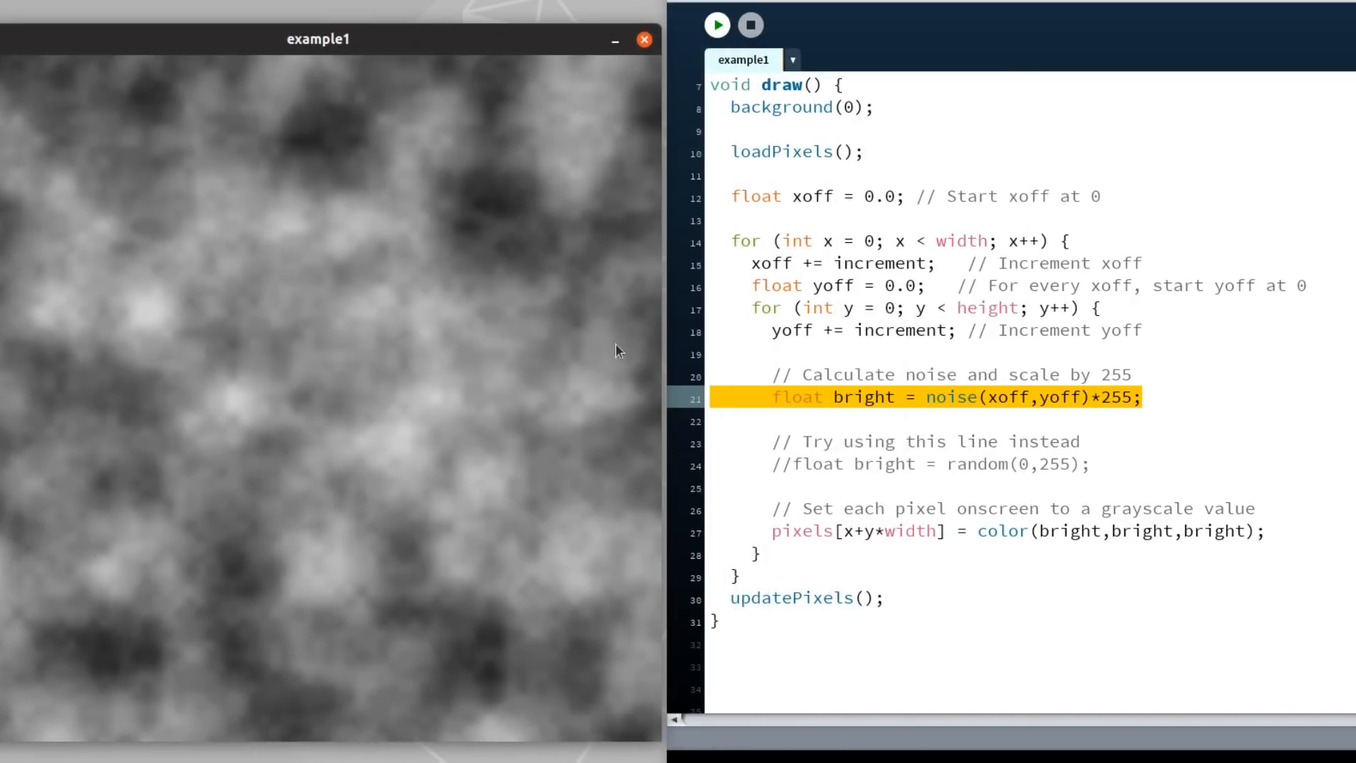
{"action": "mouse_move", "coordinate": [497, 207]}
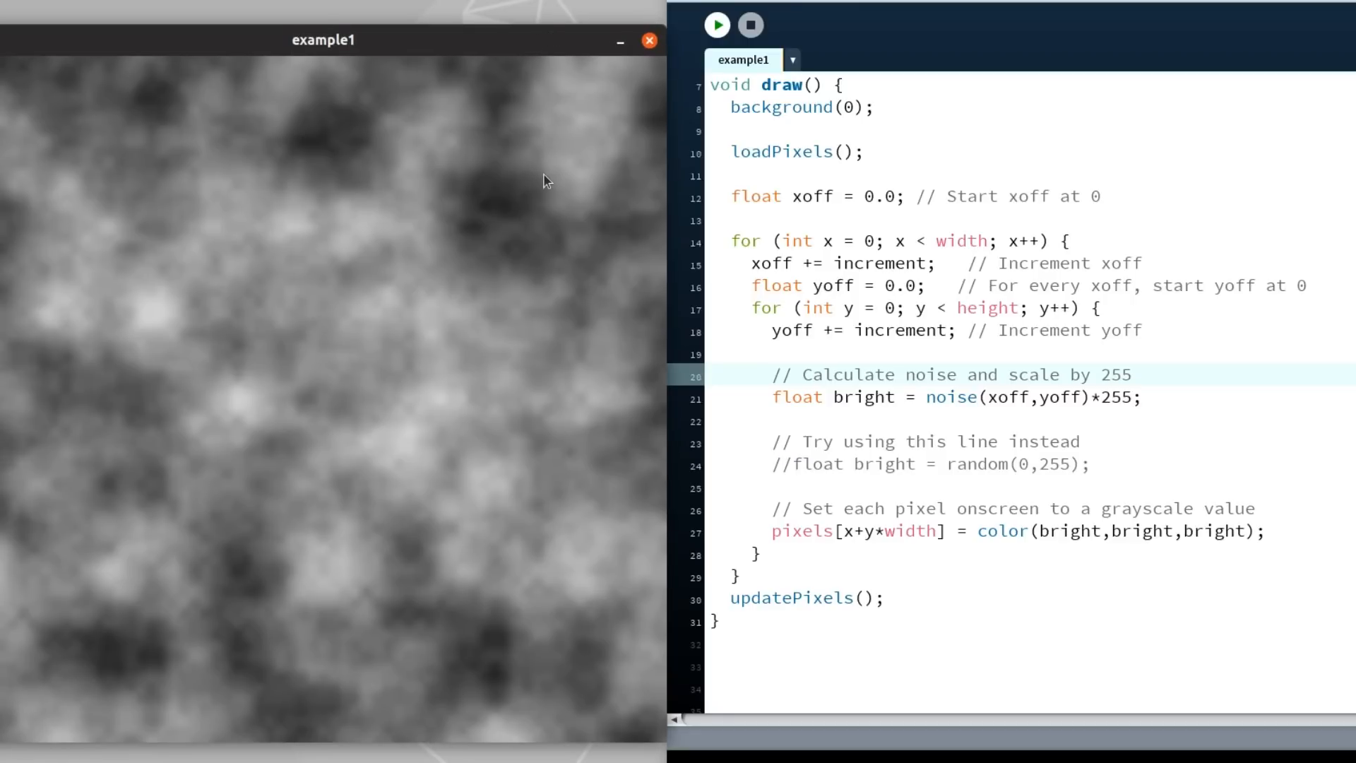
{"action": "mouse_move", "coordinate": [424, 69]}
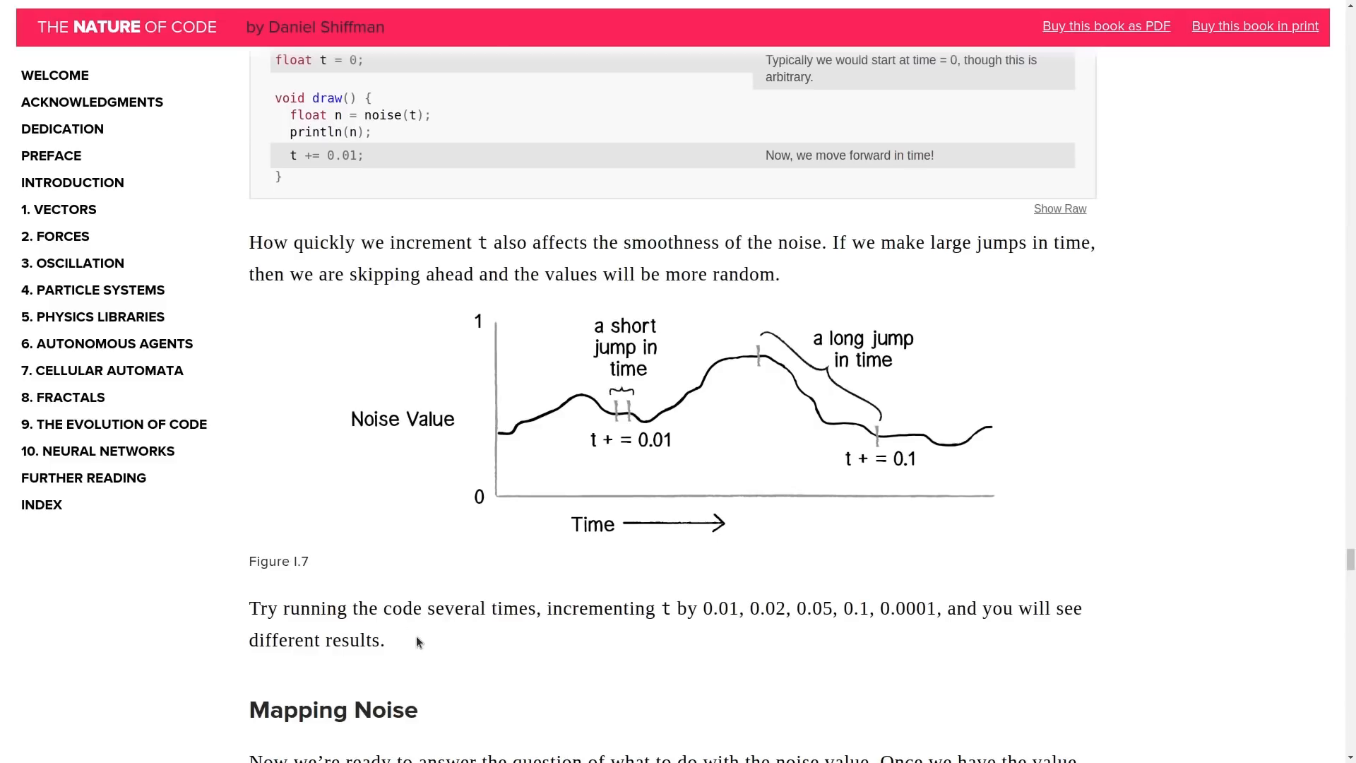
{"action": "mouse_move", "coordinate": [761, 370]}
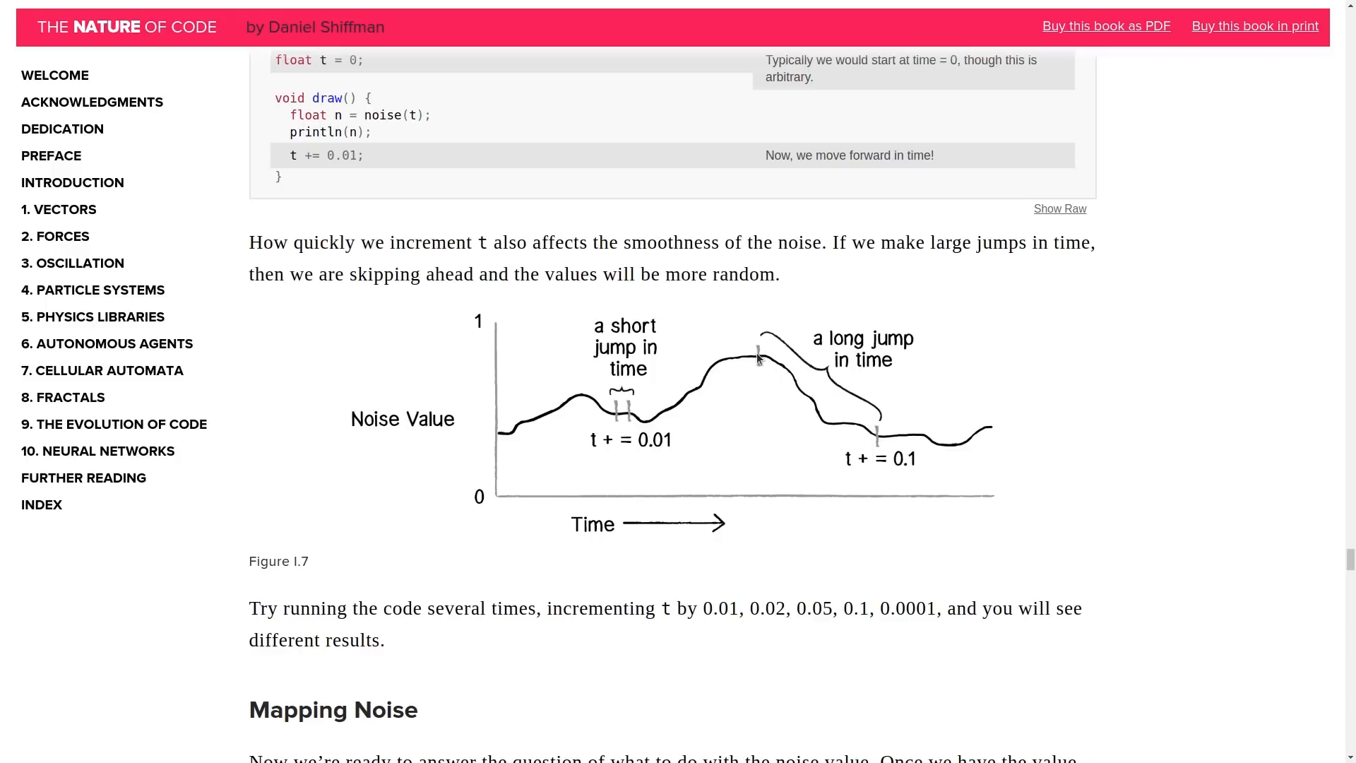
{"action": "mouse_move", "coordinate": [782, 365]}
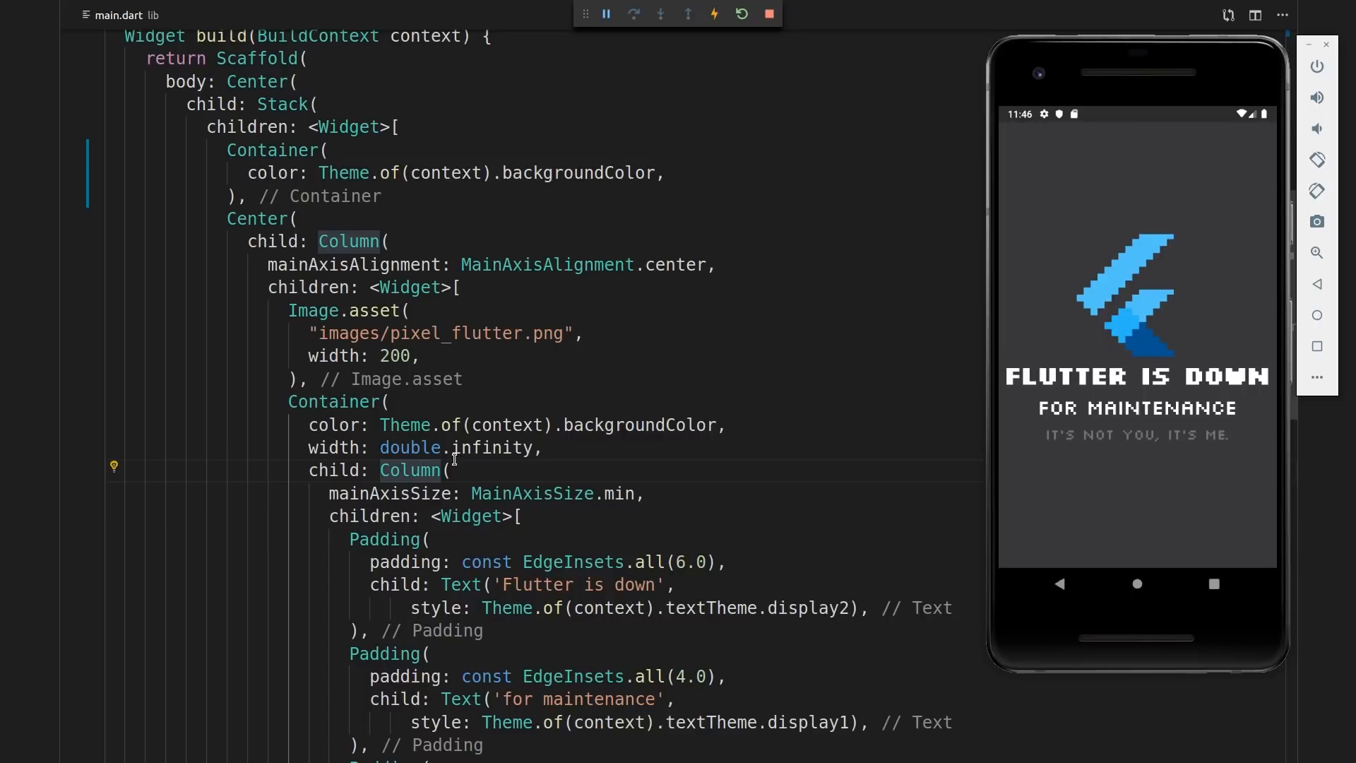
Replace the inner Container's Theme.of(context).backgroundColor with Colors.green in main.dart
{"action": "triple_click", "coordinate": [510, 424]}
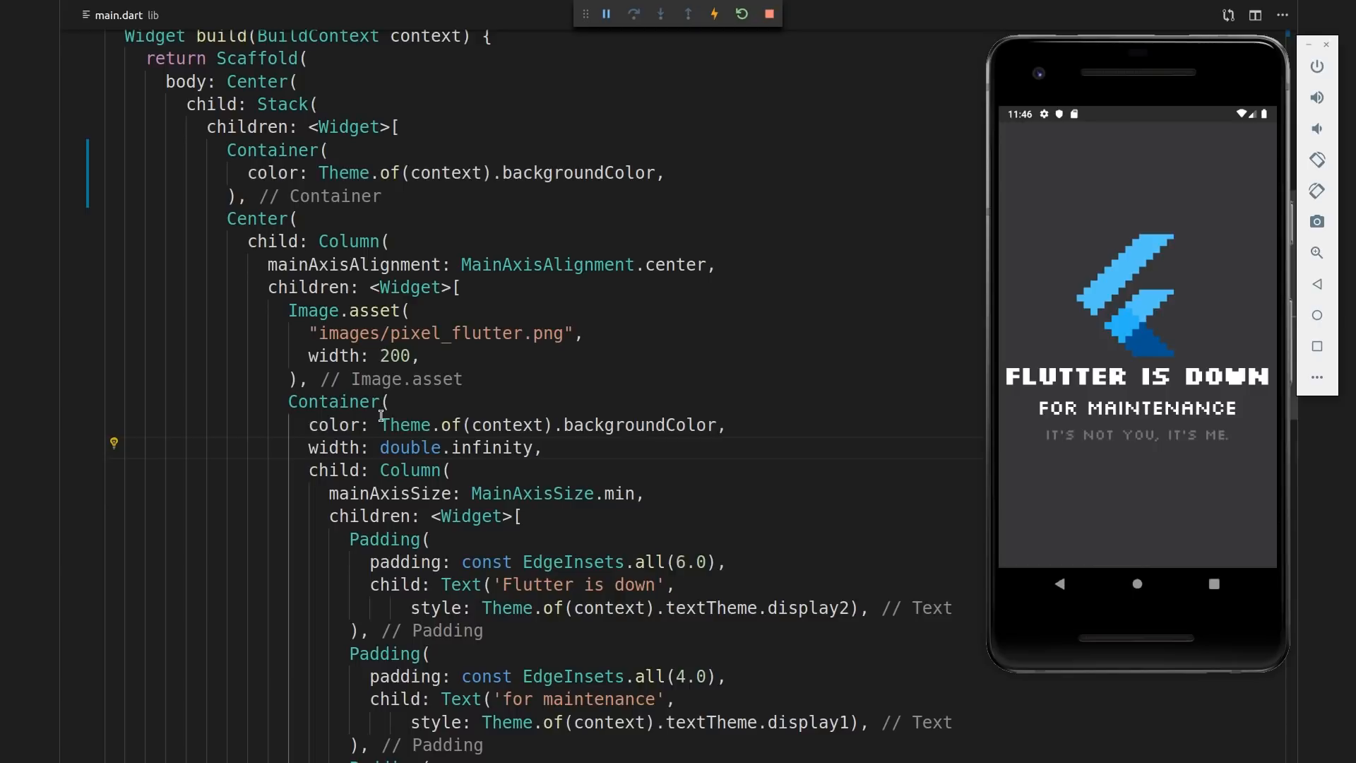
{"action": "double_click", "coordinate": [547, 425]}
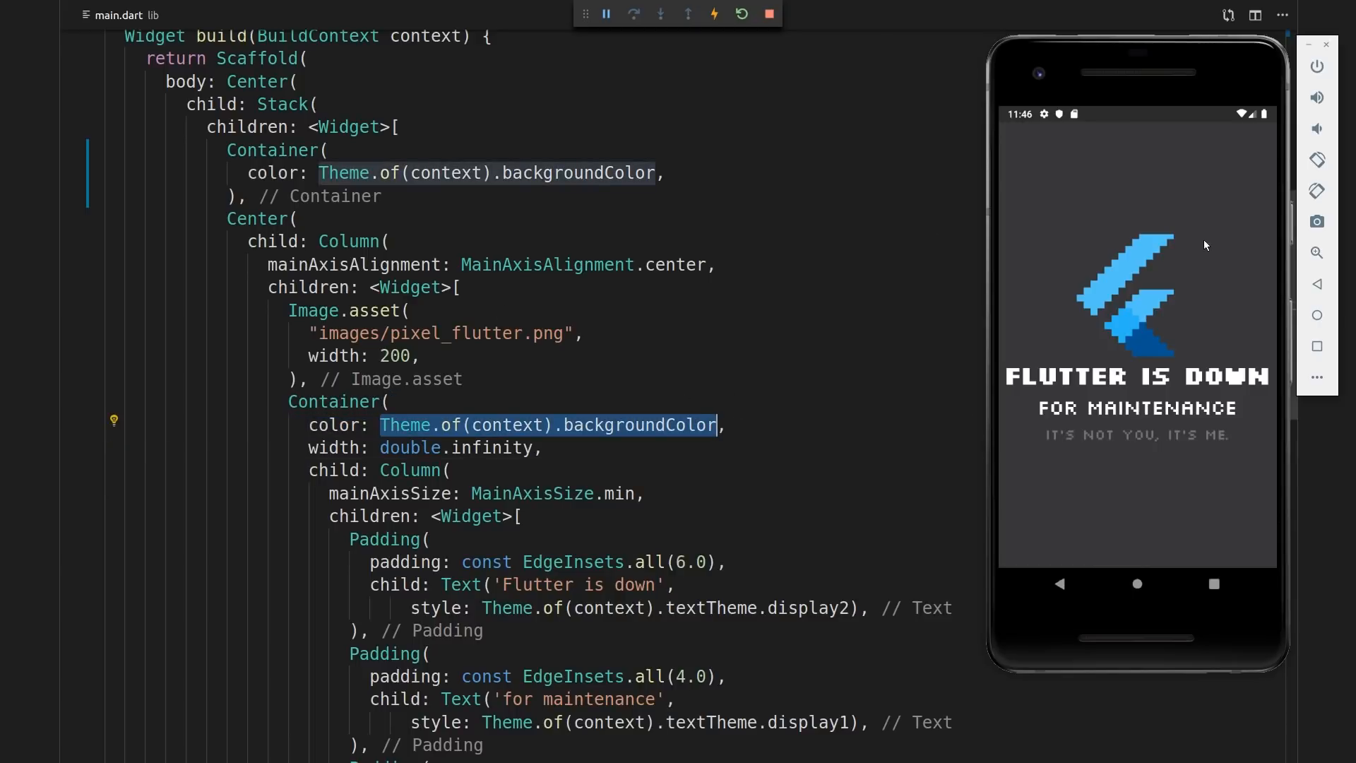
{"action": "type", "text": "Colors.green,"}
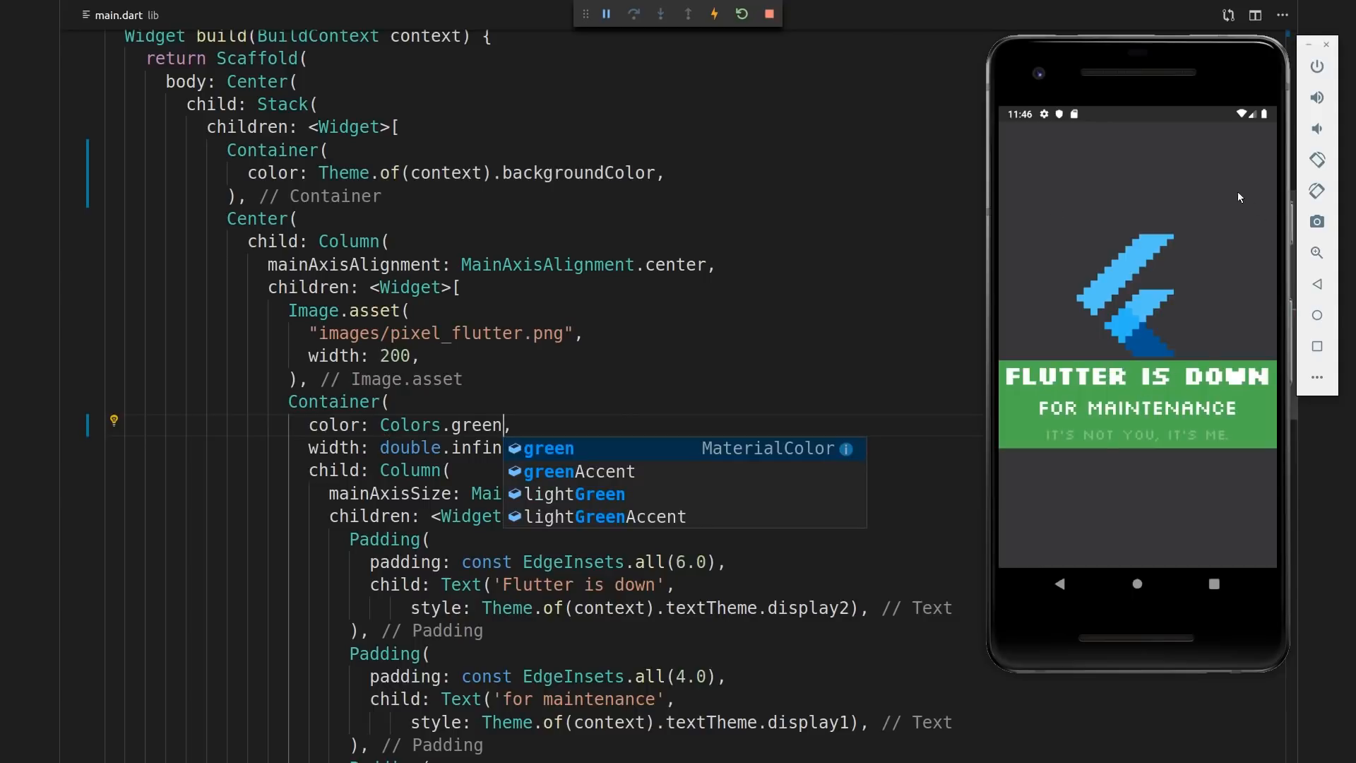
{"action": "mouse_move", "coordinate": [1196, 197]}
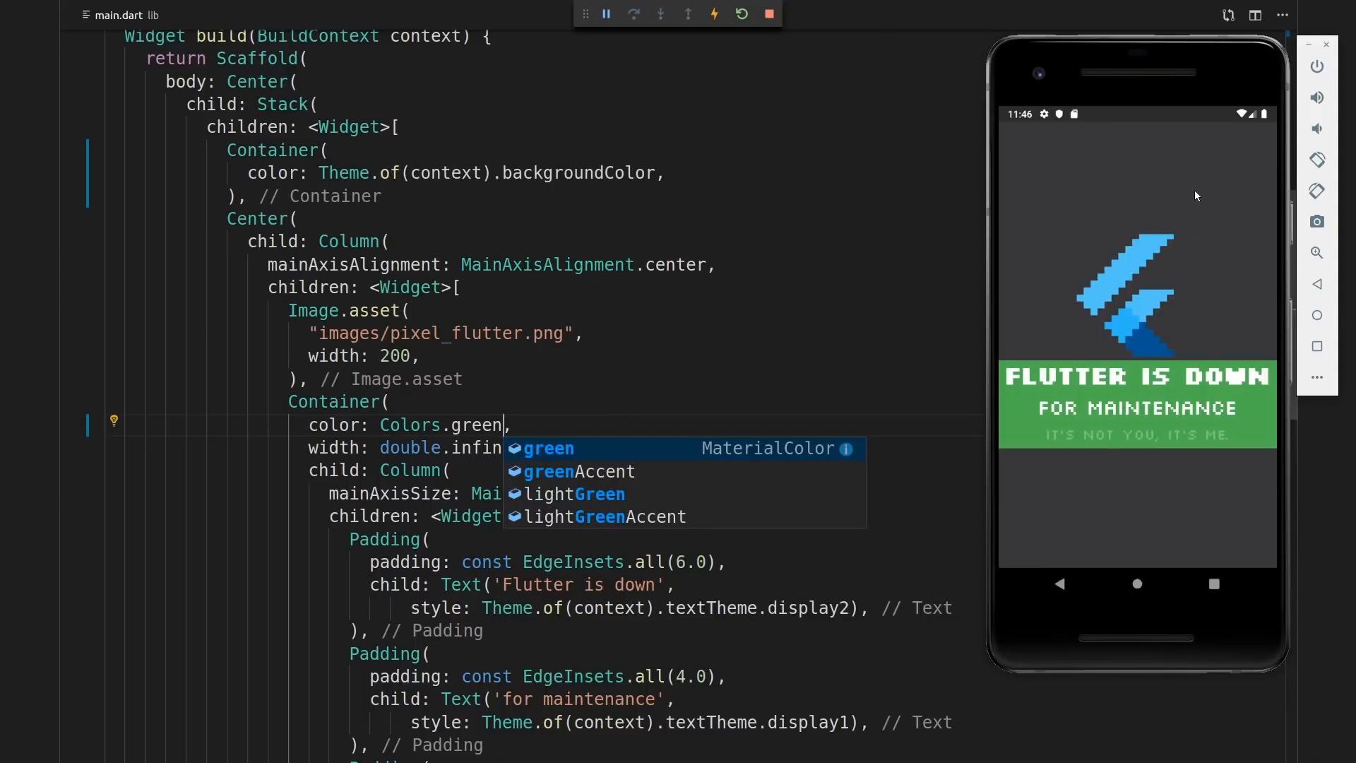
{"action": "mouse_move", "coordinate": [1223, 343]}
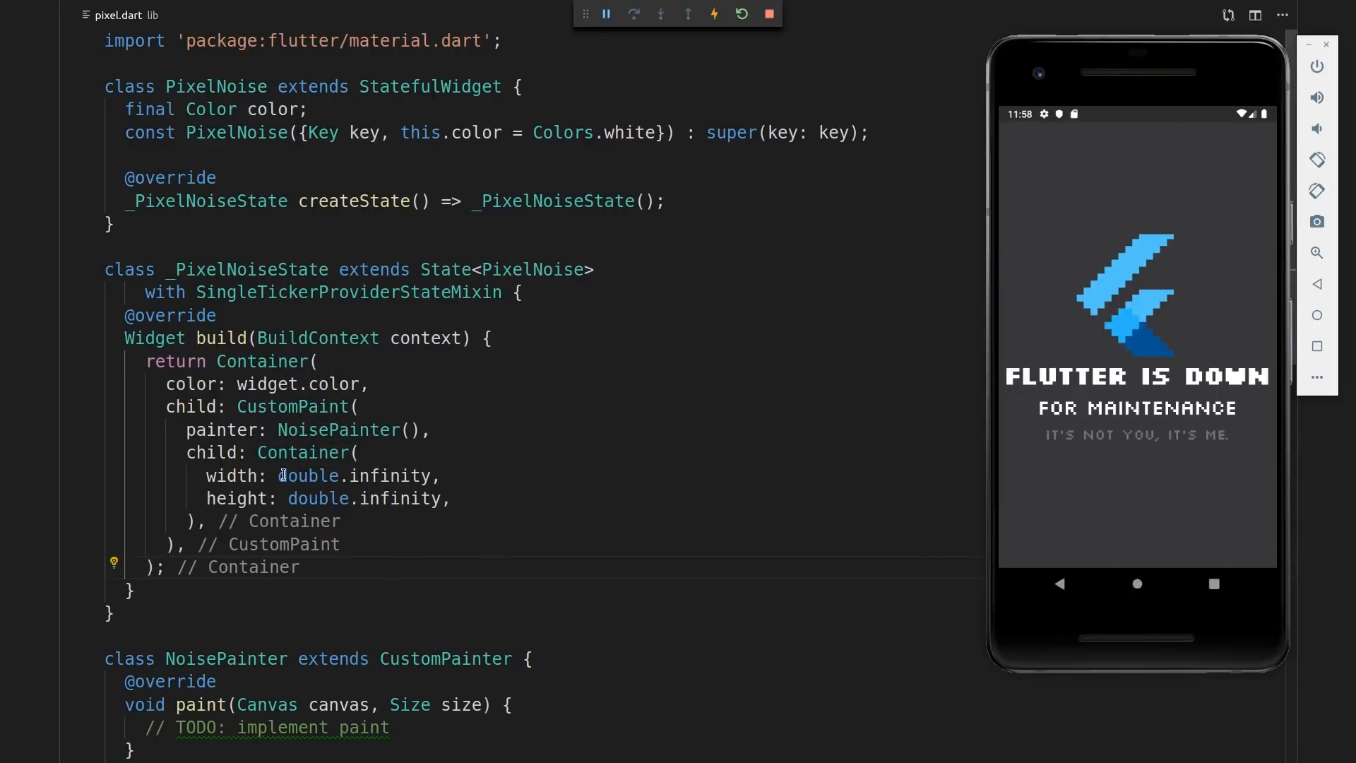
{"action": "double_click", "coordinate": [308, 475]}
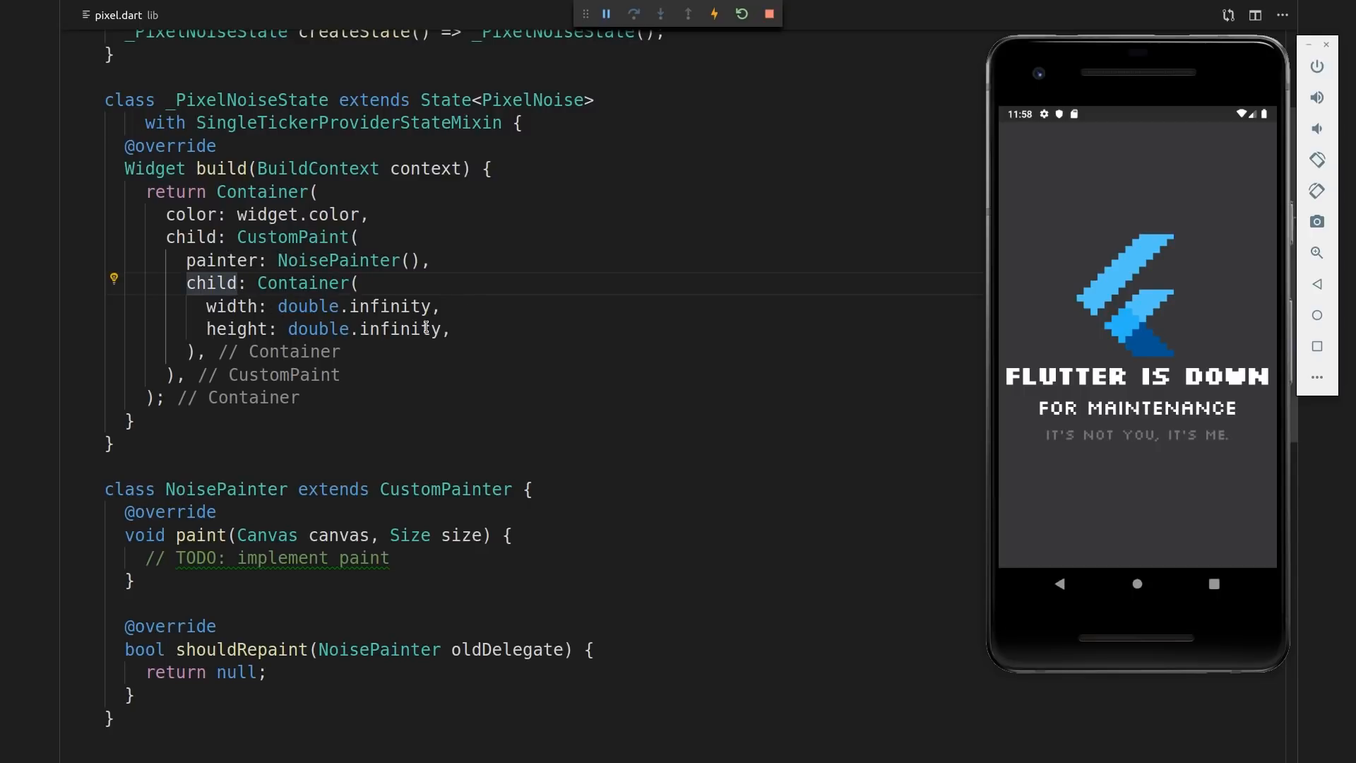
{"action": "mouse_move", "coordinate": [293, 236]}
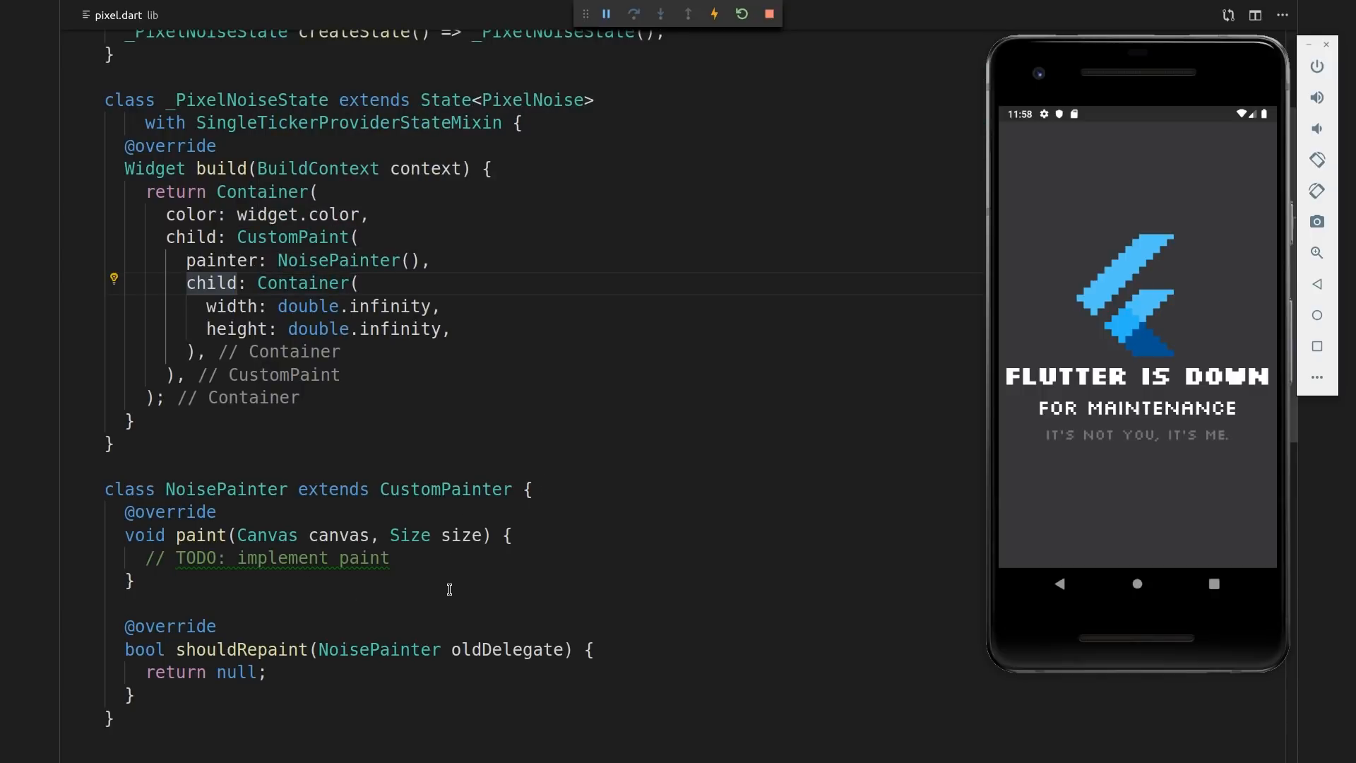
{"action": "mouse_move", "coordinate": [1222, 180]}
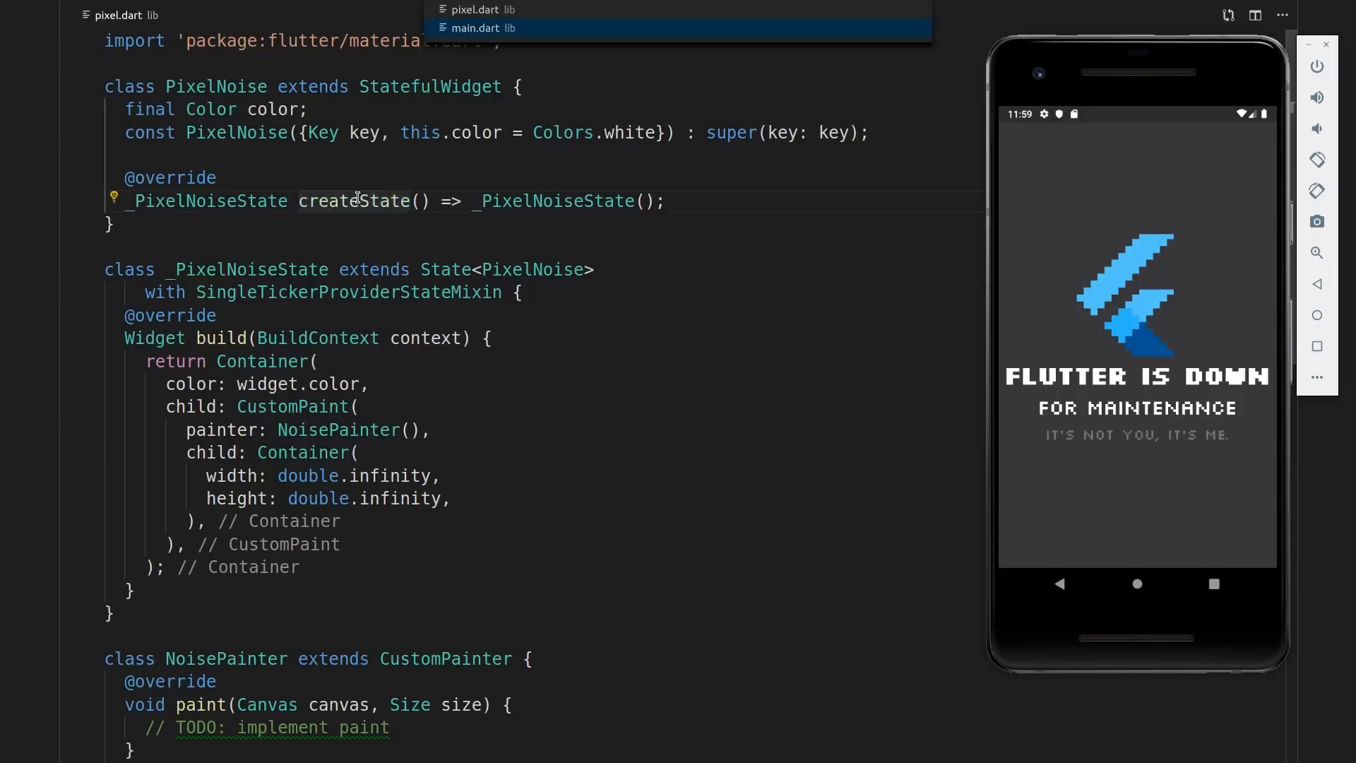
Open main.dart and scroll to the Home widget's Scaffold and Stack
{"action": "left_click", "coordinate": [482, 27]}
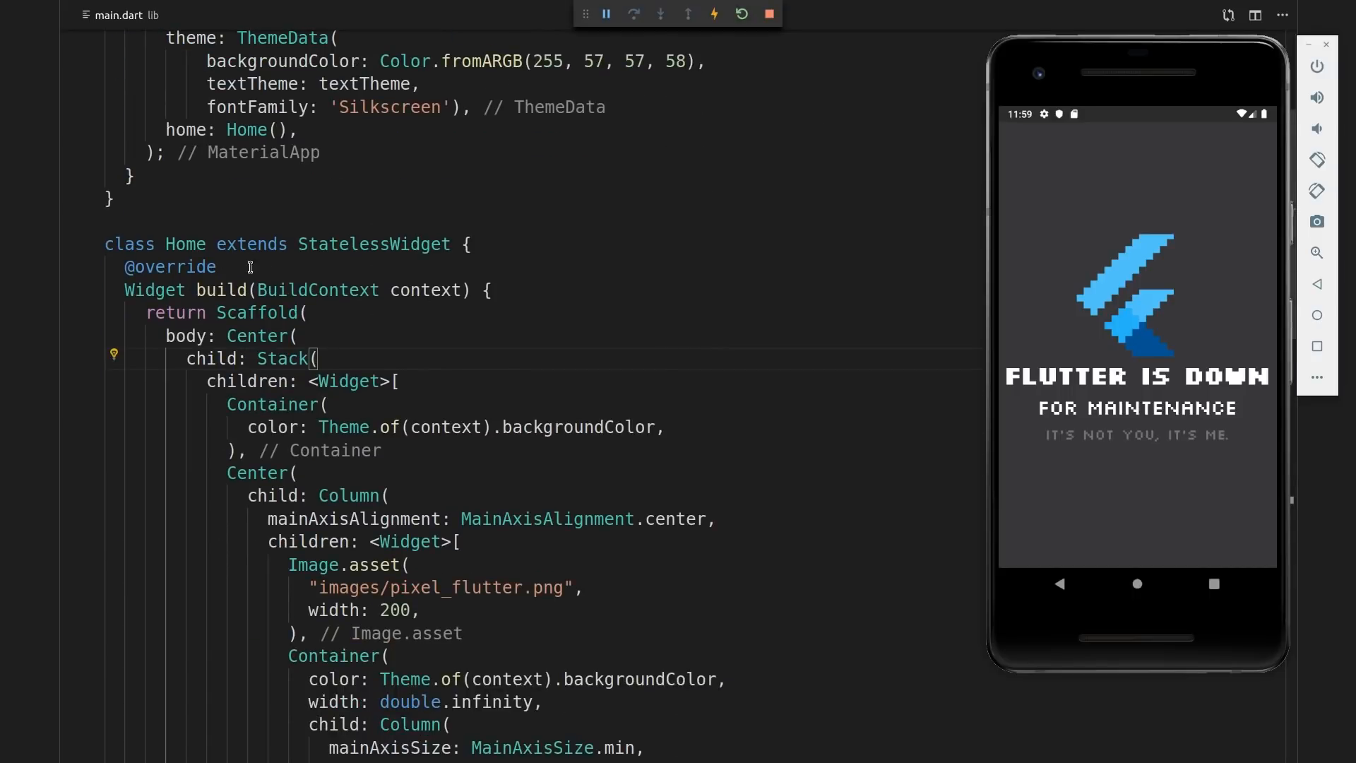
{"action": "scroll", "scroll_direction": "down", "scroll_amount": 3}
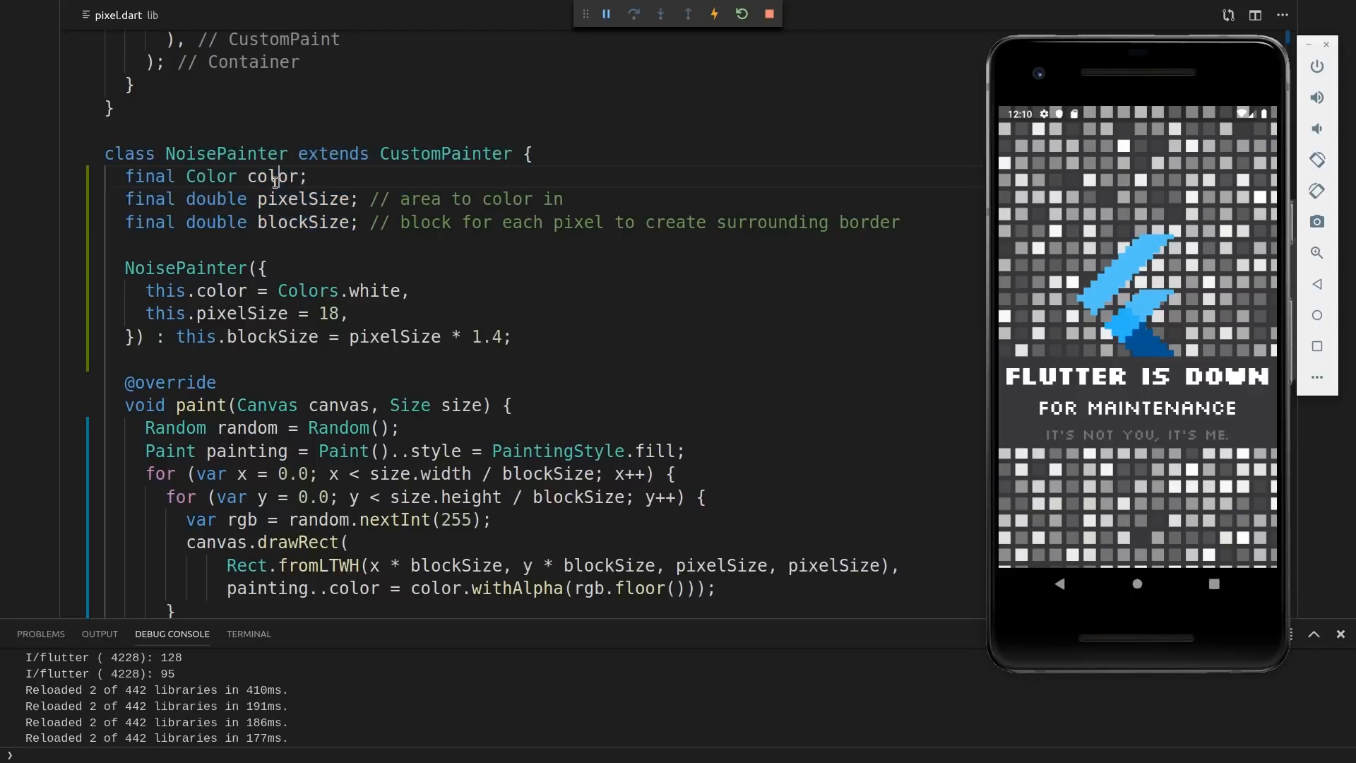
Highlight NoisePainter's blockSize uses in pixel.dart and scroll through its random-alpha paint loops
{"action": "double_click", "coordinate": [375, 289]}
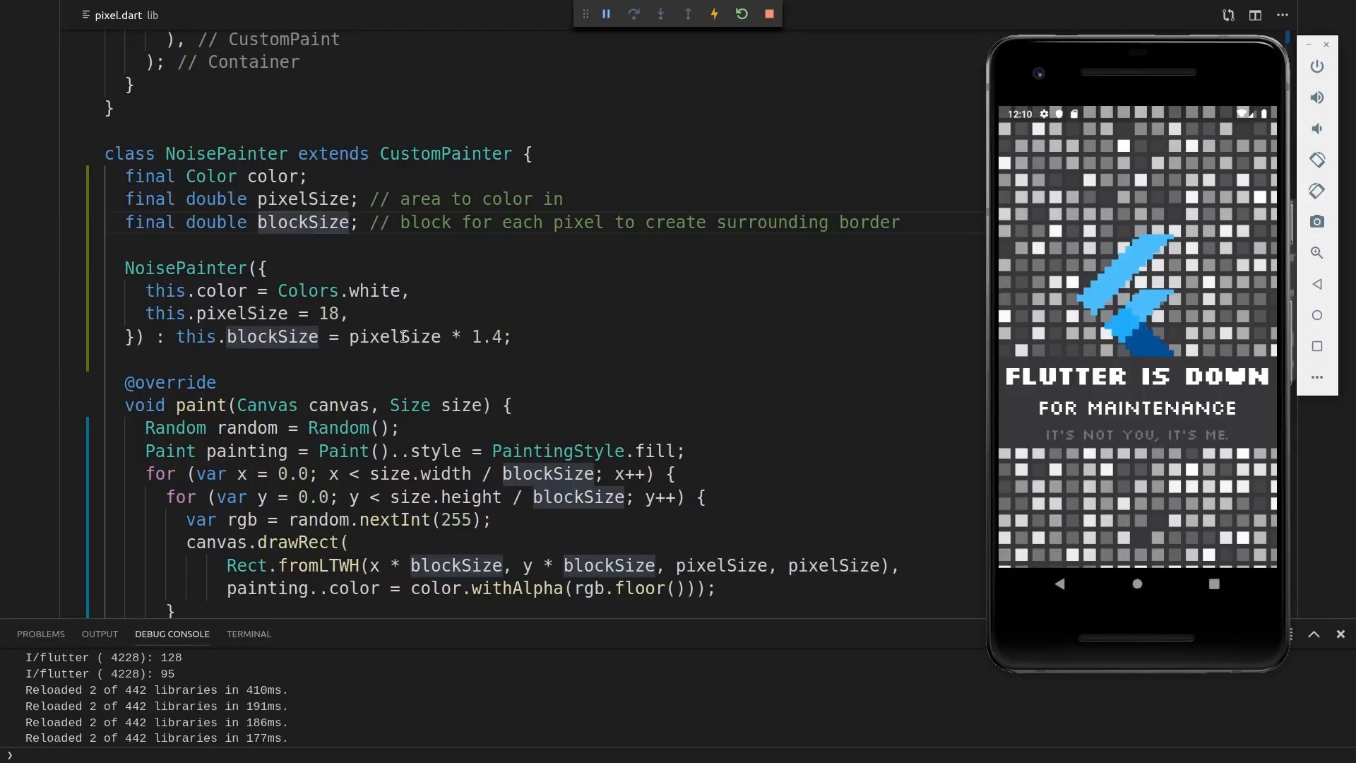
{"action": "mouse_move", "coordinate": [457, 336]}
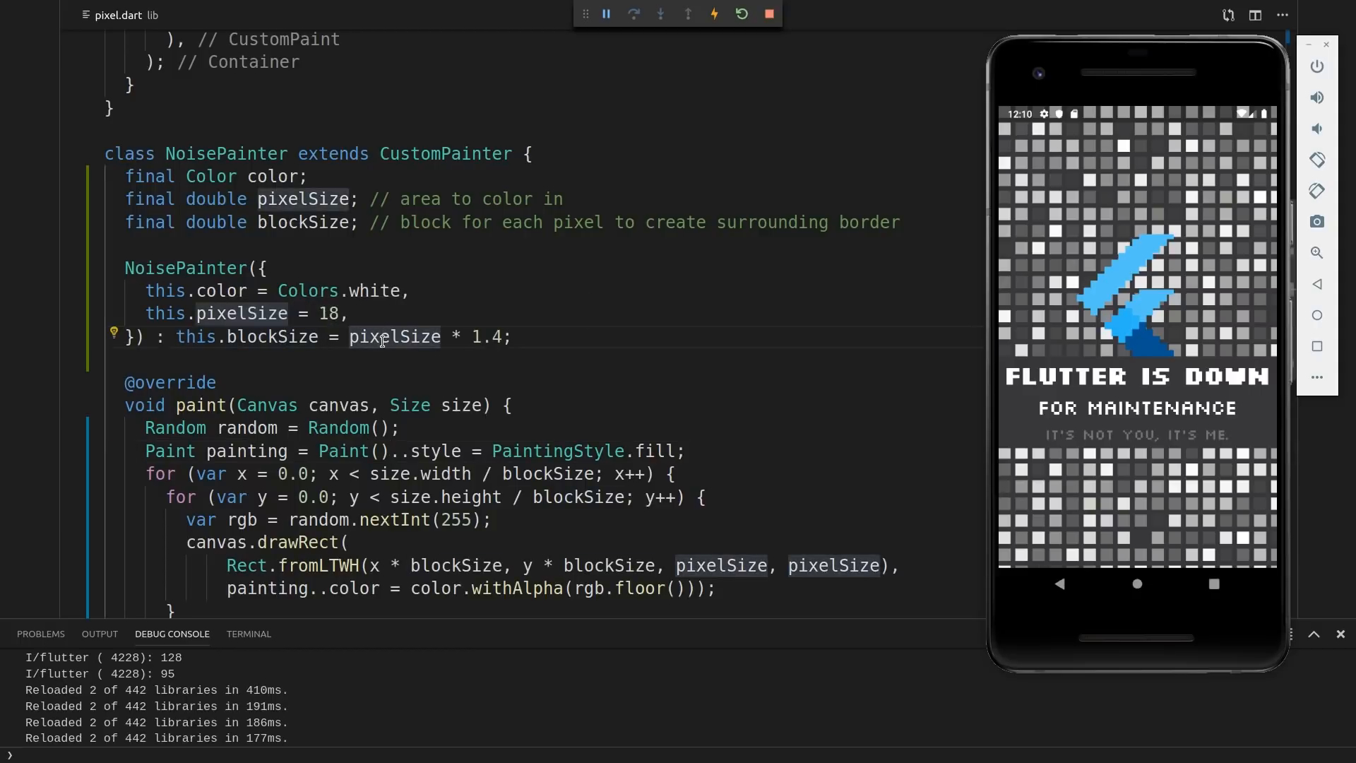
{"action": "scroll", "scroll_direction": "down", "scroll_amount": 3}
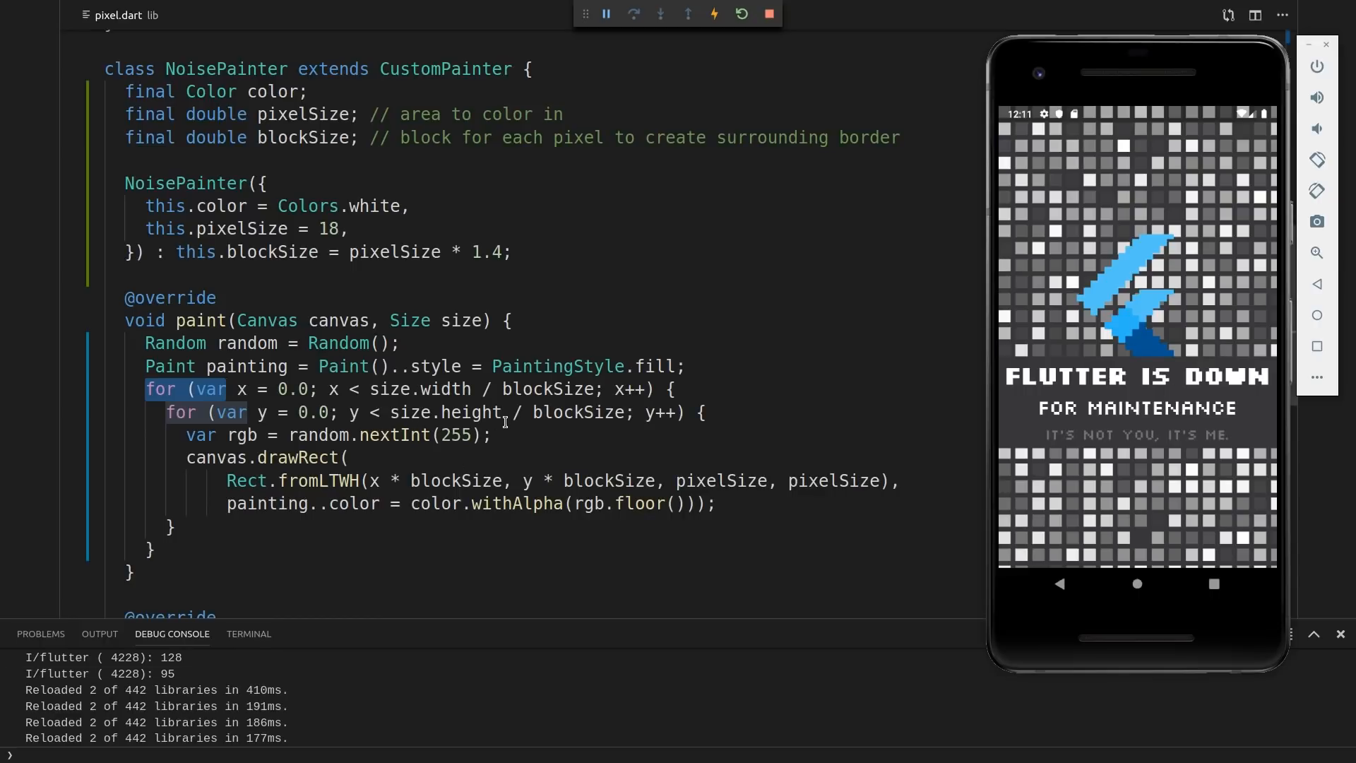
{"action": "mouse_move", "coordinate": [487, 388]}
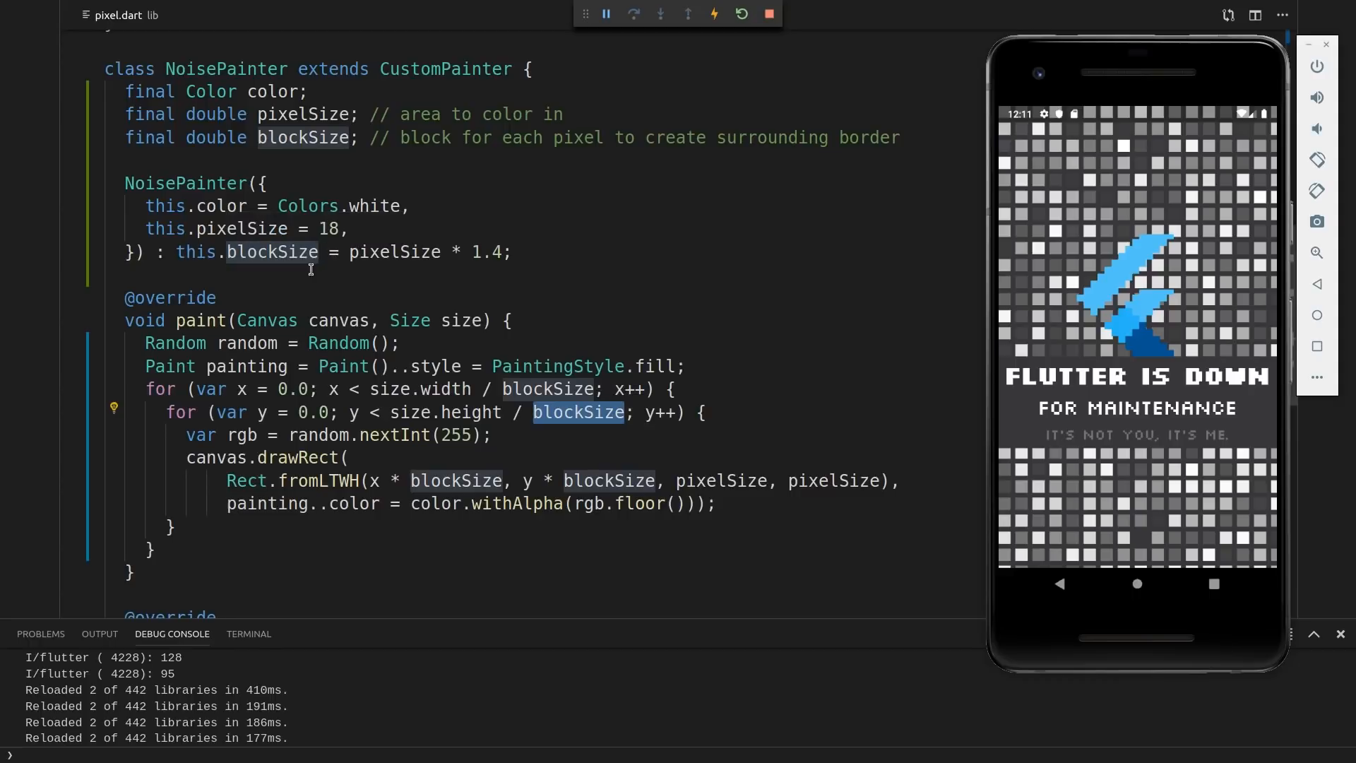
{"action": "mouse_move", "coordinate": [1064, 245]}
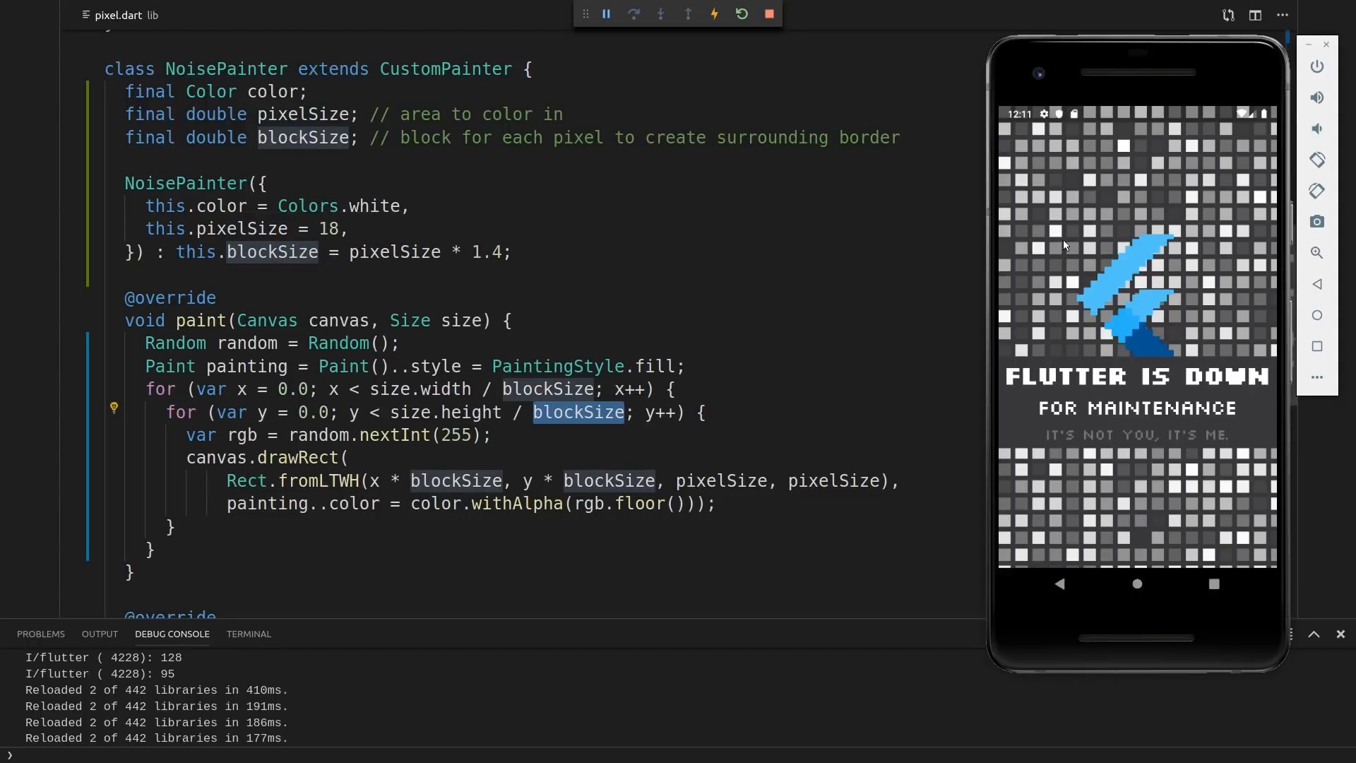
{"action": "mouse_move", "coordinate": [1053, 165]}
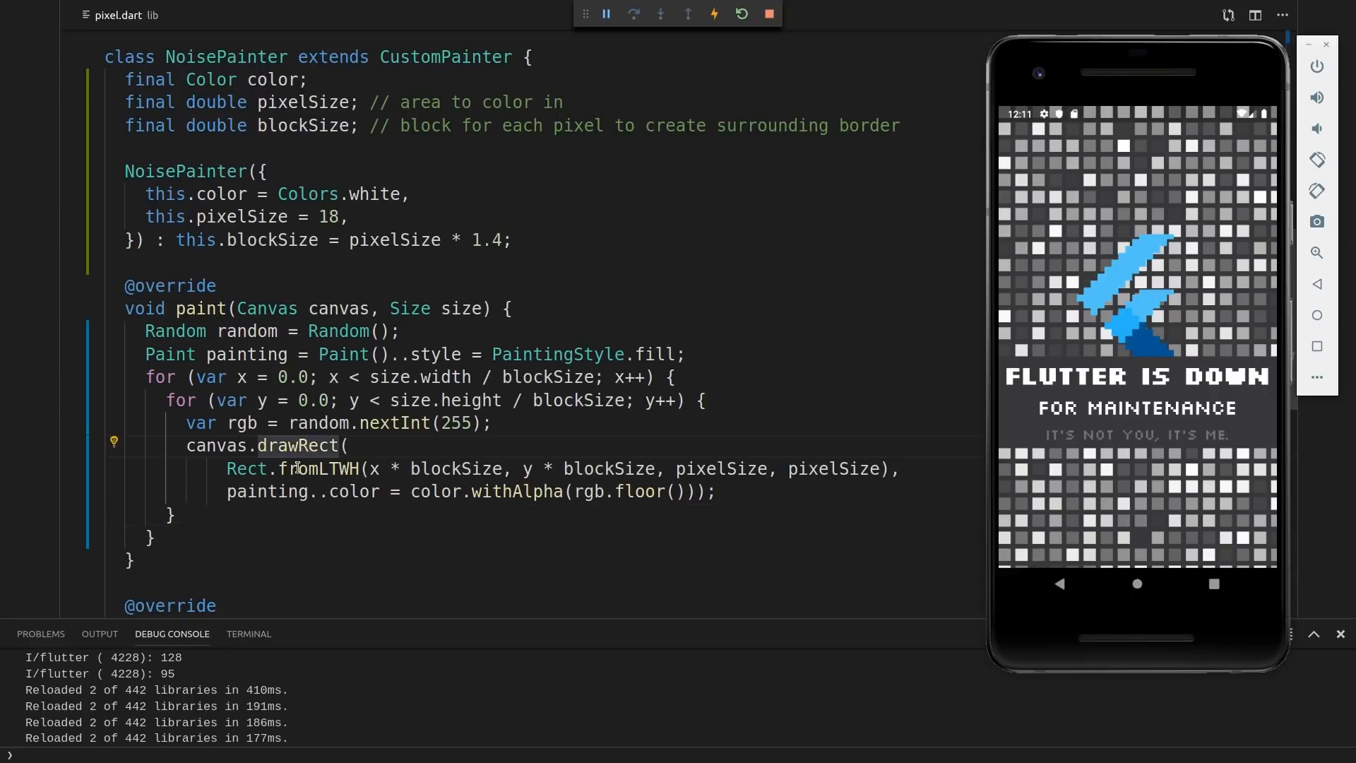
{"action": "left_click", "coordinate": [344, 469]}
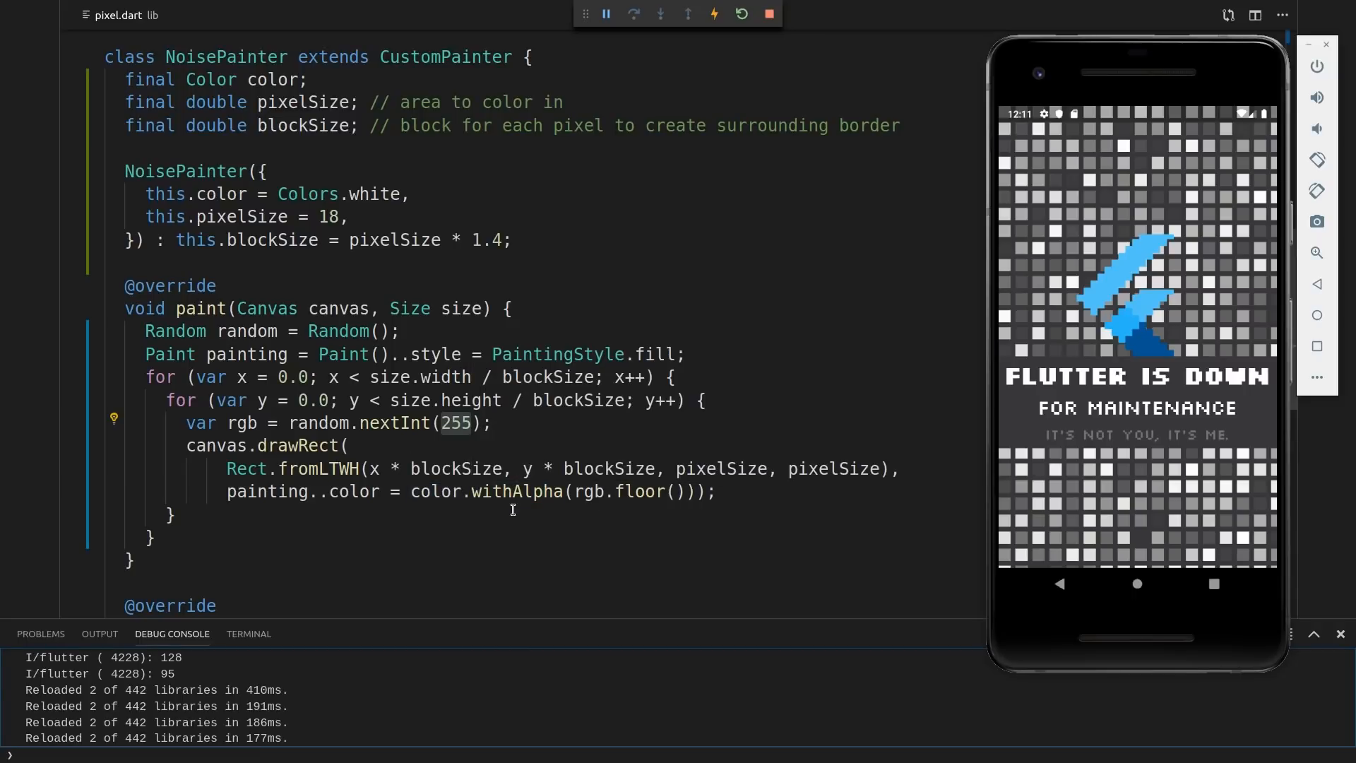
{"action": "mouse_move", "coordinate": [515, 492]}
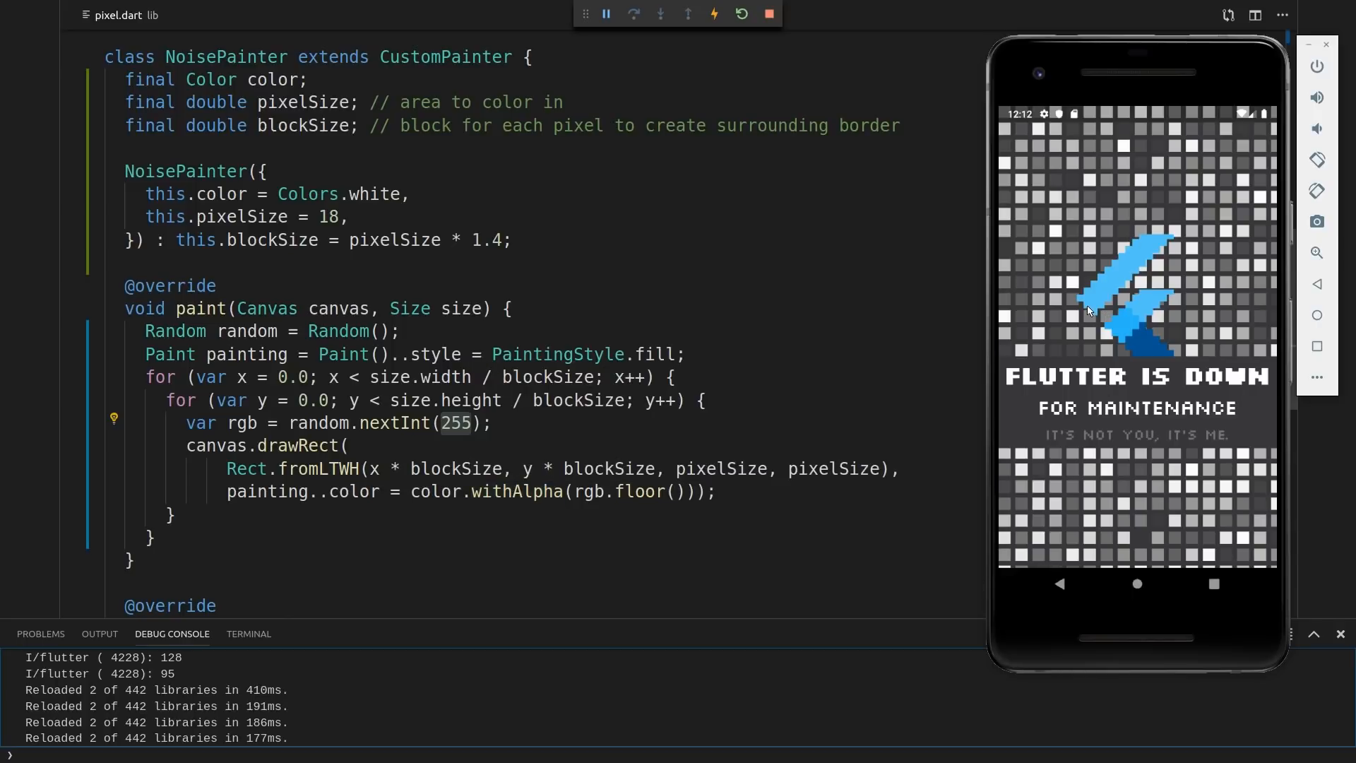
{"action": "mouse_move", "coordinate": [812, 313]}
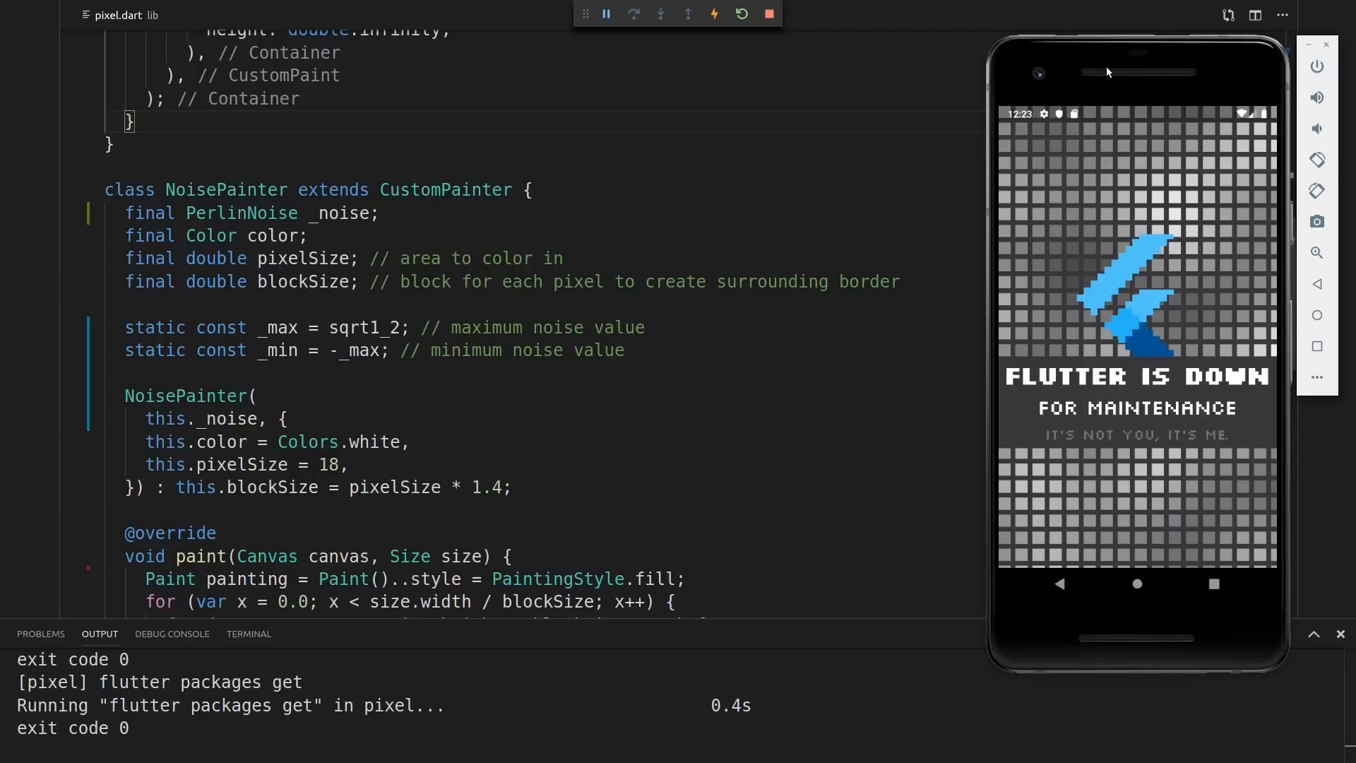
{"action": "mouse_move", "coordinate": [900, 150]}
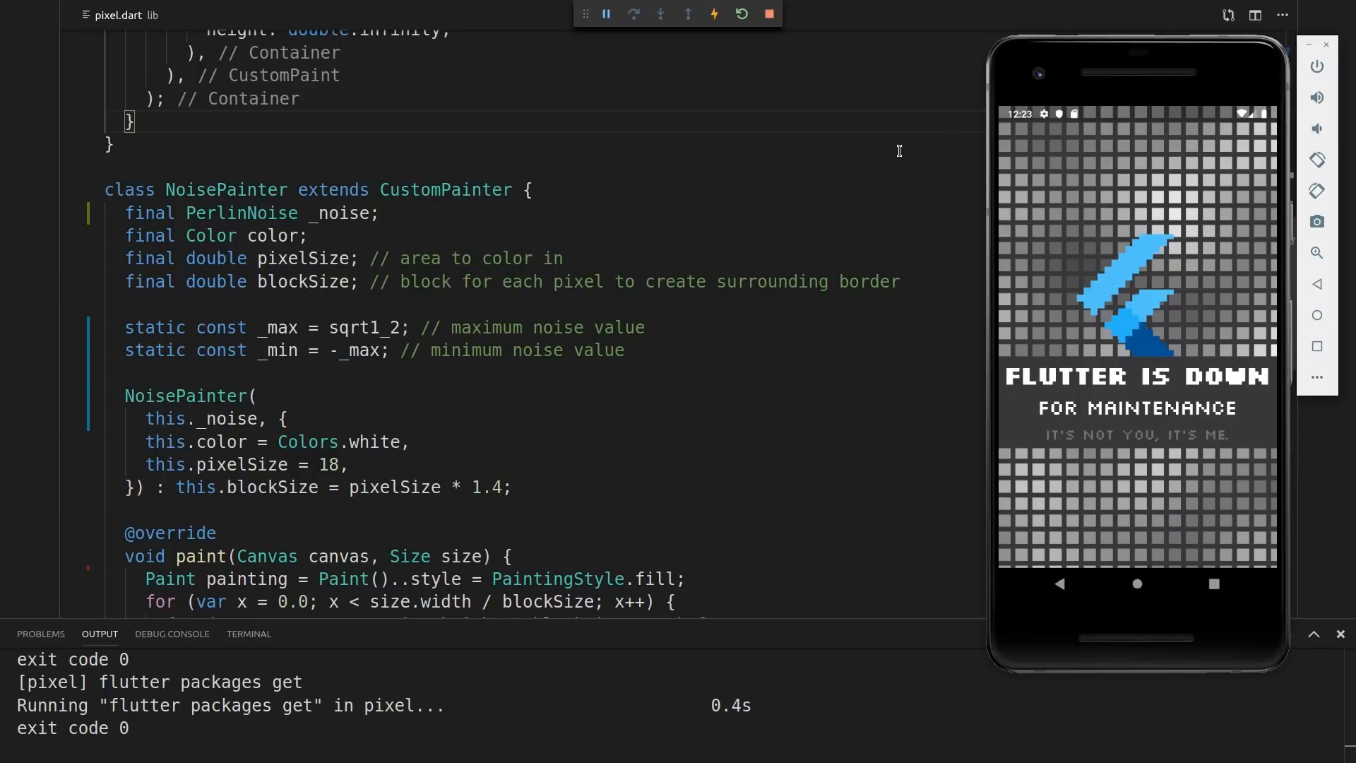
{"action": "mouse_move", "coordinate": [940, 245]}
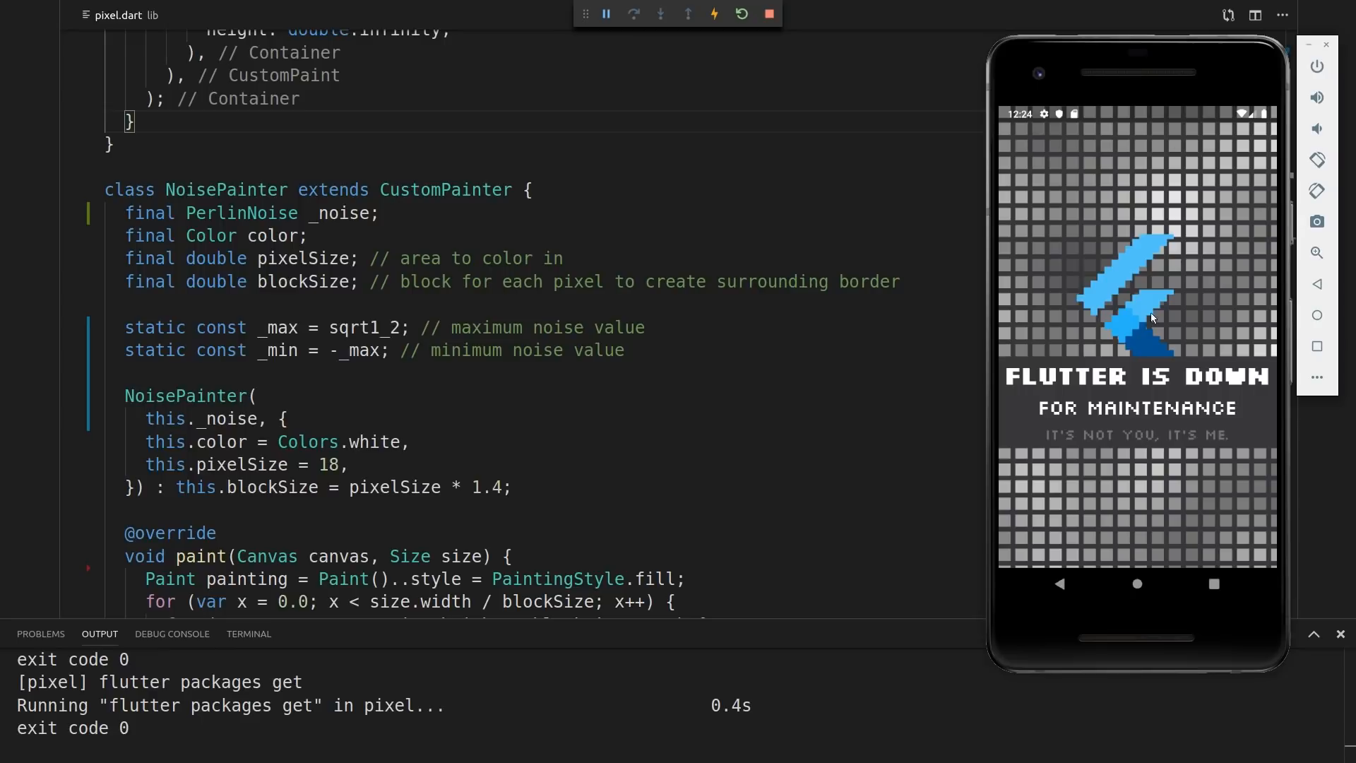
{"action": "mouse_move", "coordinate": [1194, 86]}
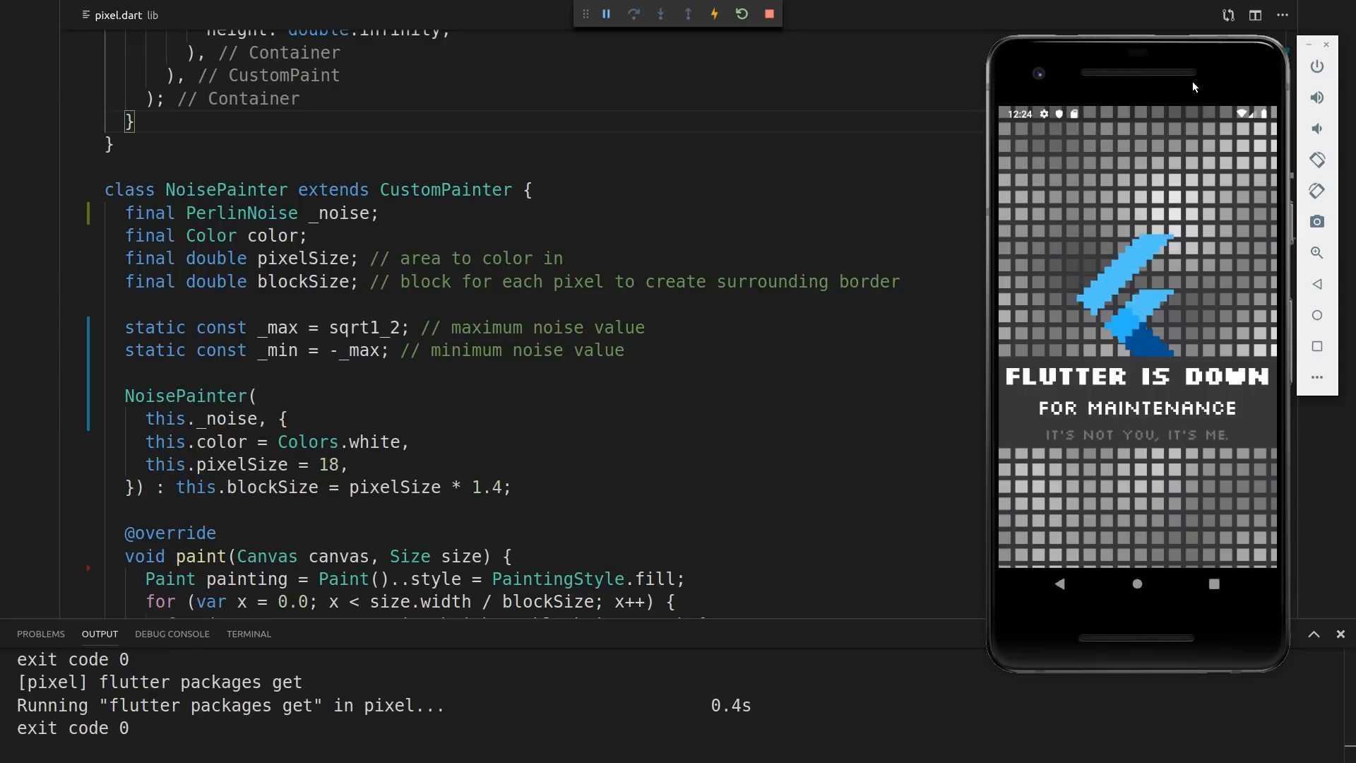
{"action": "mouse_move", "coordinate": [1034, 225]}
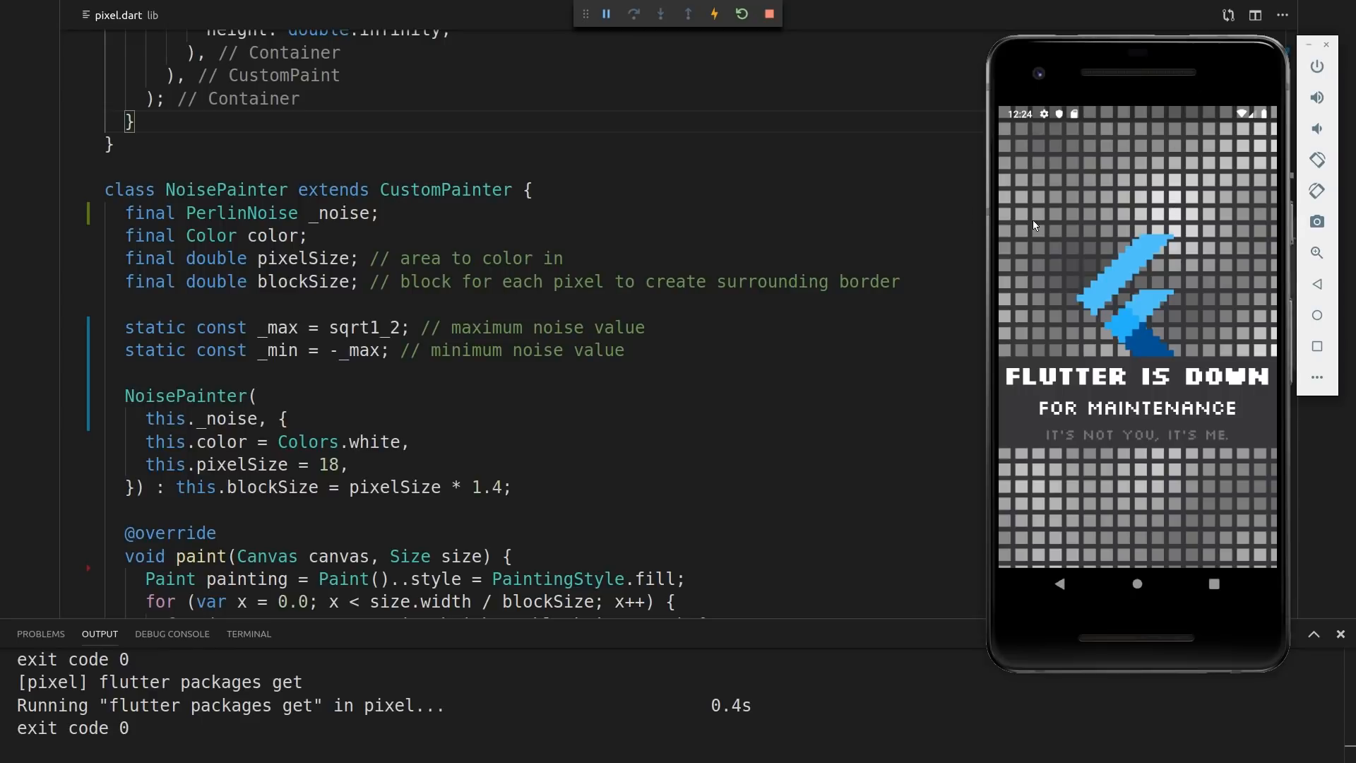
{"action": "mouse_move", "coordinate": [981, 331]}
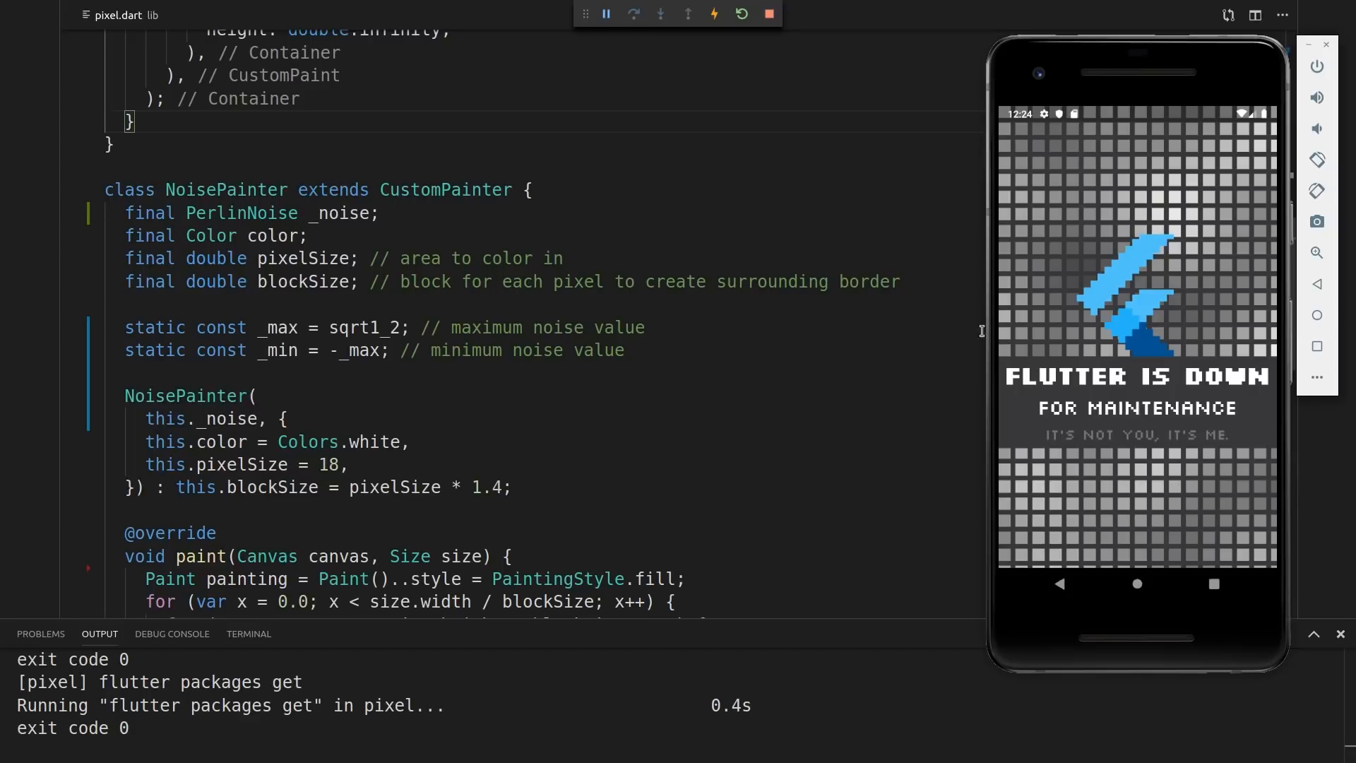
{"action": "mouse_move", "coordinate": [507, 333]}
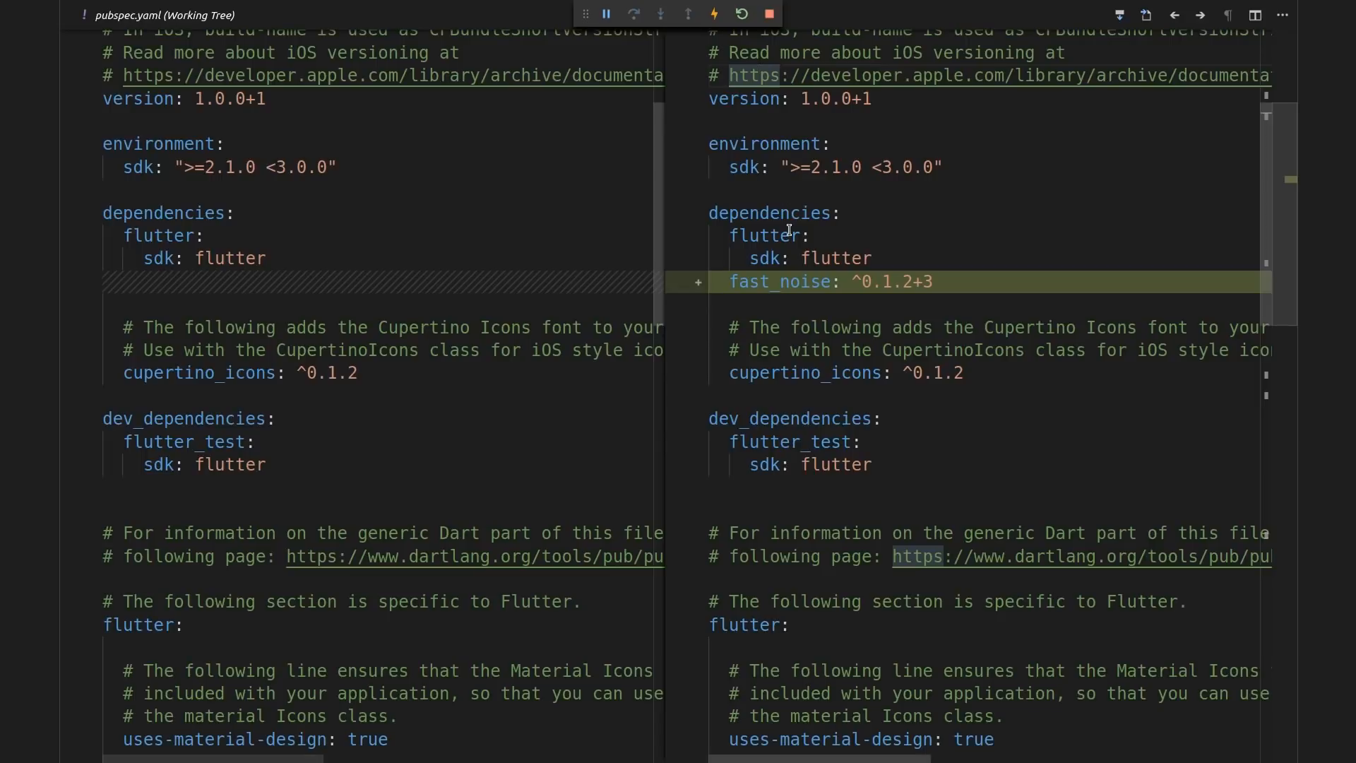
Select the pubspec.yaml diff lines adding the fast_noise: ^0.1.2+3 dependency
{"action": "left_click_drag", "start_coordinate": [731, 258], "coordinate": [932, 282]}
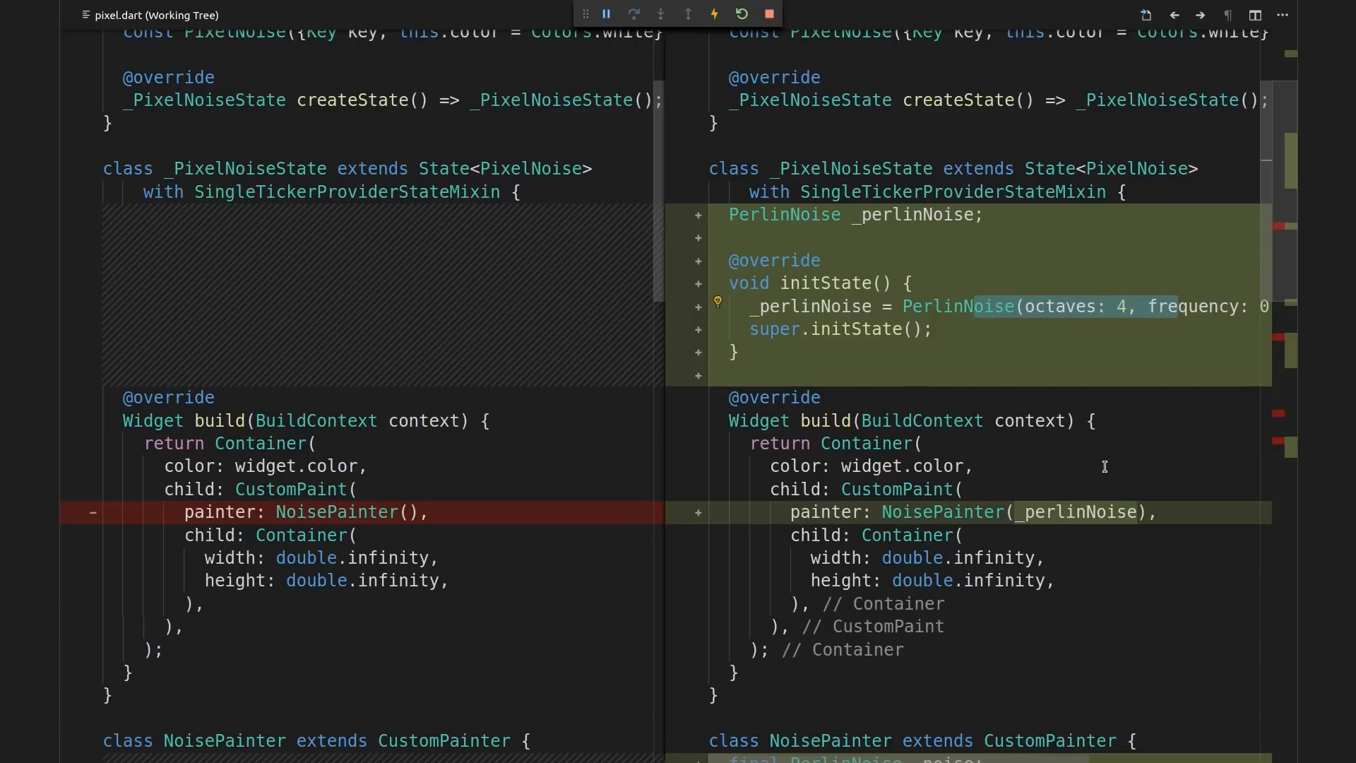
Scroll the pixel.dart diff to NoisePainter's paint using Perlin noise between _min and _max
{"action": "scroll", "scroll_direction": "down", "scroll_amount": 3}
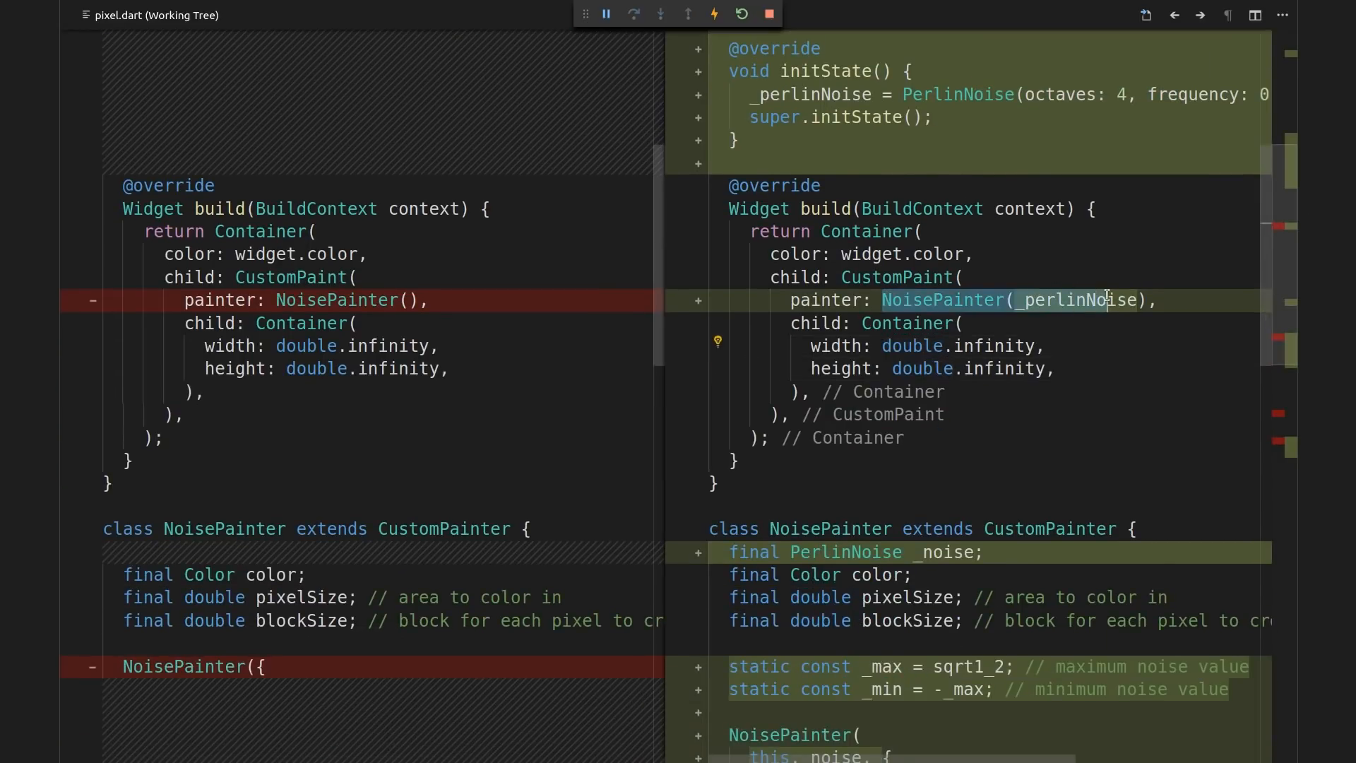
{"action": "scroll", "scroll_direction": "down", "scroll_amount": 3}
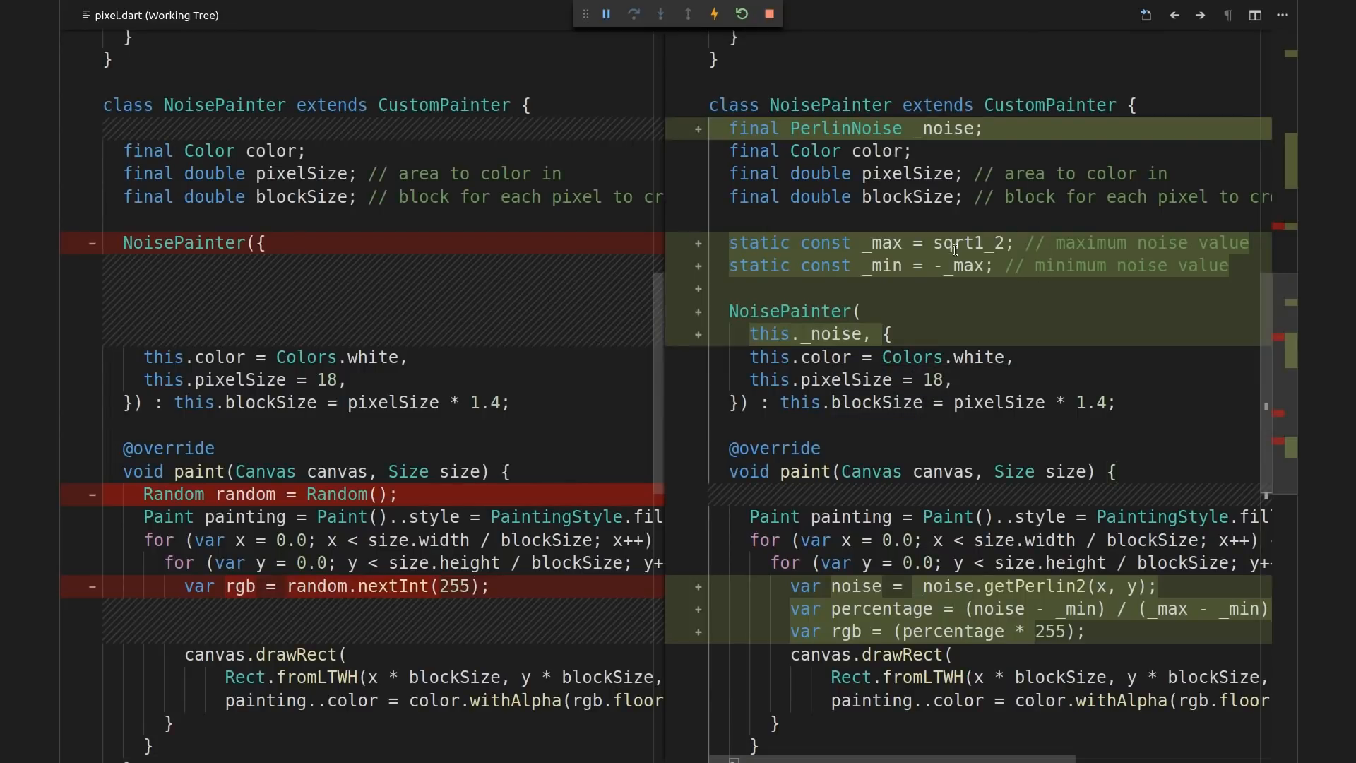
{"action": "mouse_move", "coordinate": [958, 243]}
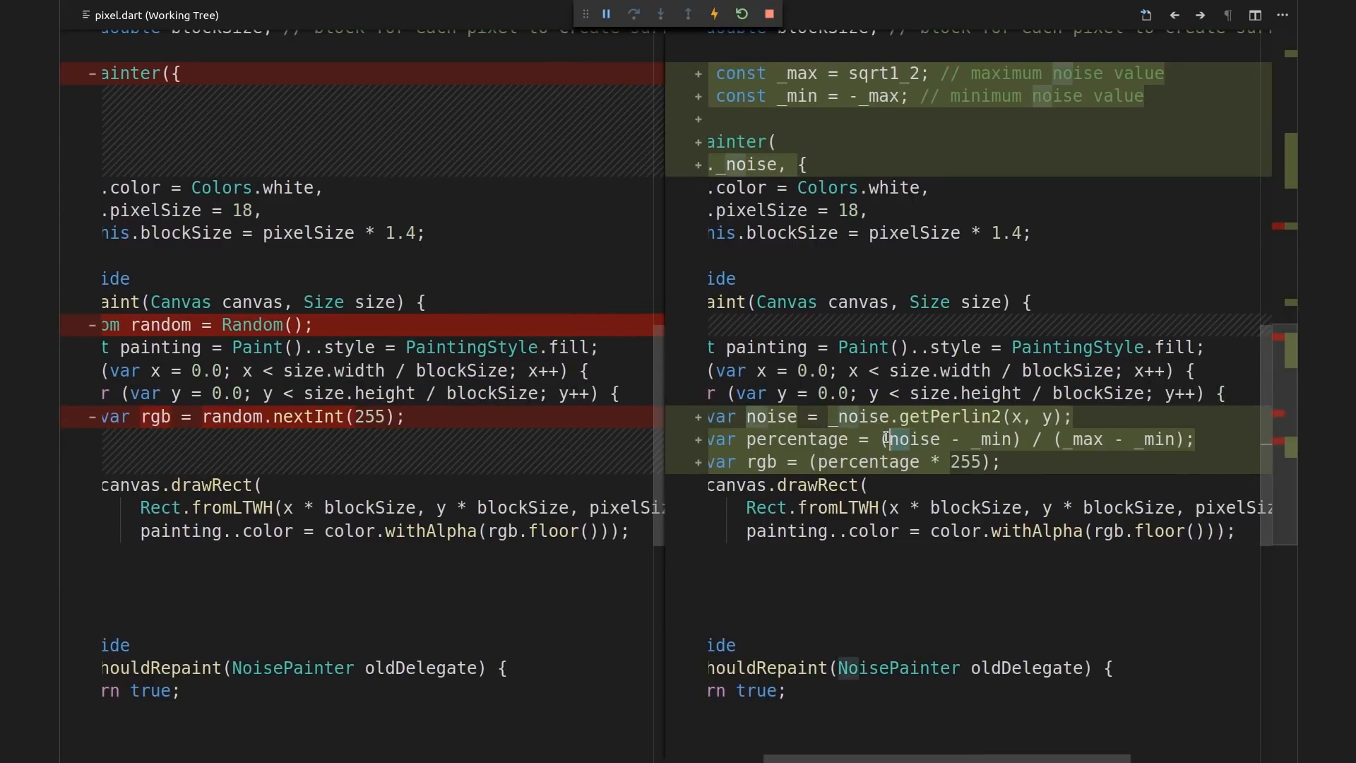
{"action": "mouse_move", "coordinate": [955, 438]}
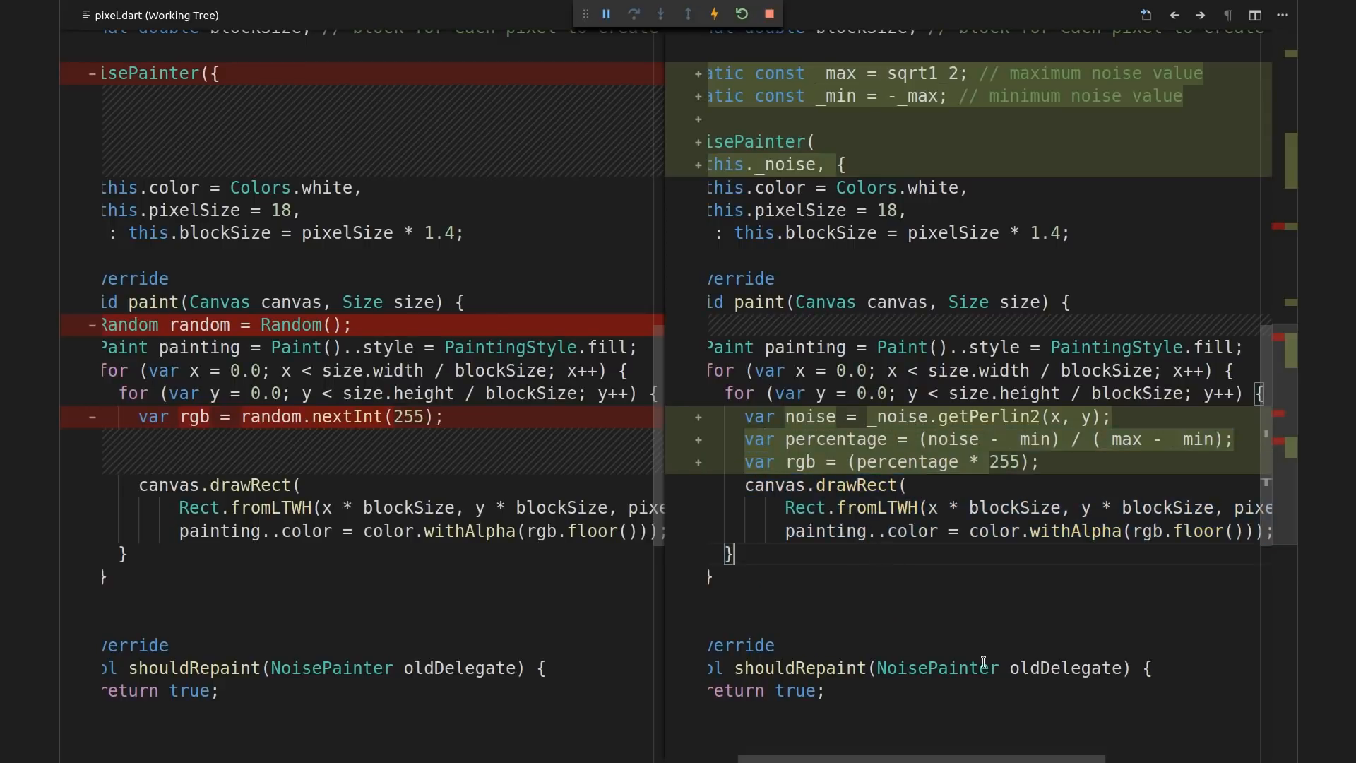
{"action": "scroll", "scroll_direction": "down", "scroll_amount": 3}
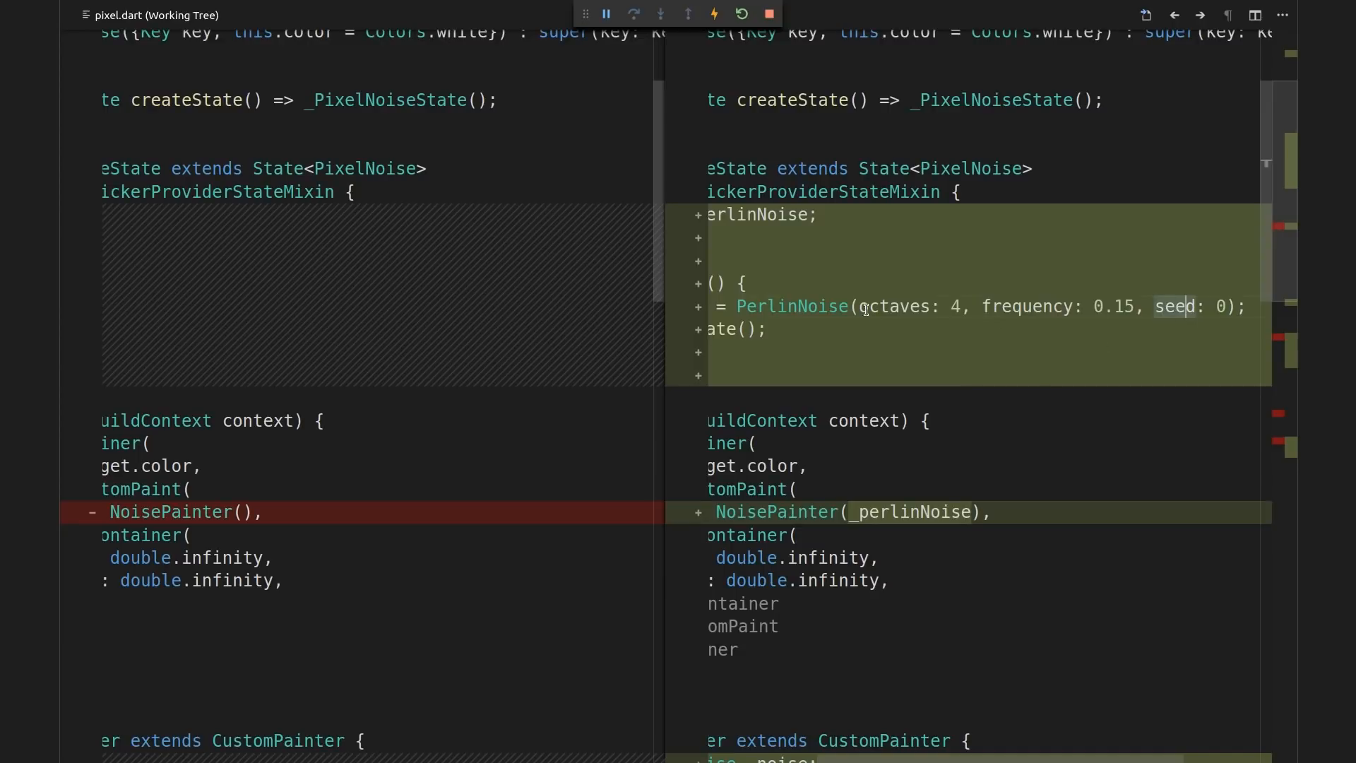
{"action": "left_click_drag", "start_coordinate": [860, 306], "coordinate": [1201, 306]}
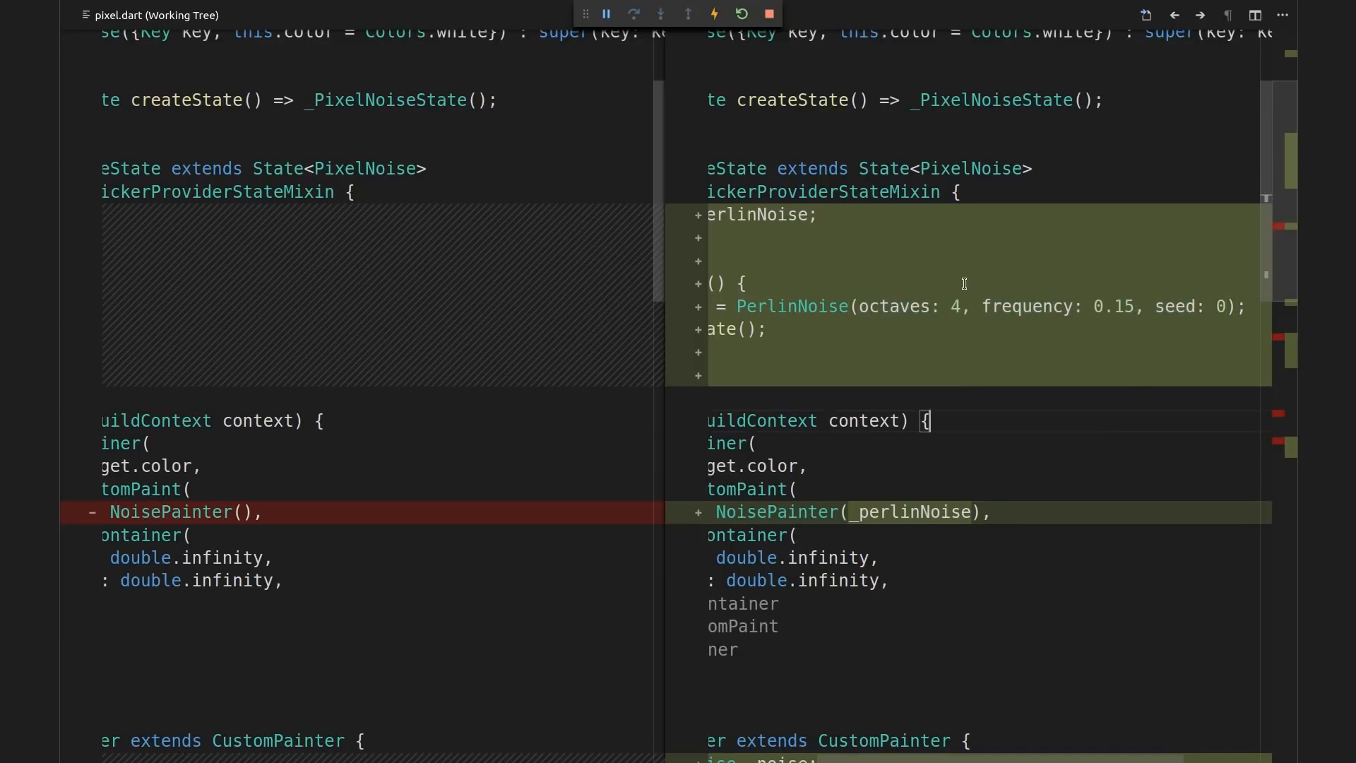
{"action": "mouse_move", "coordinate": [1145, 317]}
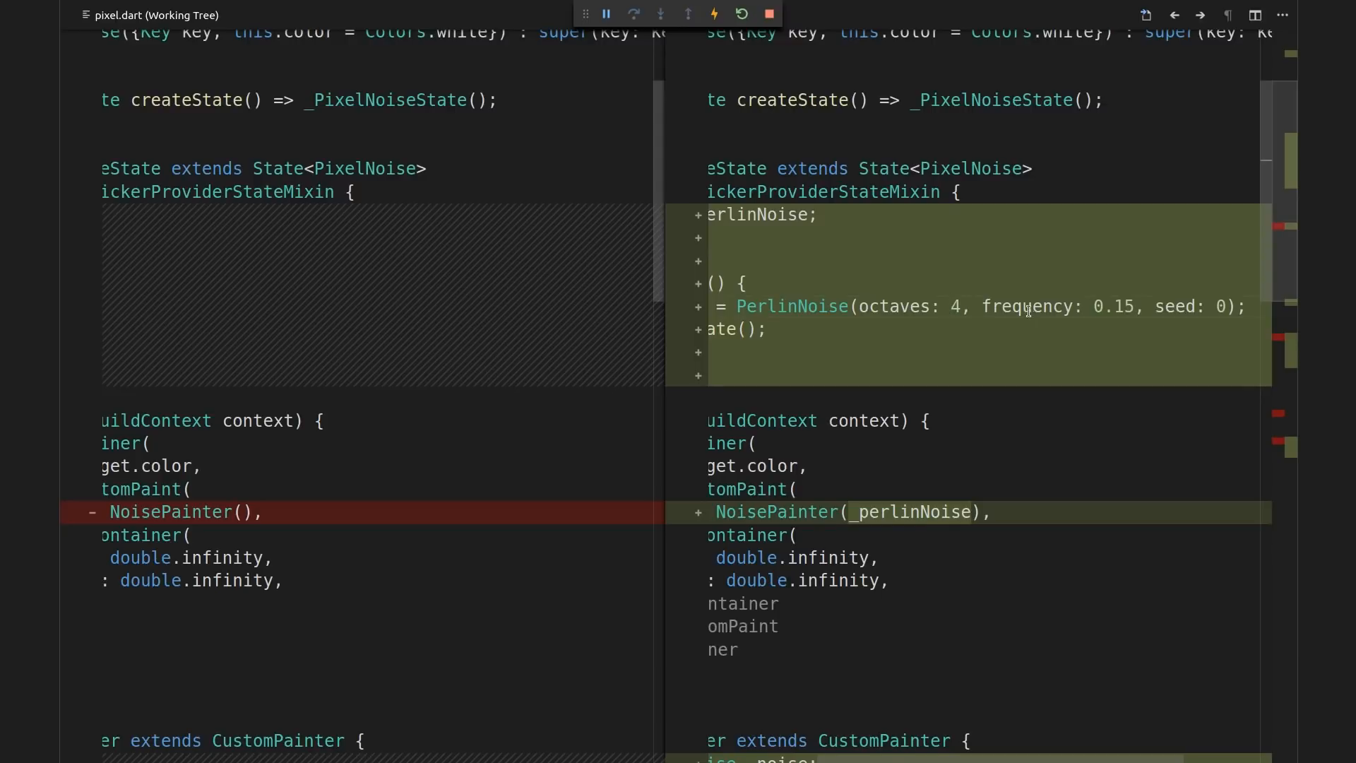
{"action": "double_click", "coordinate": [1113, 305]}
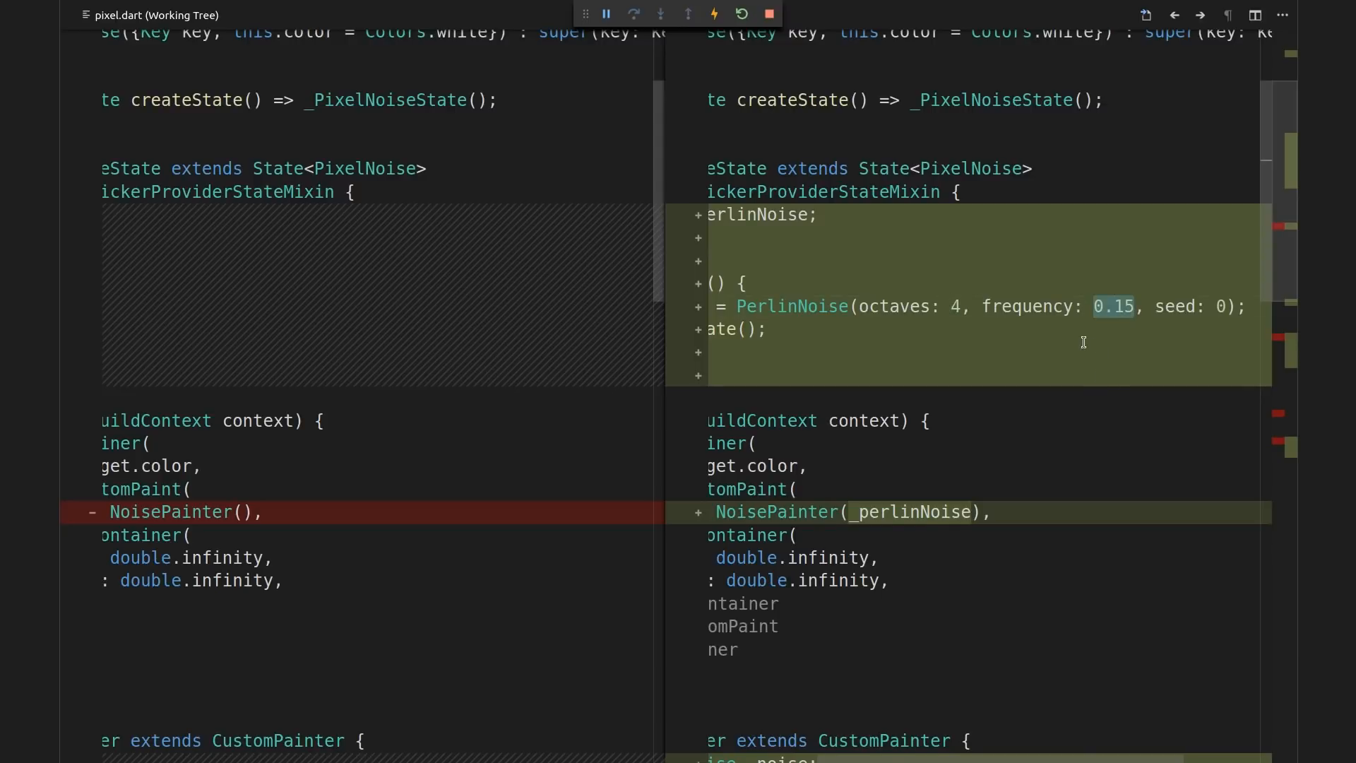
{"action": "mouse_move", "coordinate": [1085, 333]}
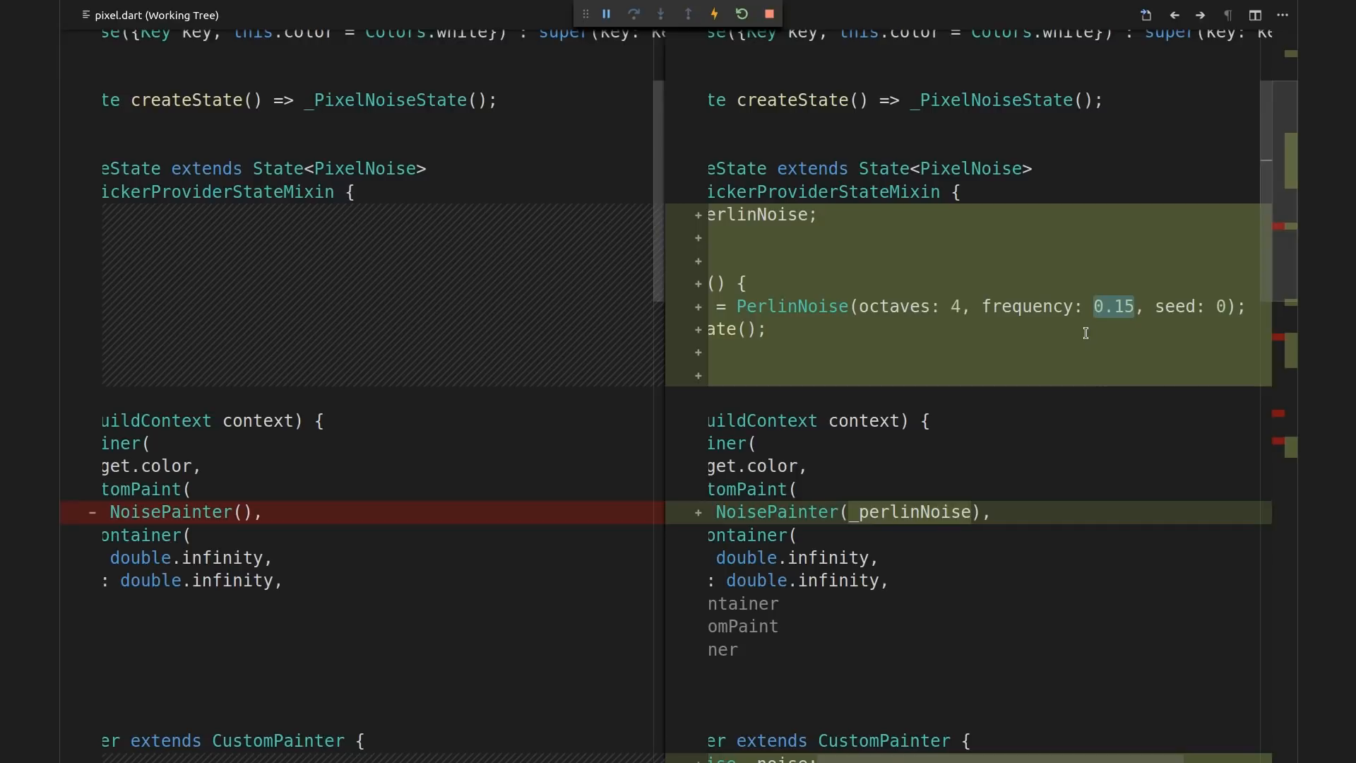
{"action": "mouse_move", "coordinate": [1078, 365]}
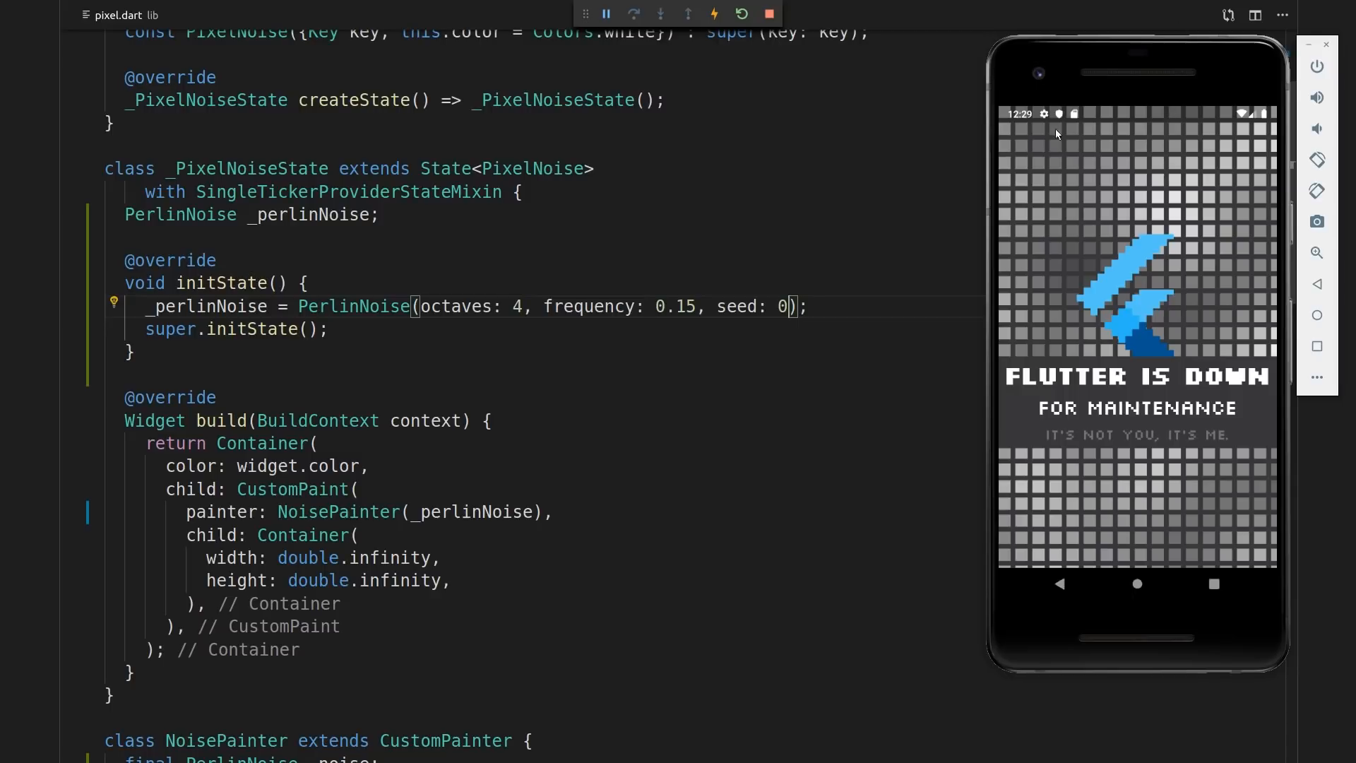
{"action": "mouse_move", "coordinate": [1125, 220]}
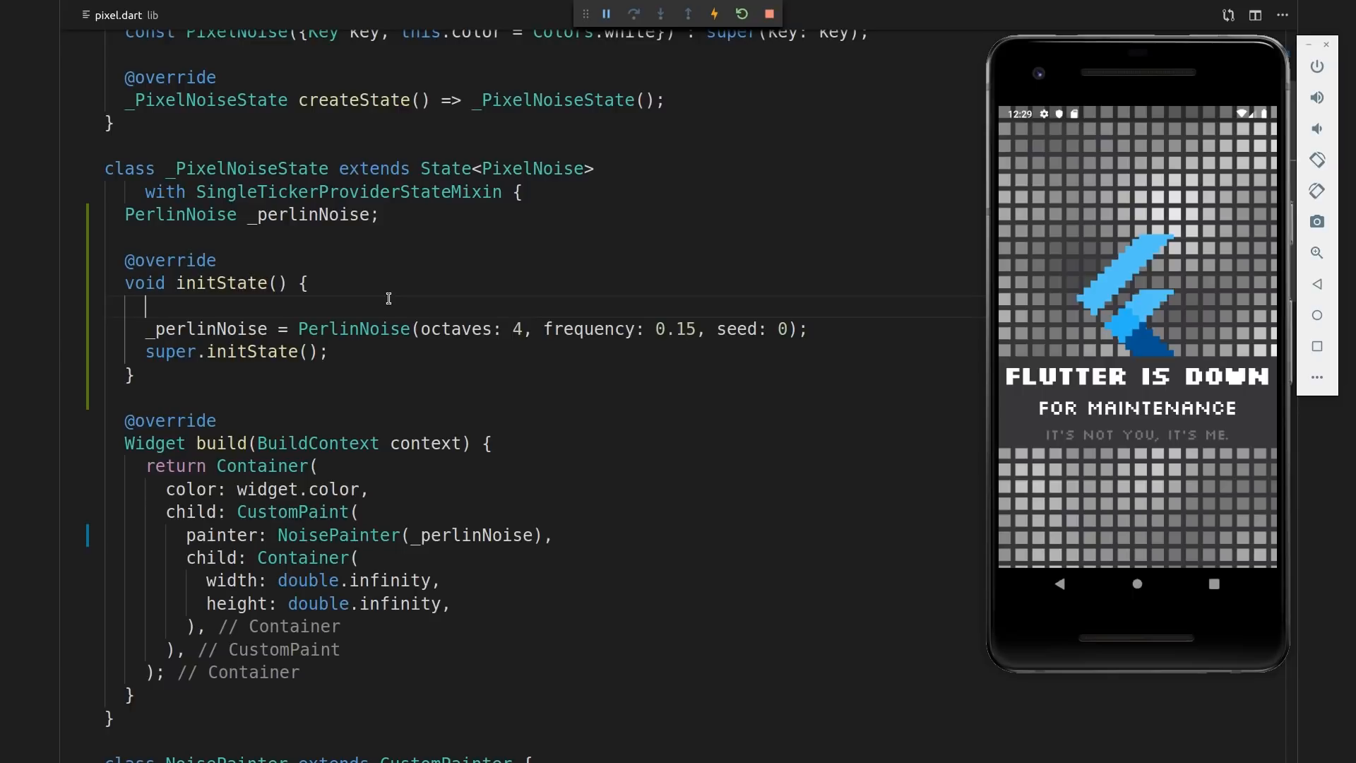
Add a Random instance to seed PerlinNoise with random.nextInt(1337), then hot restart the app
{"action": "type", "text": "Random random = Random();"}
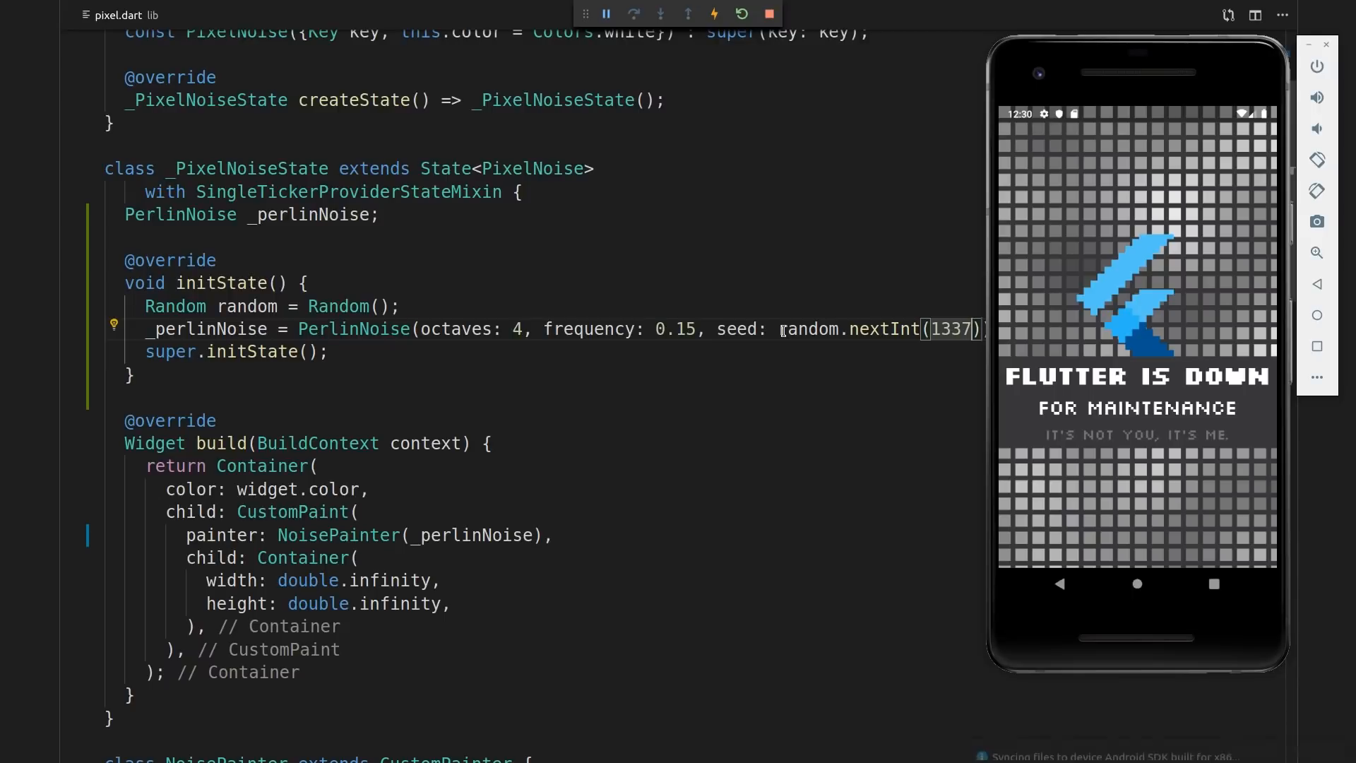
{"action": "key", "text": "ctrl+shift+p"}
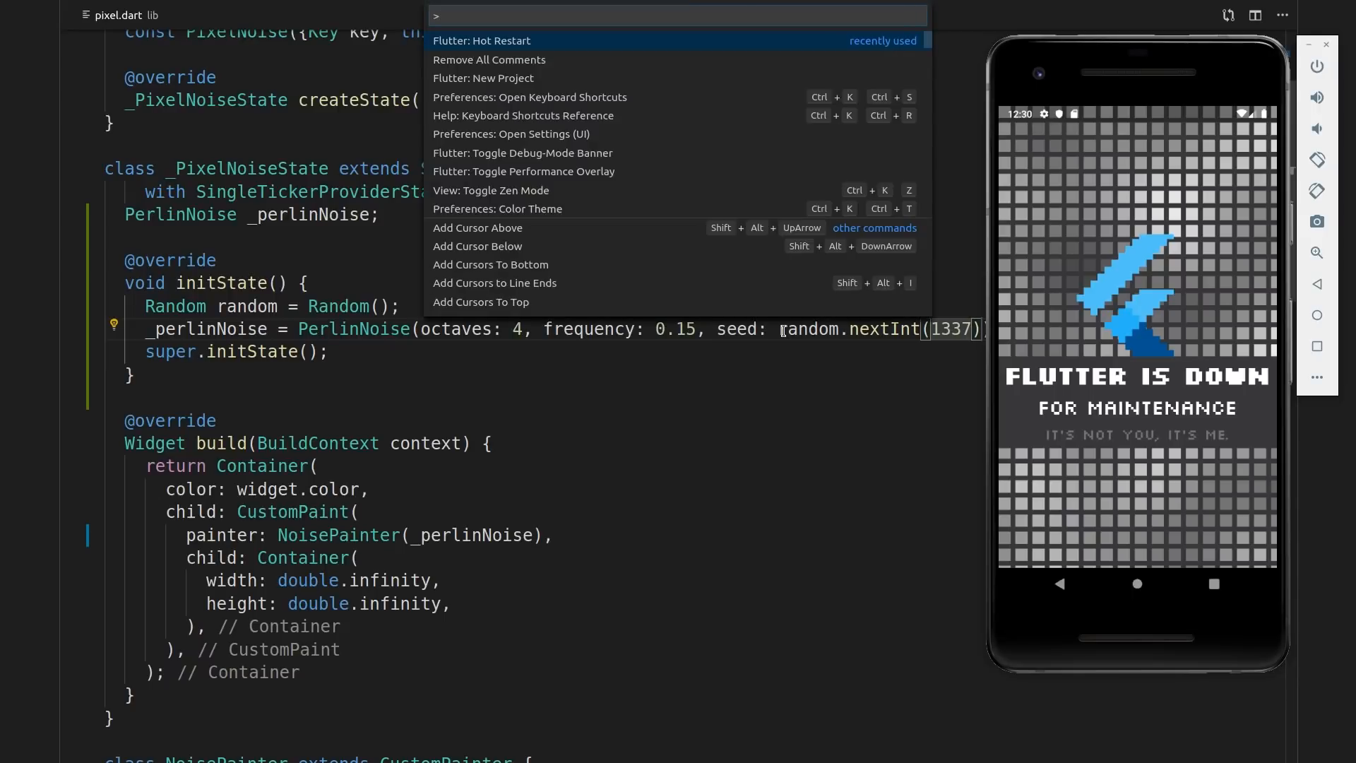
{"action": "left_click", "coordinate": [482, 41]}
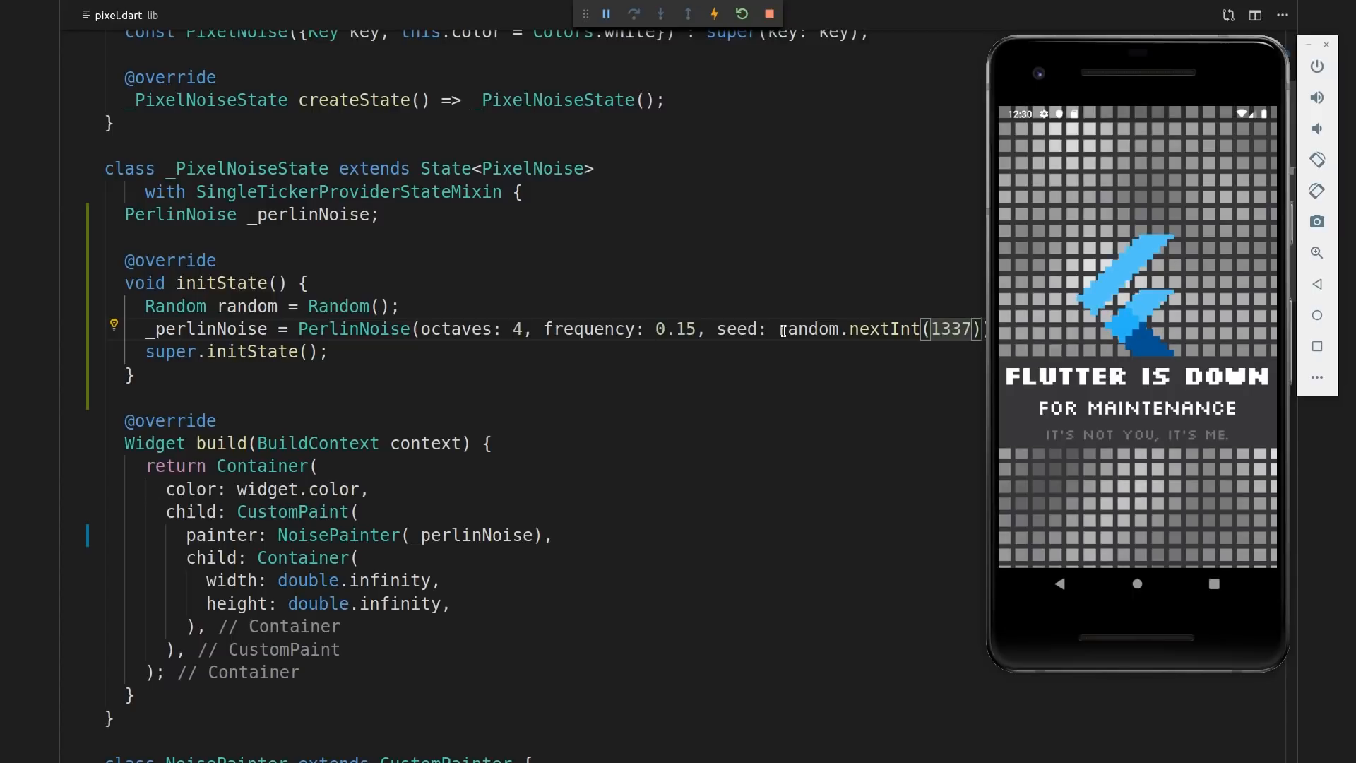
{"action": "scroll", "scroll_direction": "down", "scroll_amount": 3}
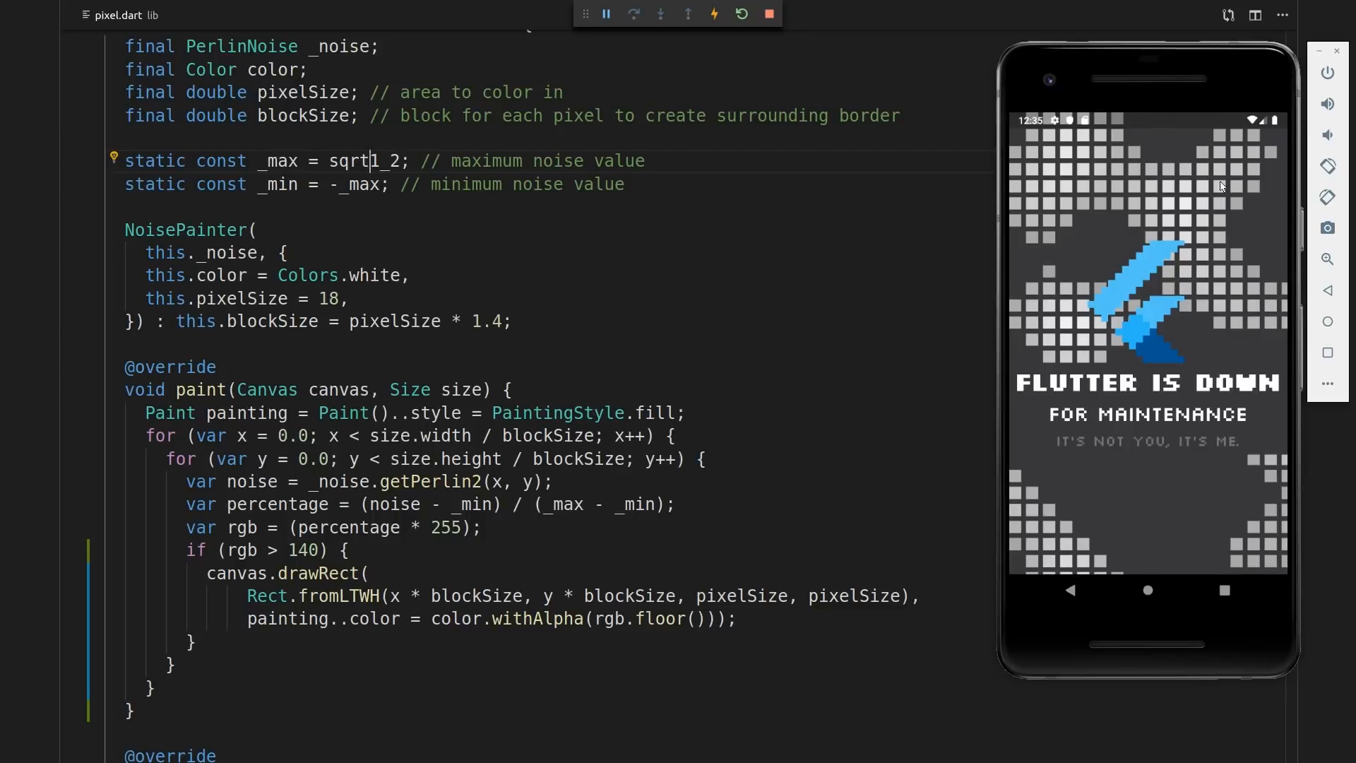
{"action": "mouse_move", "coordinate": [1245, 164]}
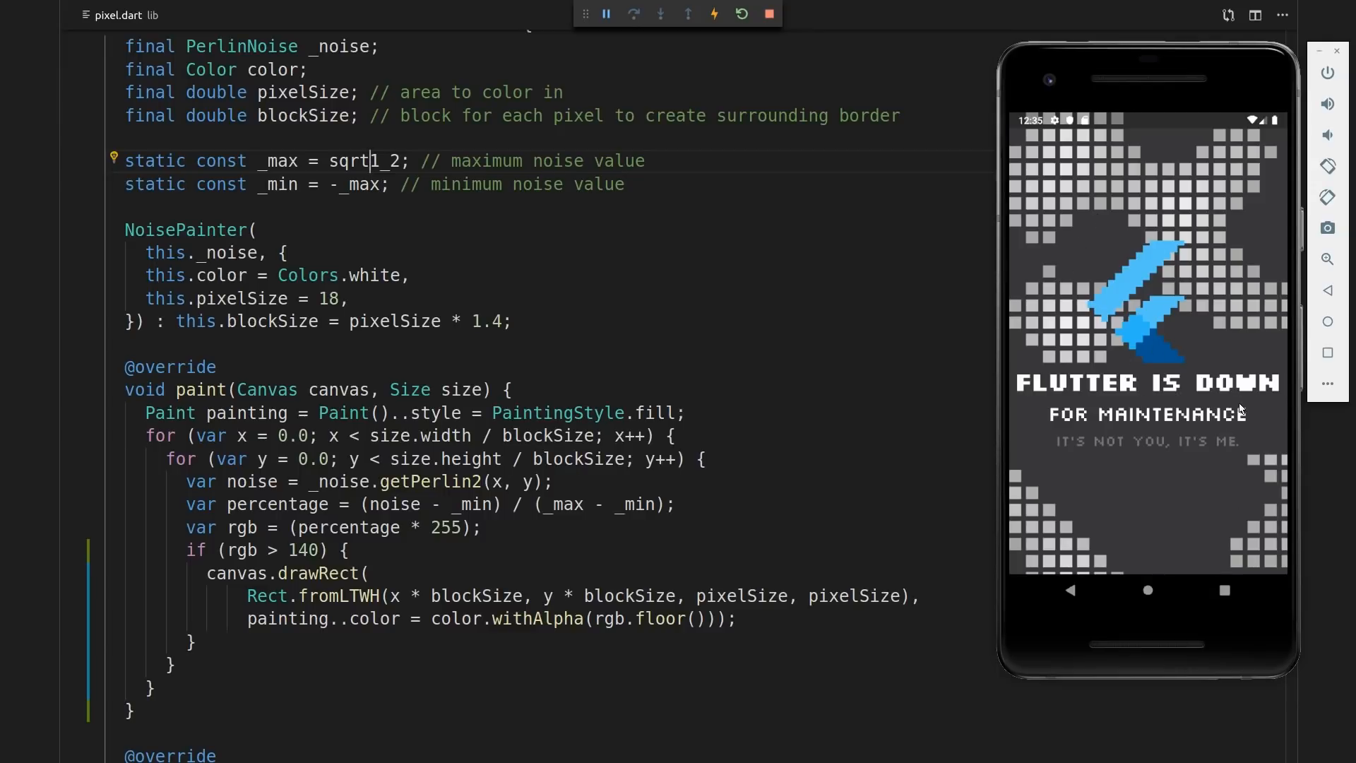
{"action": "mouse_move", "coordinate": [1202, 457]}
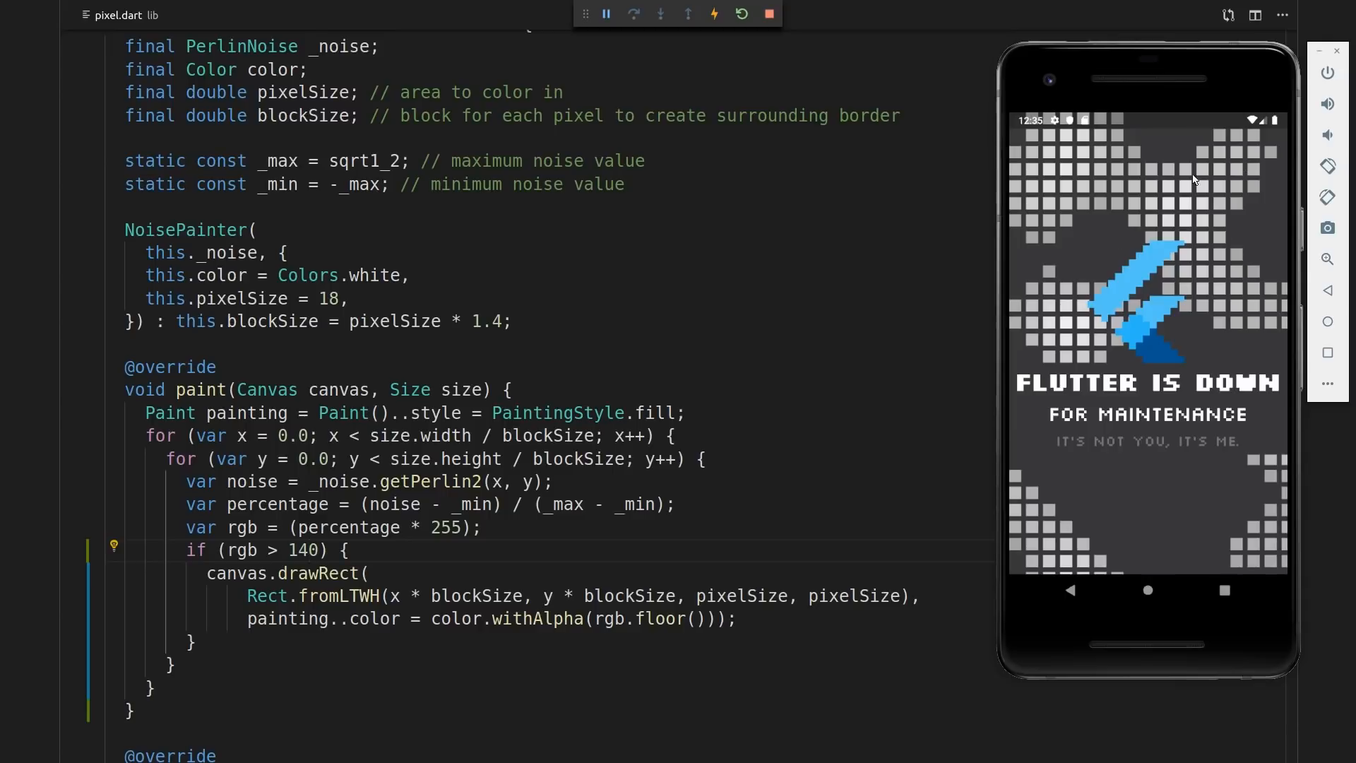
{"action": "mouse_move", "coordinate": [1182, 144]}
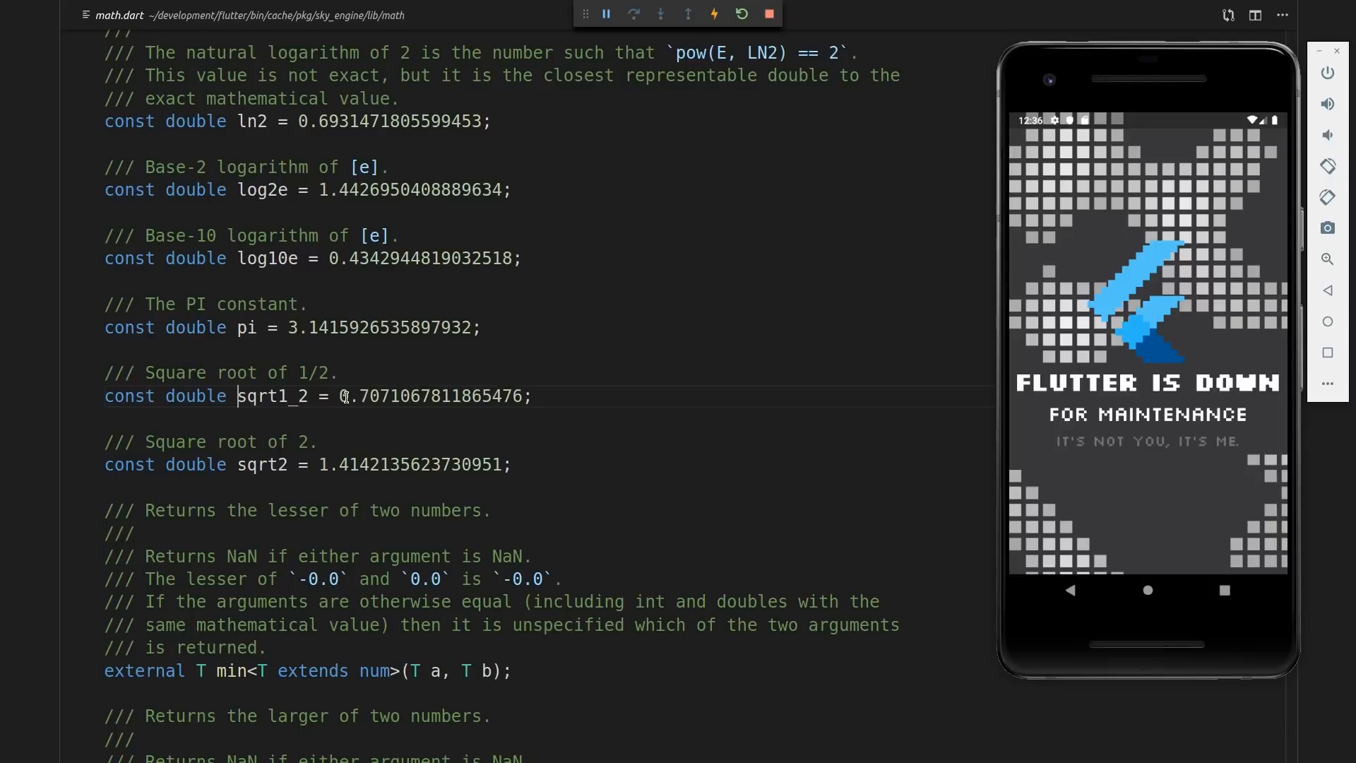
Replace sqrt1_2 with 0.5 in NoisePainter's _max constant
{"action": "double_click", "coordinate": [368, 397]}
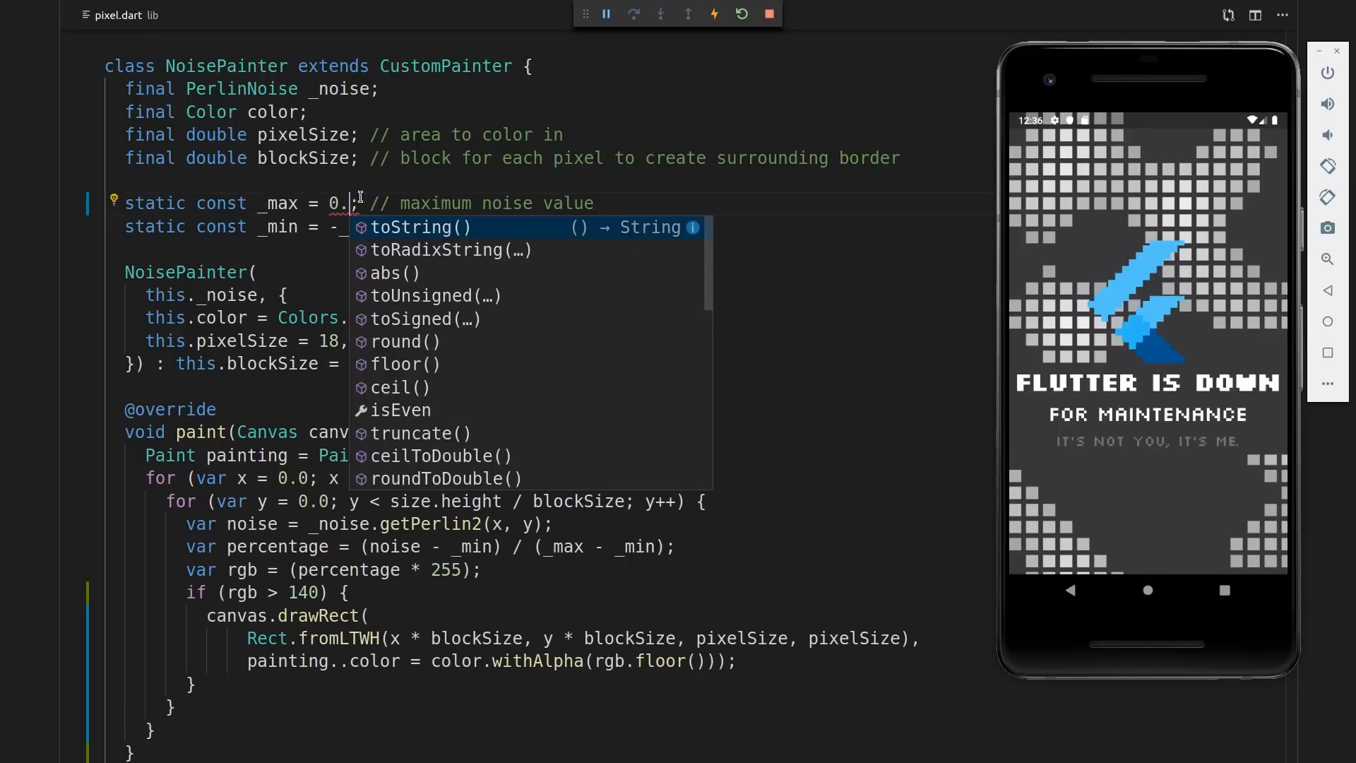
{"action": "type", "text": "5"}
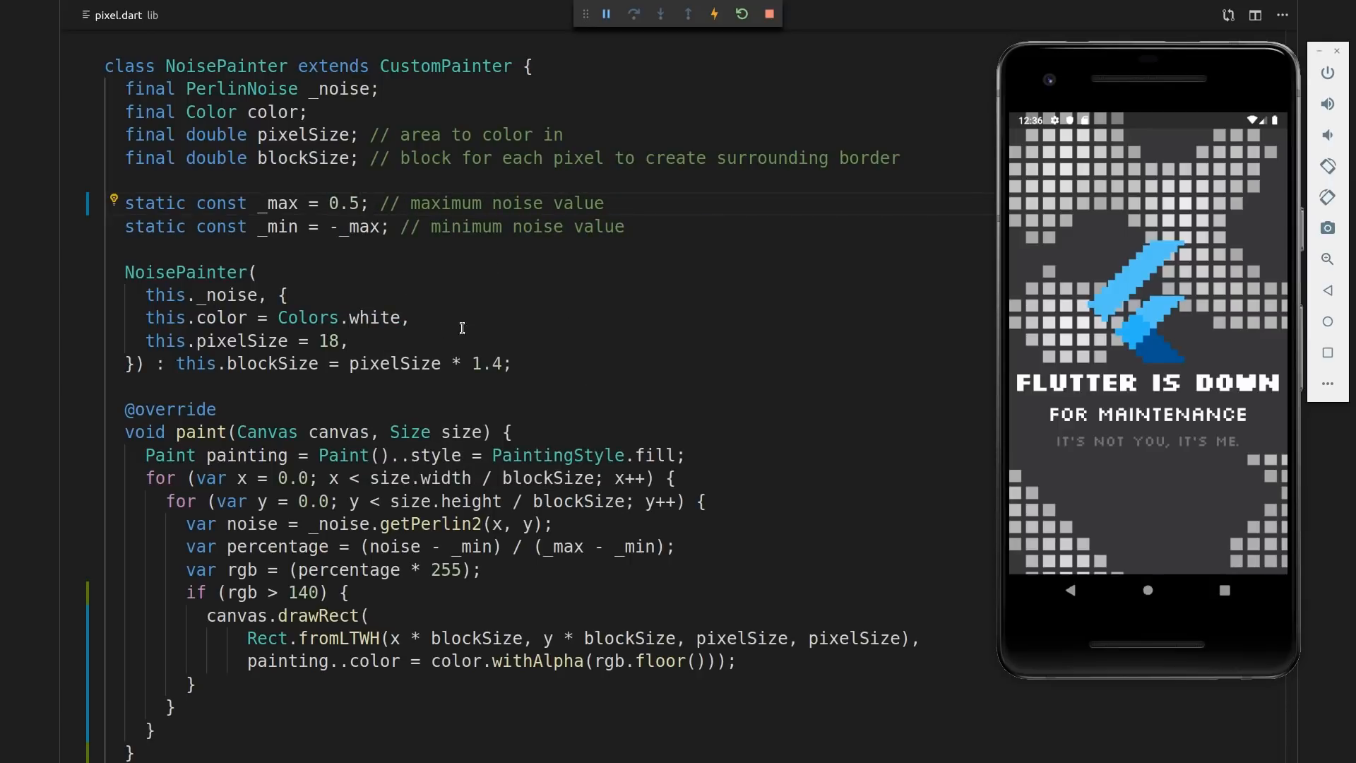
{"action": "mouse_move", "coordinate": [756, 288]}
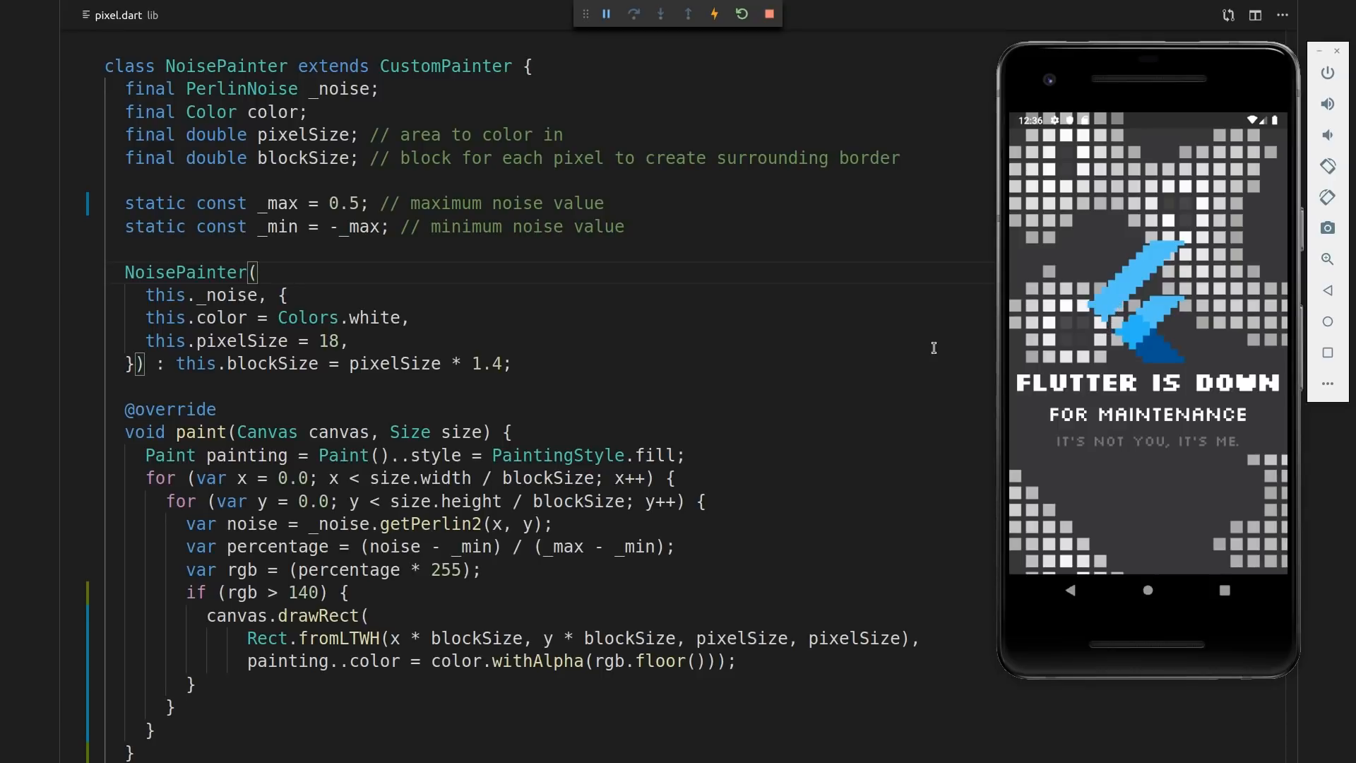
{"action": "mouse_move", "coordinate": [828, 351]}
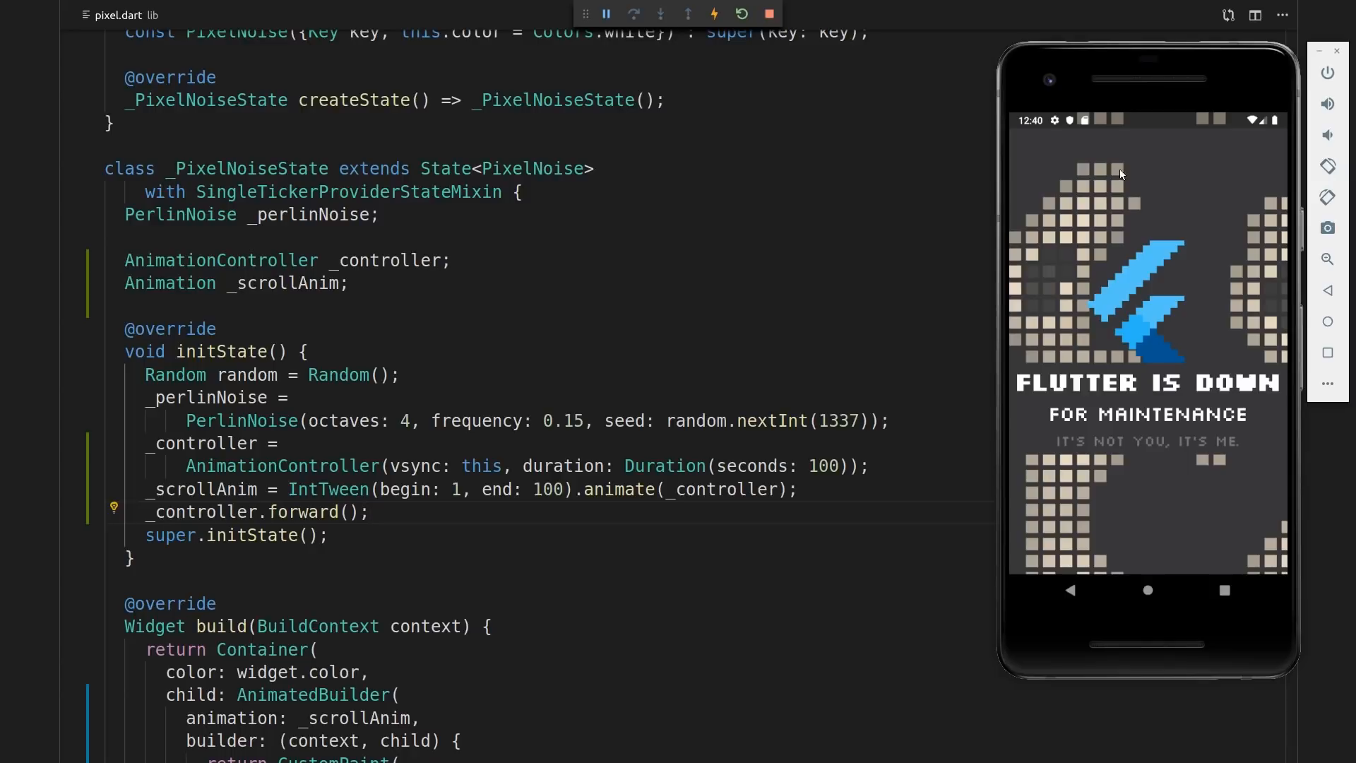
{"action": "mouse_move", "coordinate": [1079, 188]}
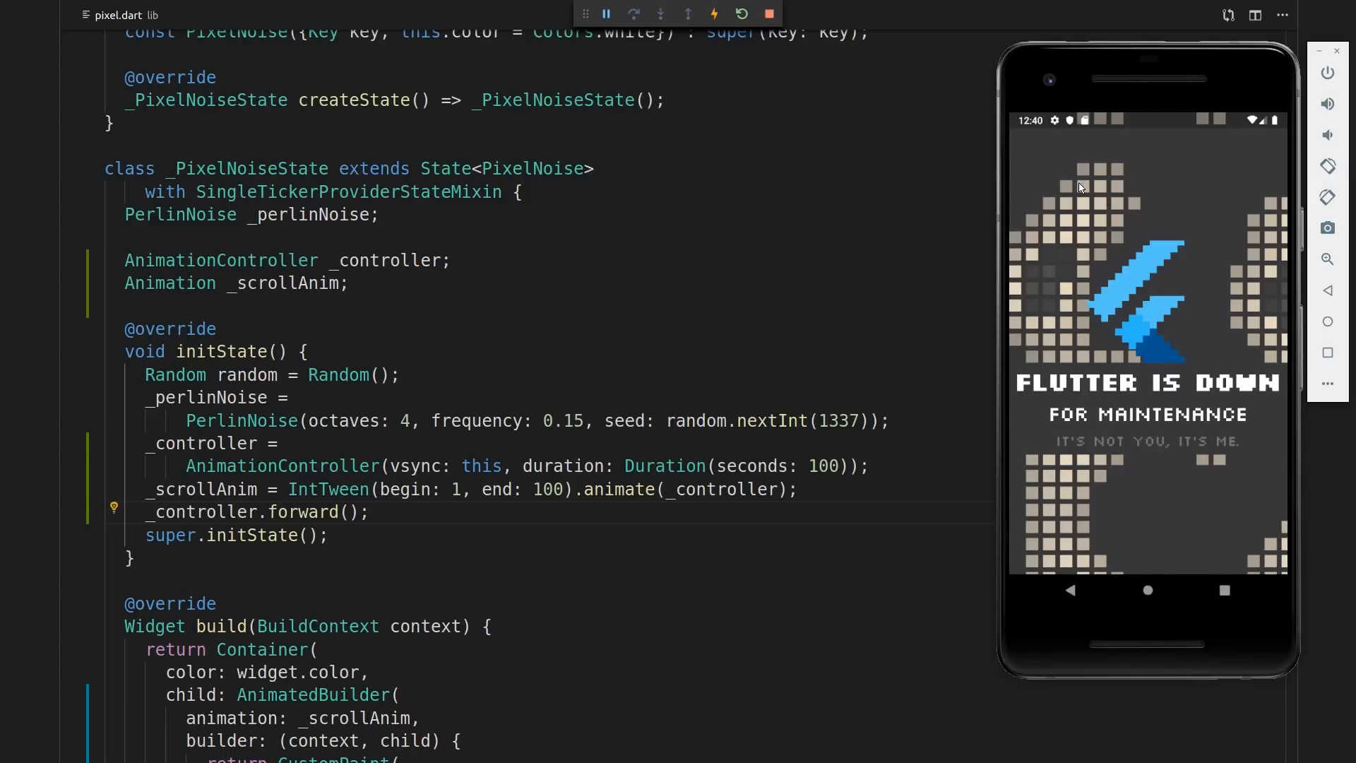
{"action": "mouse_move", "coordinate": [864, 450]}
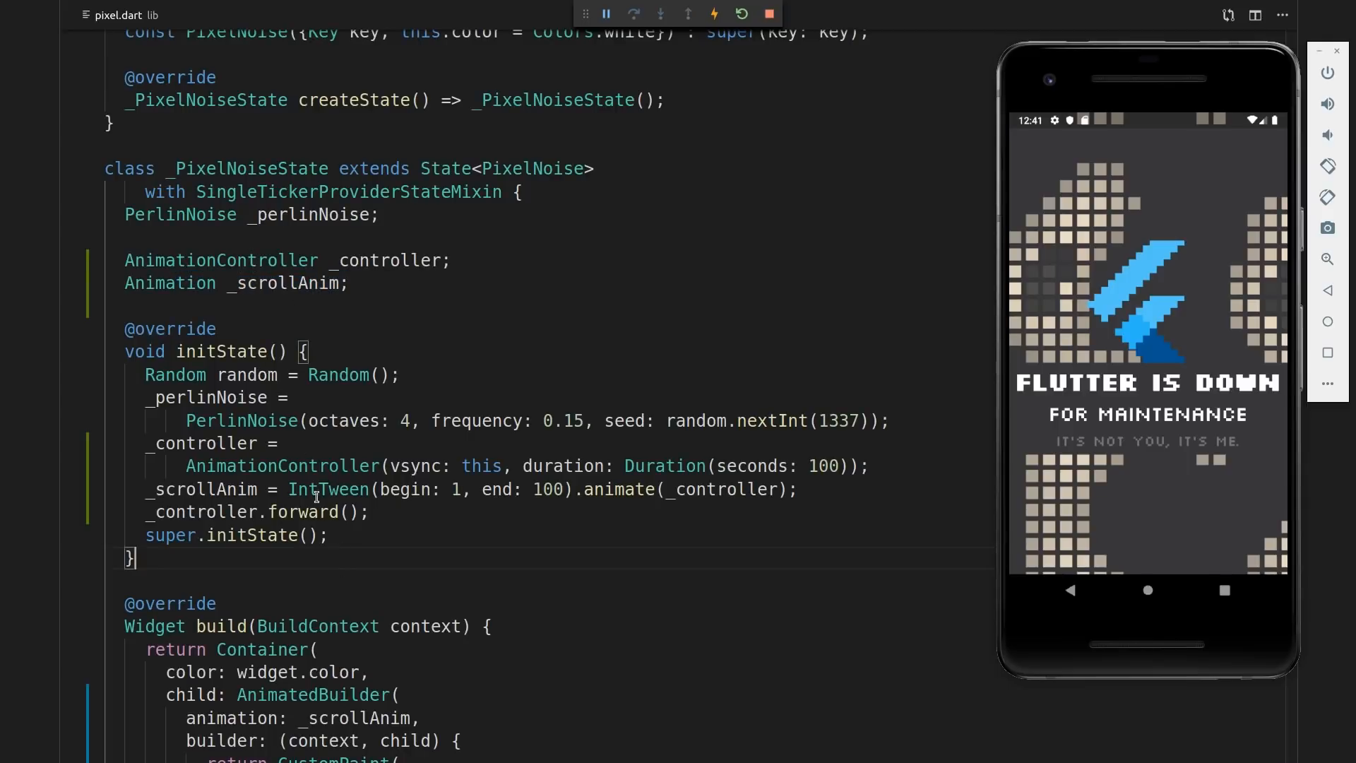
{"action": "mouse_move", "coordinate": [328, 489]}
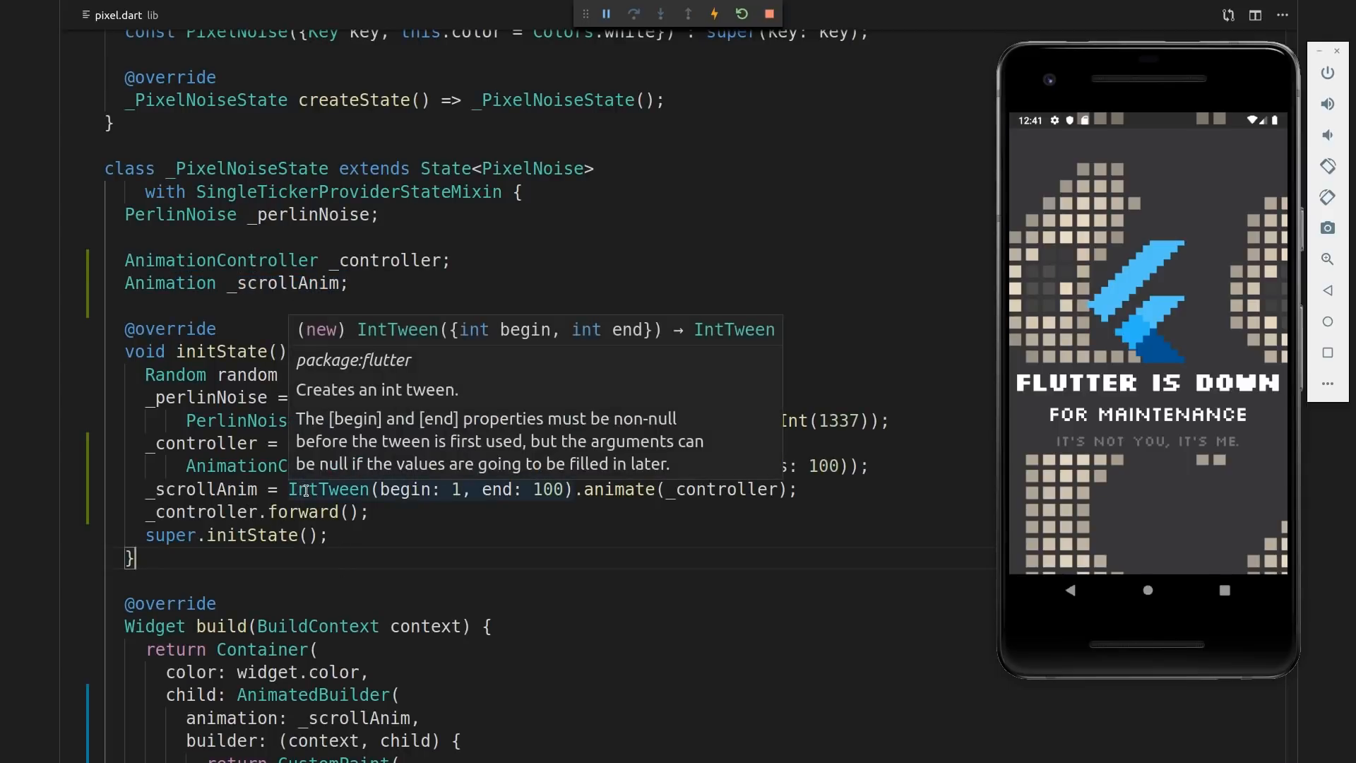
{"action": "left_click", "coordinate": [450, 489]}
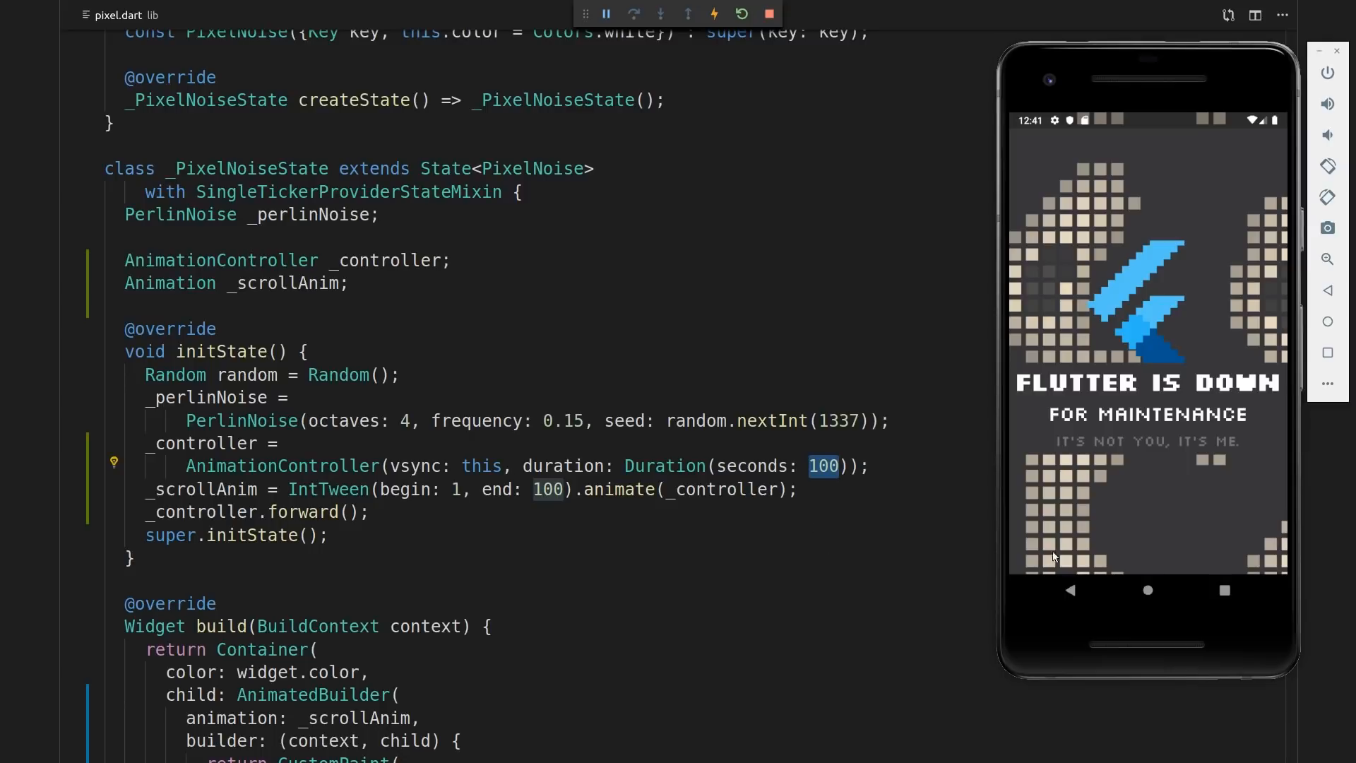
{"action": "mouse_move", "coordinate": [1198, 364]}
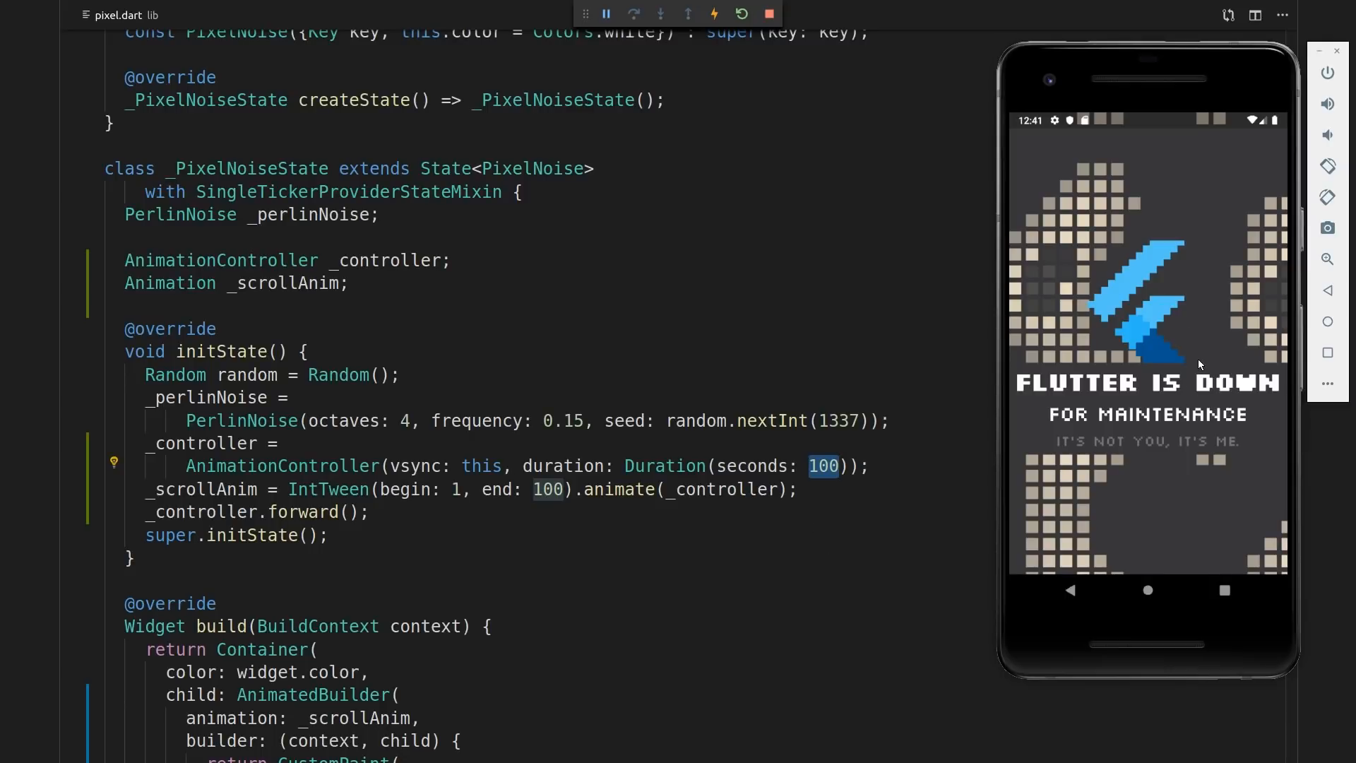
{"action": "mouse_move", "coordinate": [1202, 357]}
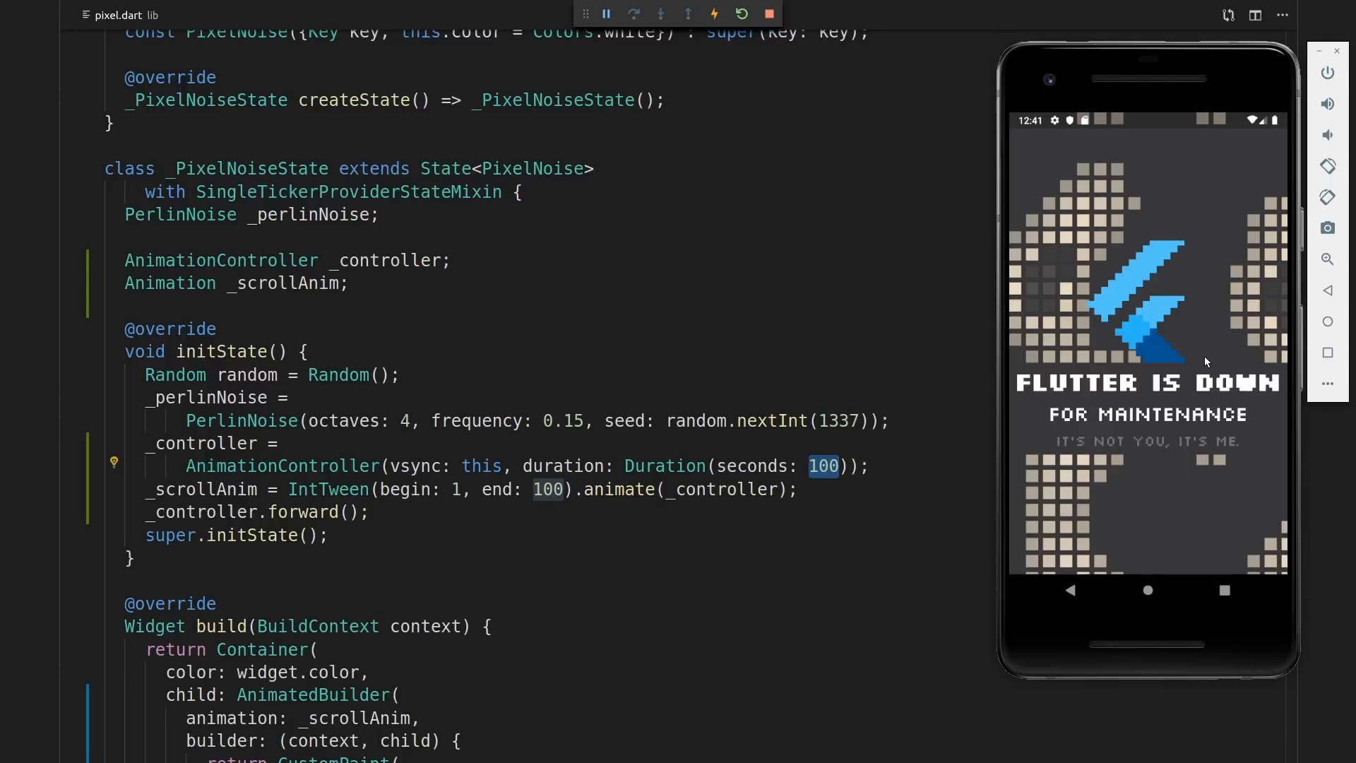
{"action": "mouse_move", "coordinate": [1088, 427]}
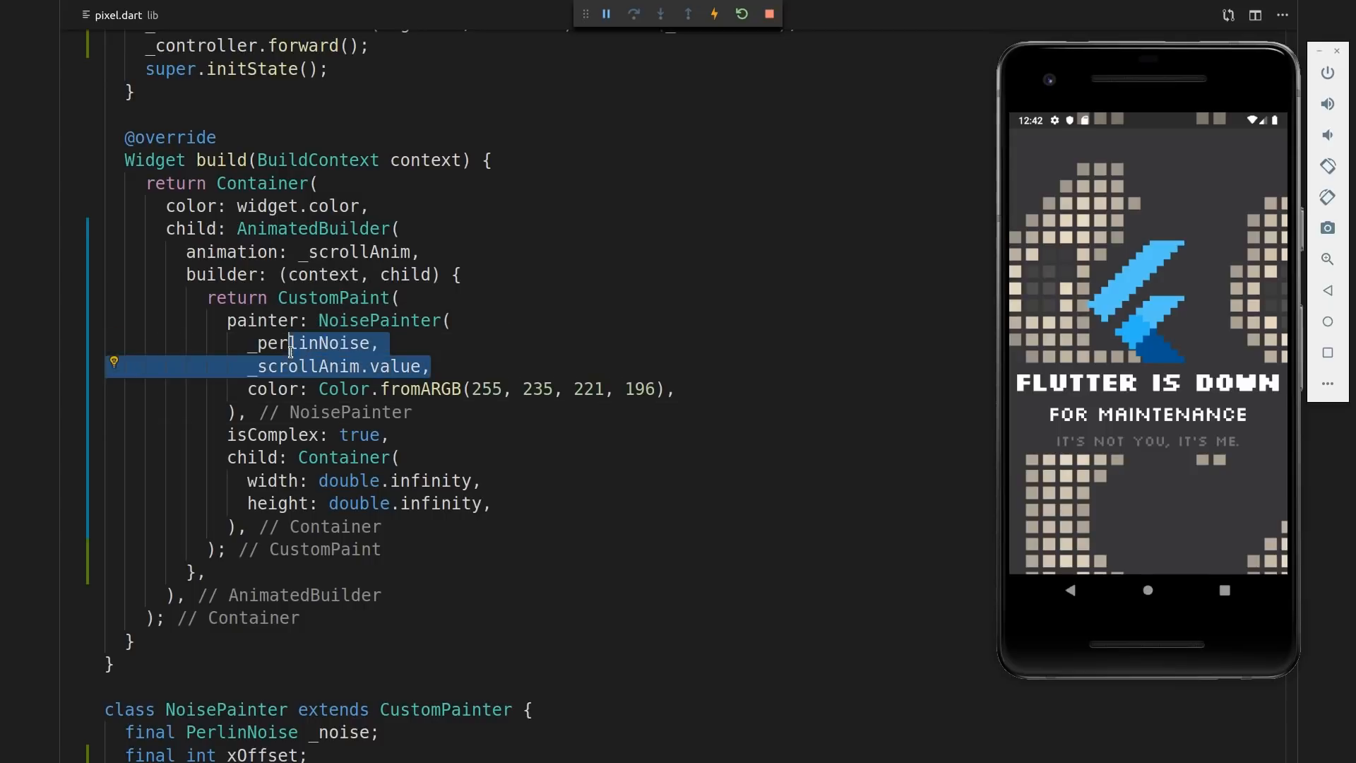
In NoisePainter.paint, change getPerlin2(x, y) to getPerlin2(xOffset + x, y)
{"action": "scroll", "scroll_direction": "down", "scroll_amount": 3}
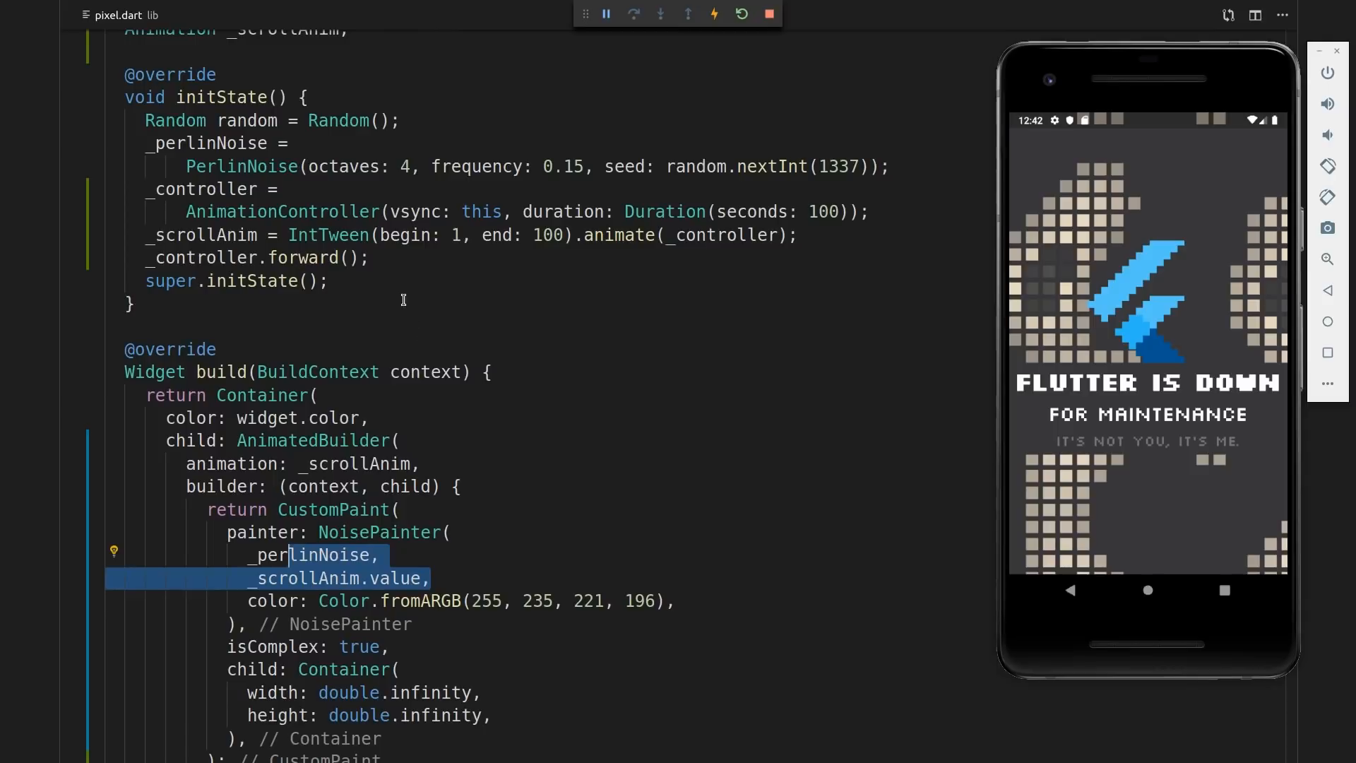
{"action": "mouse_move", "coordinate": [462, 235]}
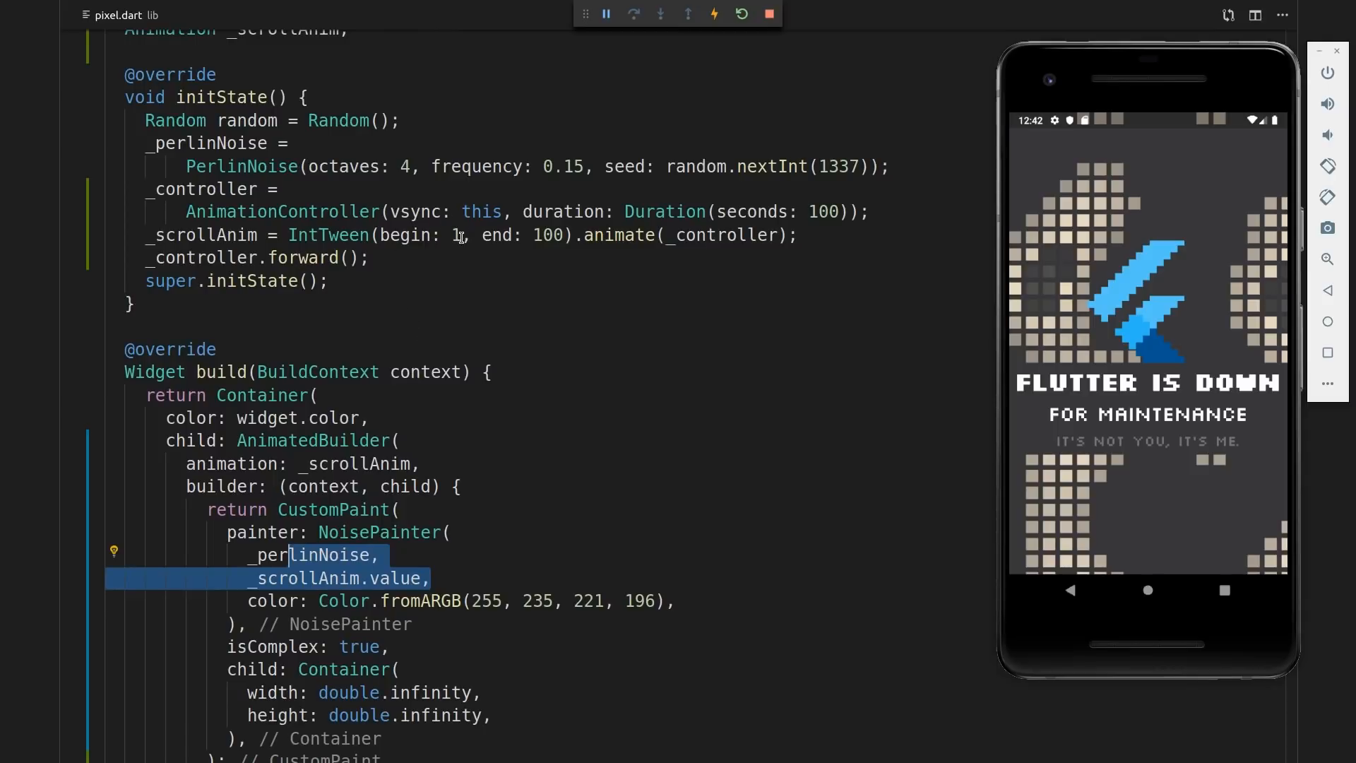
{"action": "scroll", "scroll_direction": "down", "scroll_amount": 3}
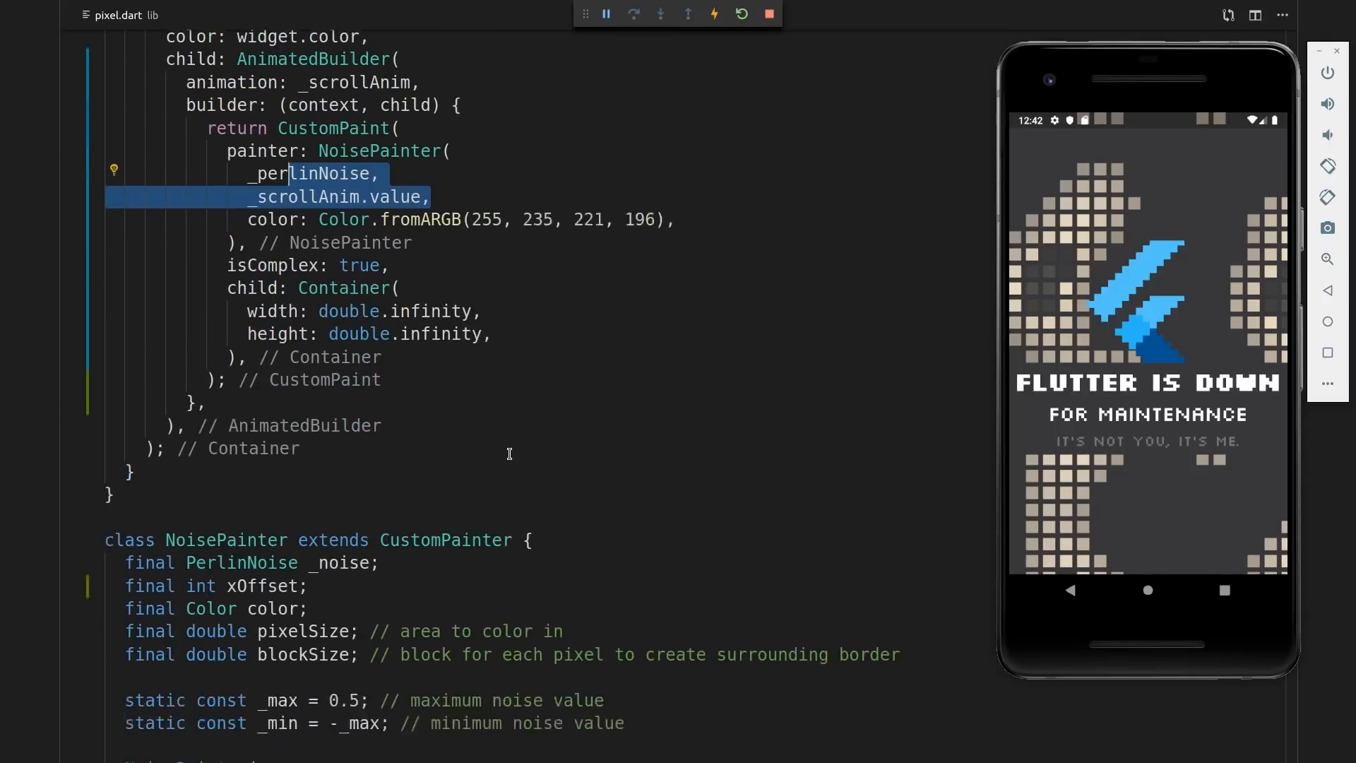
{"action": "scroll", "scroll_direction": "down", "scroll_amount": 3}
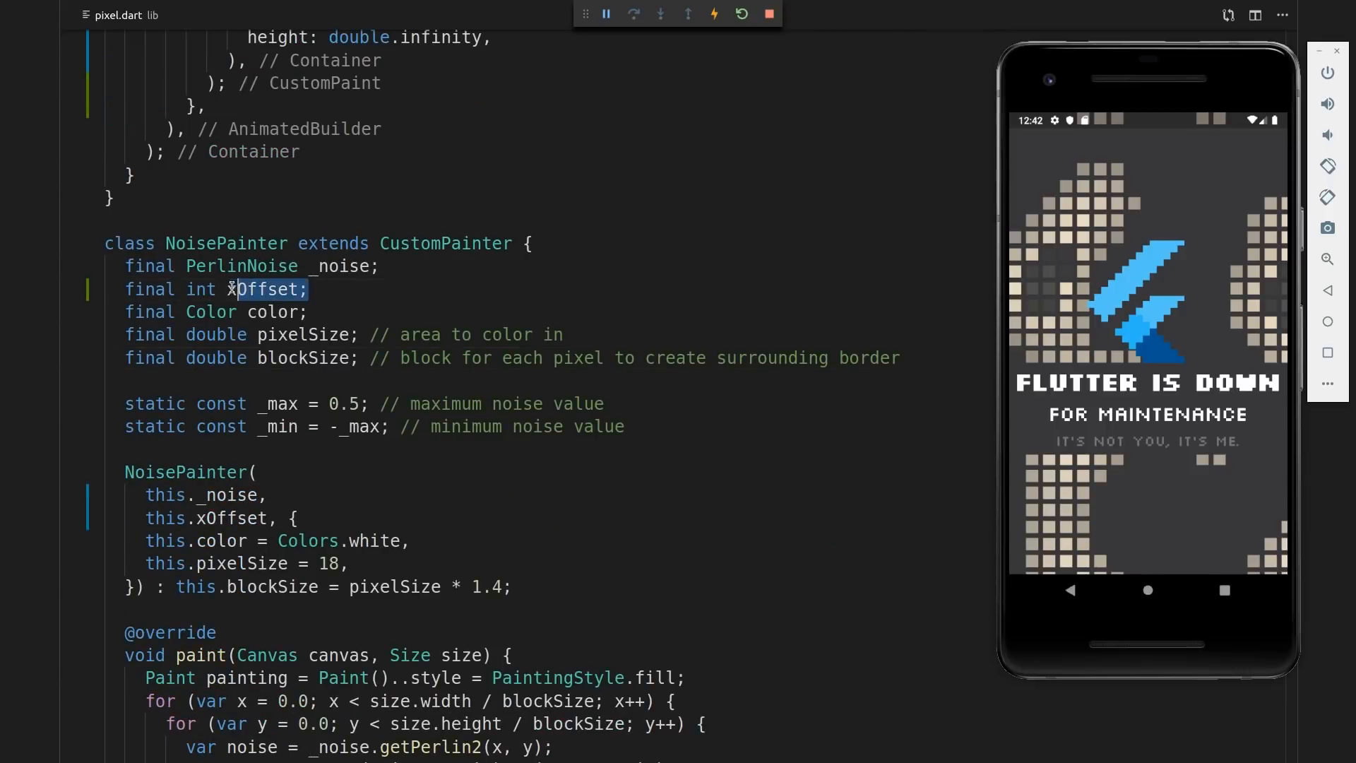
{"action": "scroll", "scroll_direction": "down", "scroll_amount": 3}
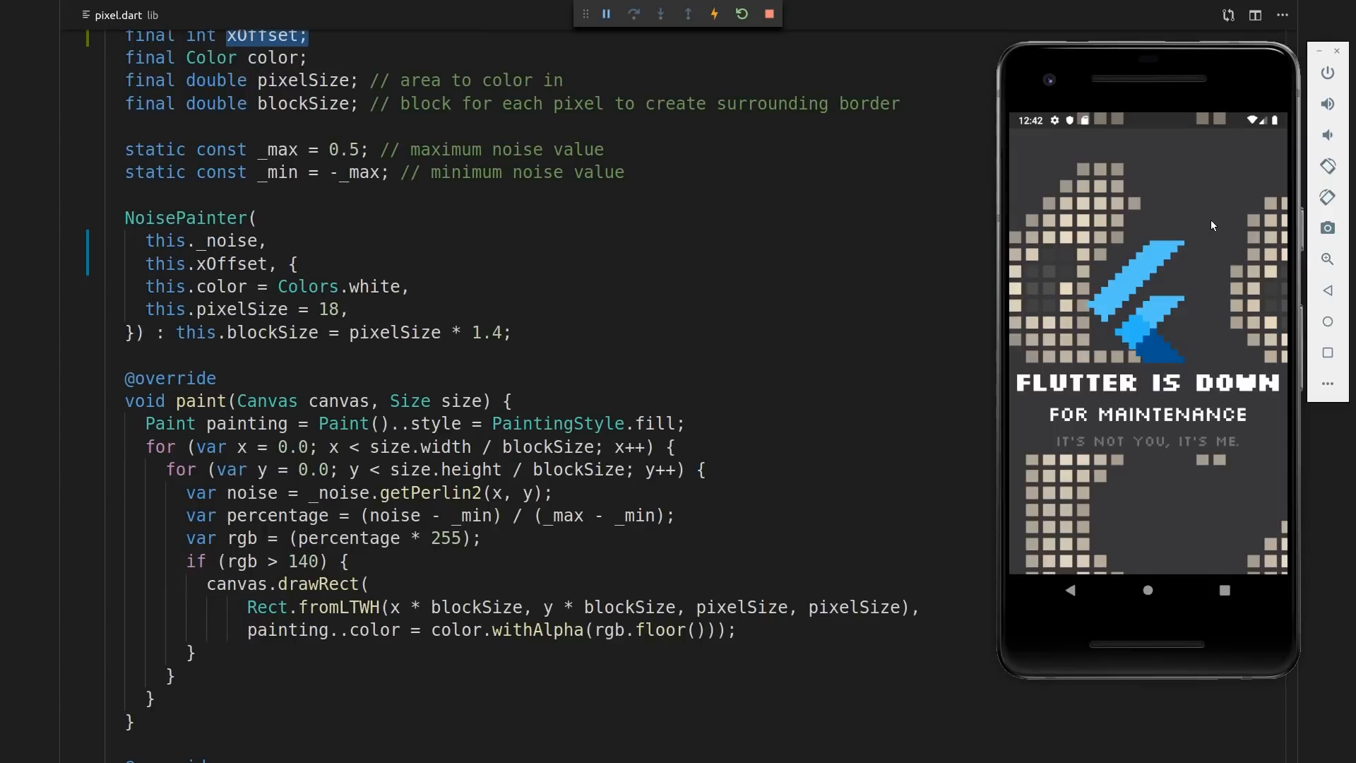
{"action": "mouse_move", "coordinate": [1162, 219]}
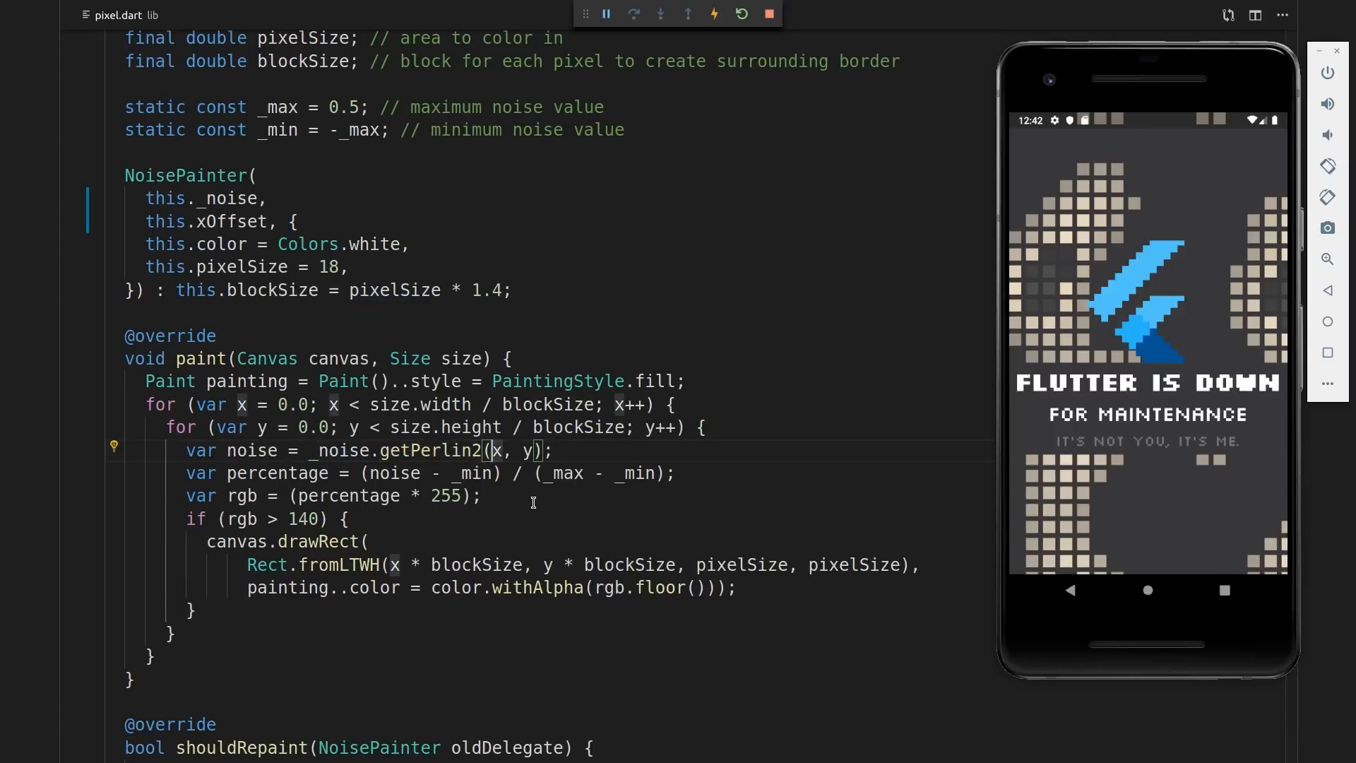
{"action": "type", "text": "xOffset"}
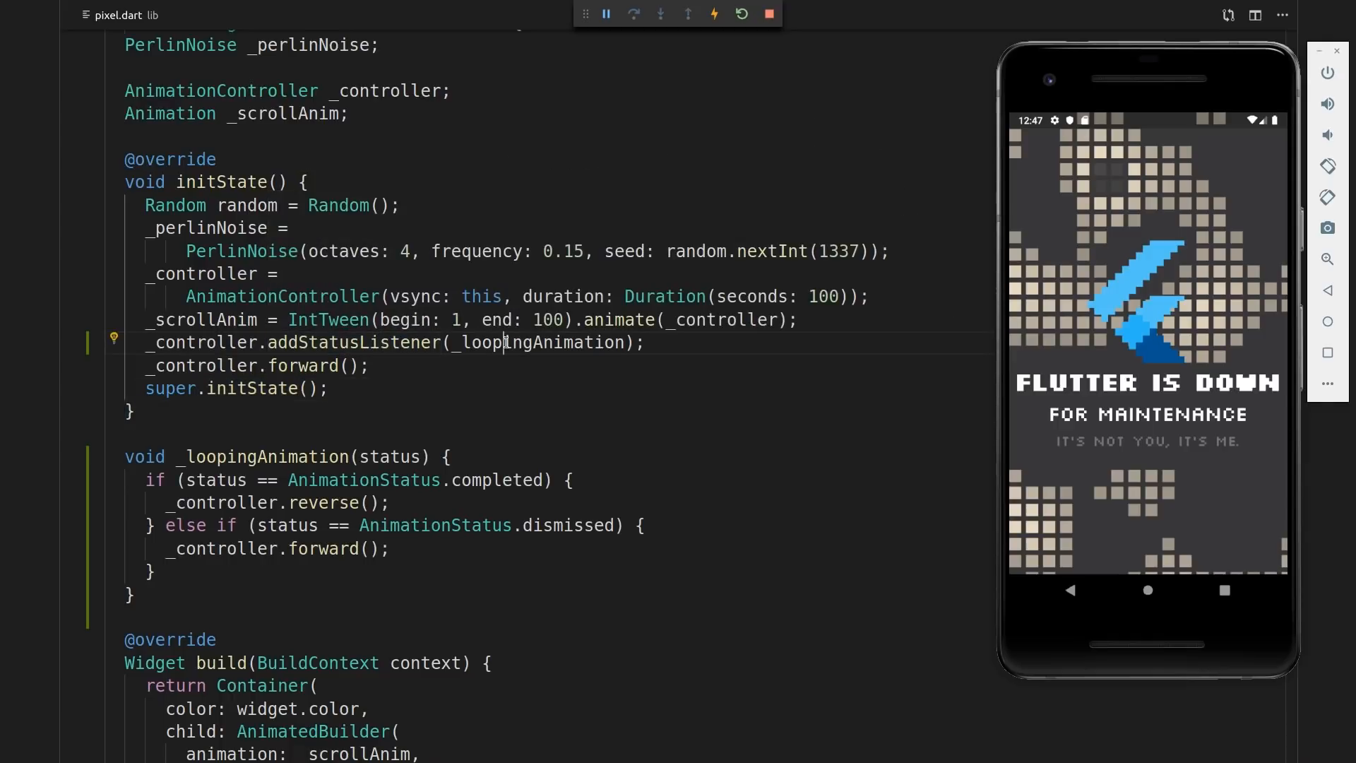
Add the _loopingAnimation status listener, try a 2-second duration, then restore 100 seconds
{"action": "double_click", "coordinate": [543, 343]}
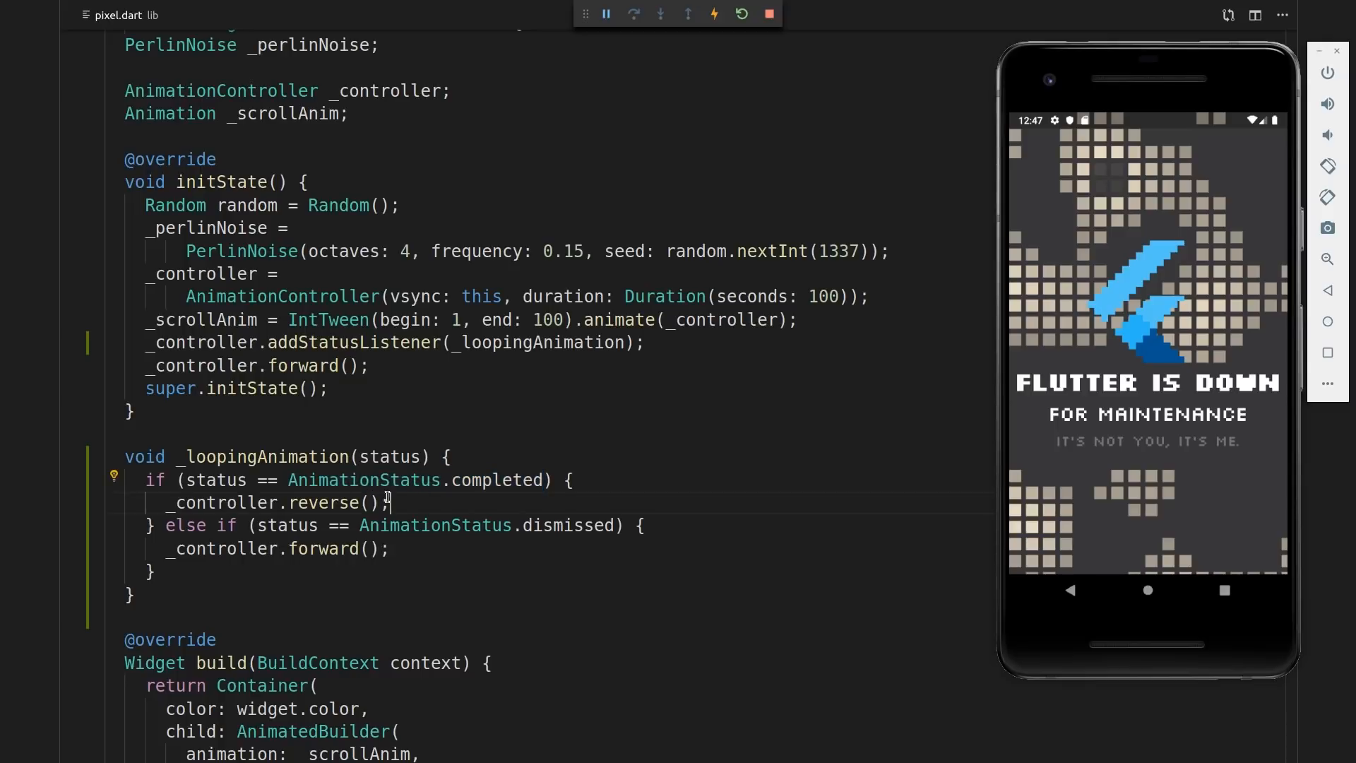
{"action": "triple_click", "coordinate": [268, 502]}
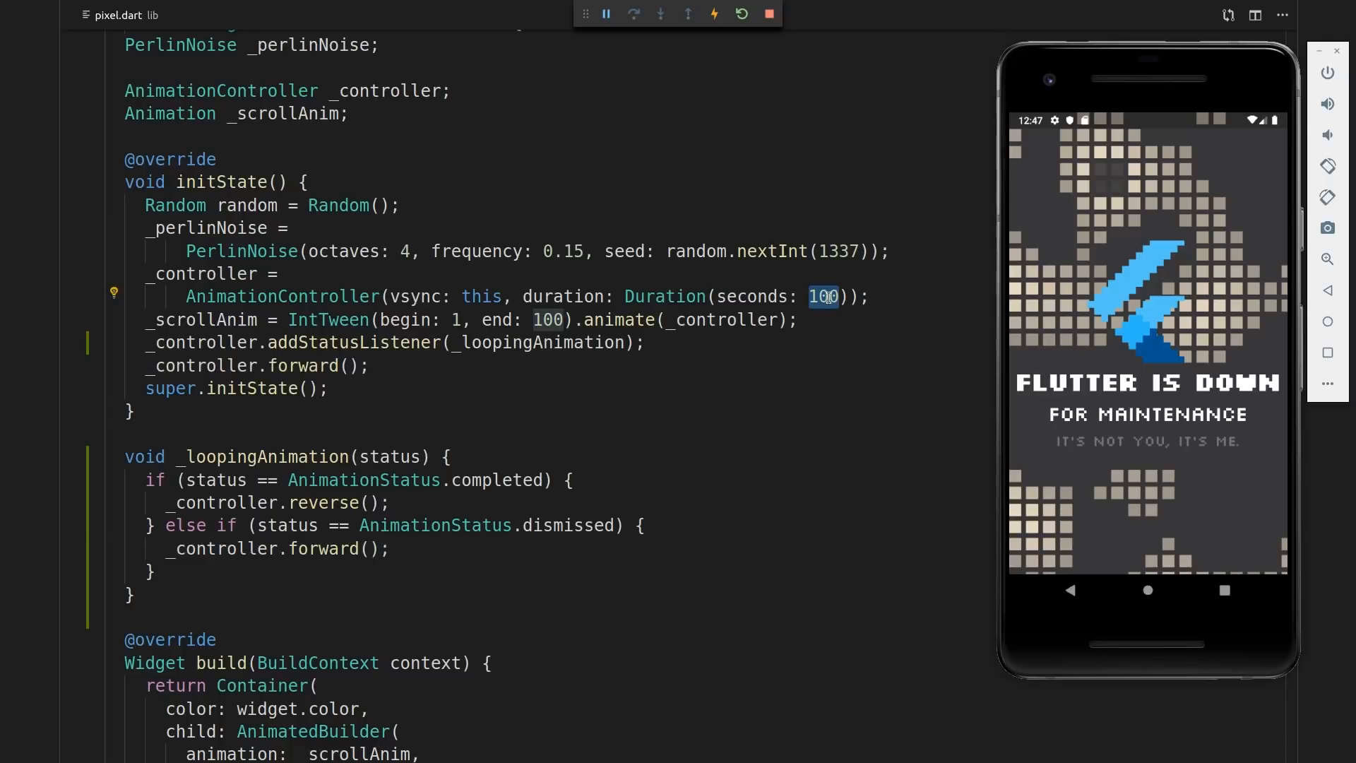
{"action": "type", "text": "2"}
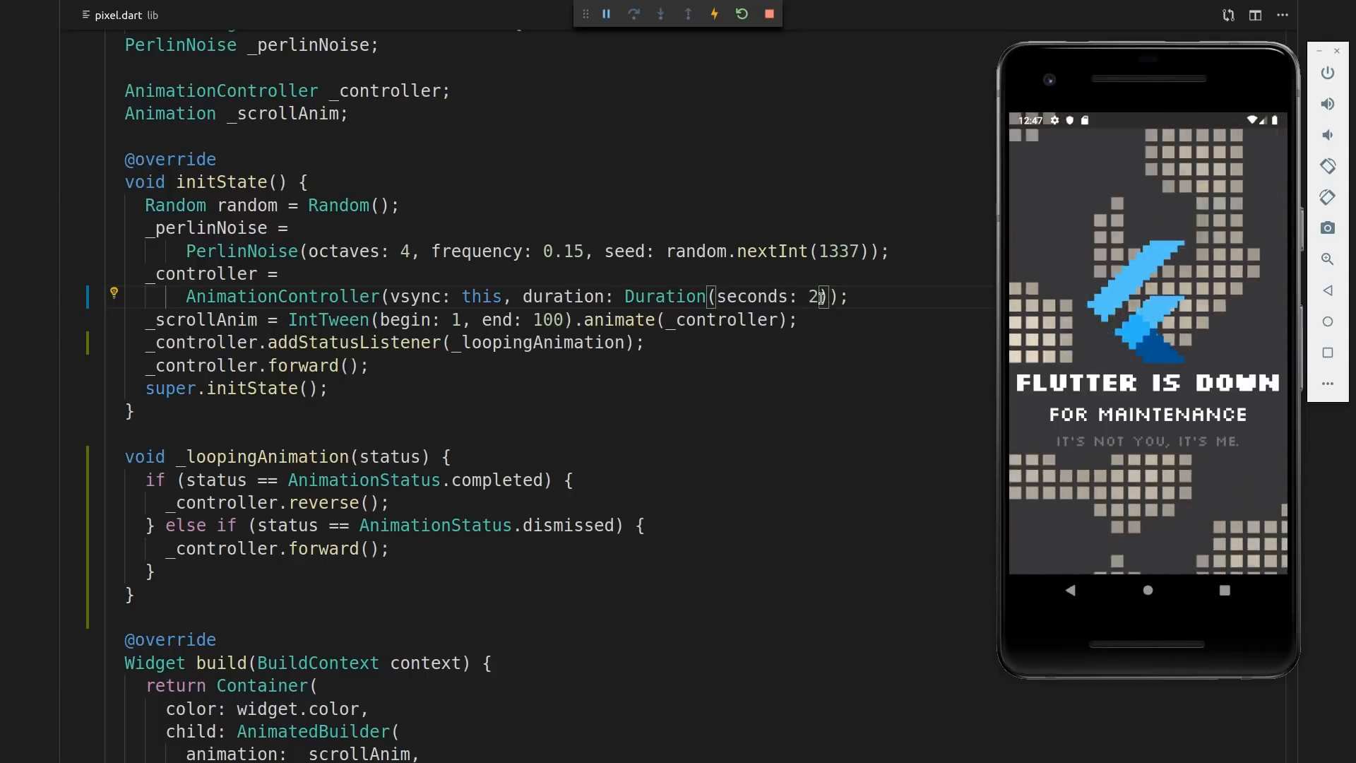
{"action": "type", "text": "100"}
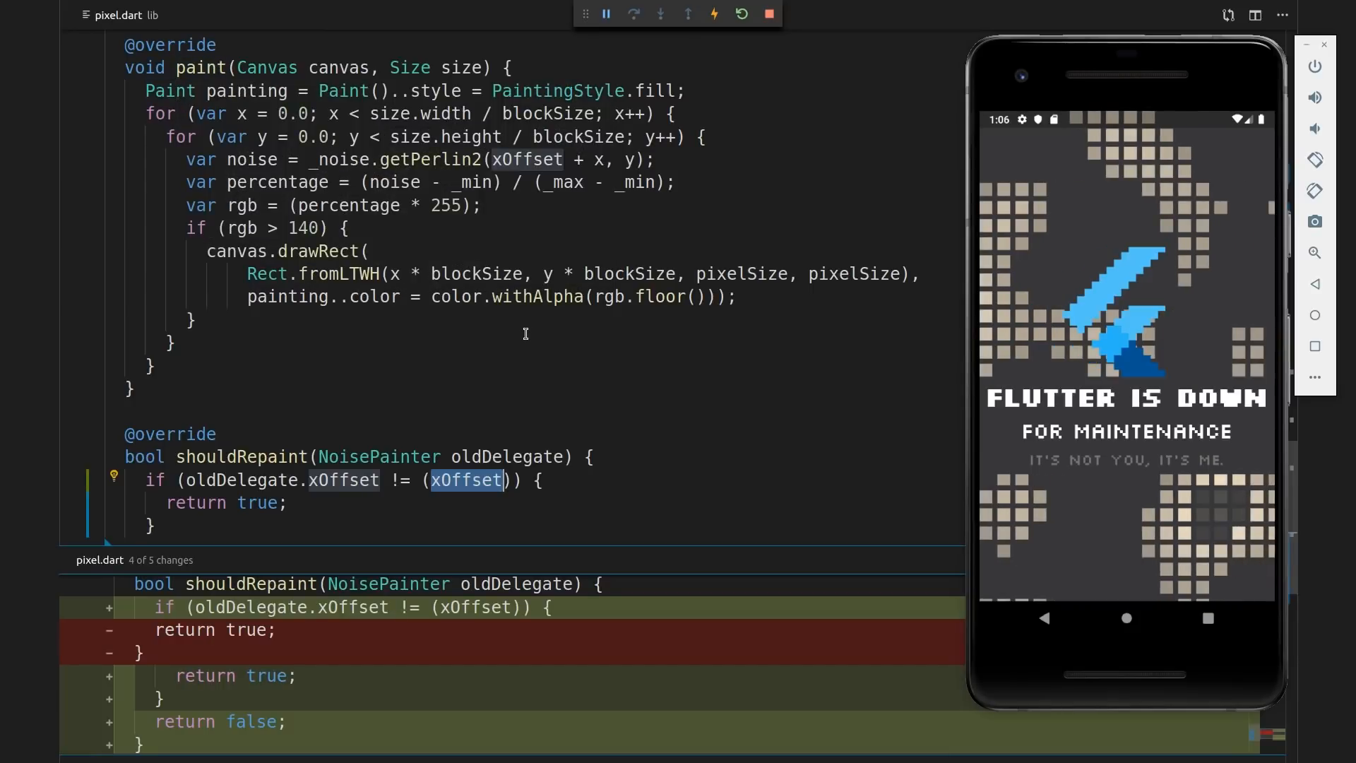
Review the shouldRepaint change returning true only when oldDelegate.xOffset differs from xOffset
{"action": "scroll", "scroll_direction": "down", "scroll_amount": 3}
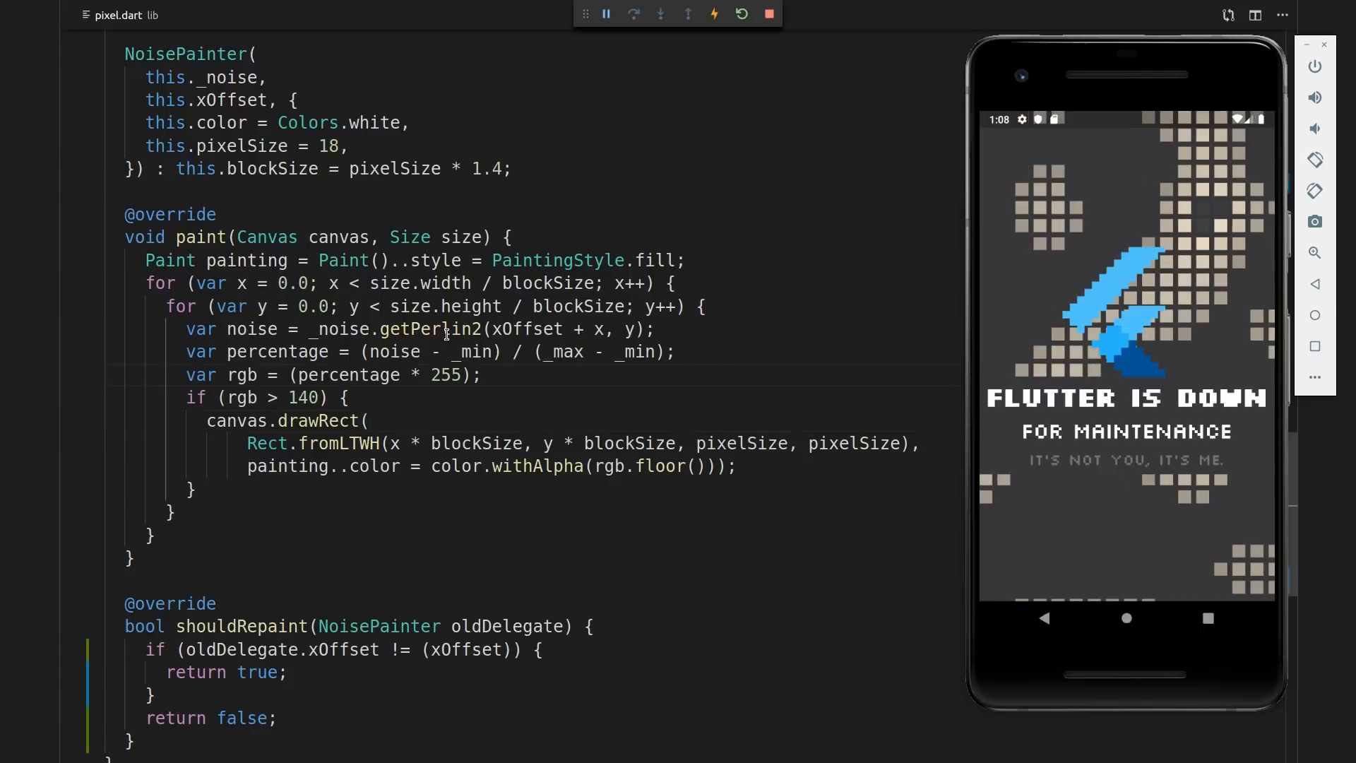
{"action": "double_click", "coordinate": [428, 329]}
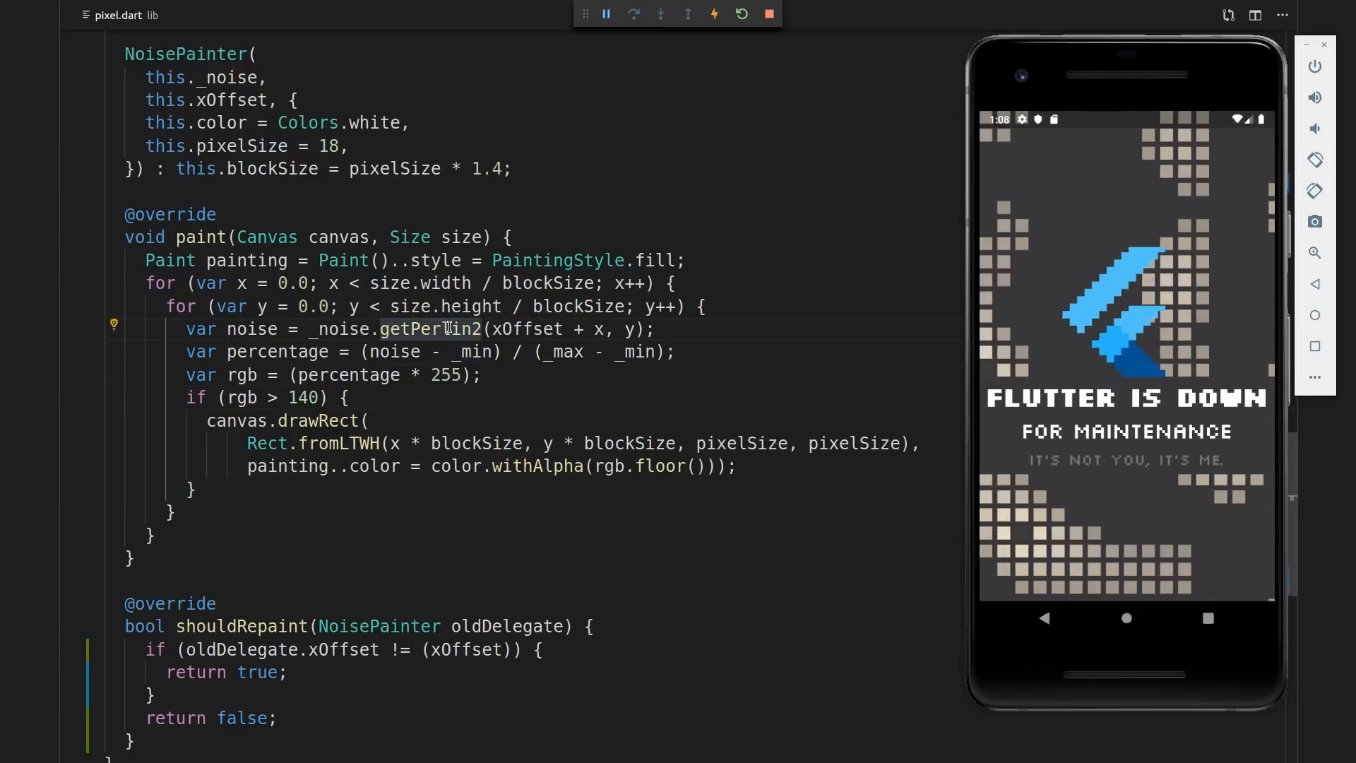
{"action": "mouse_move", "coordinate": [428, 328]}
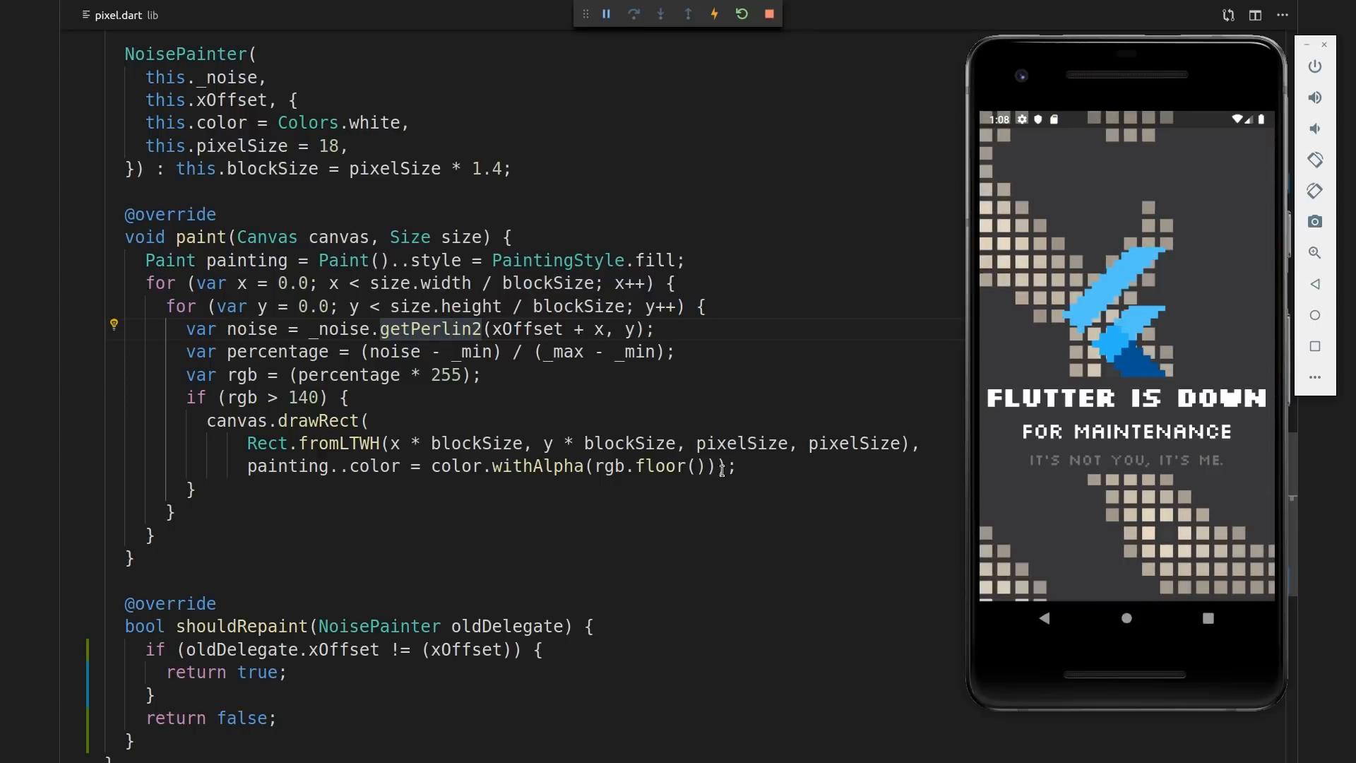
{"action": "mouse_move", "coordinate": [452, 330]}
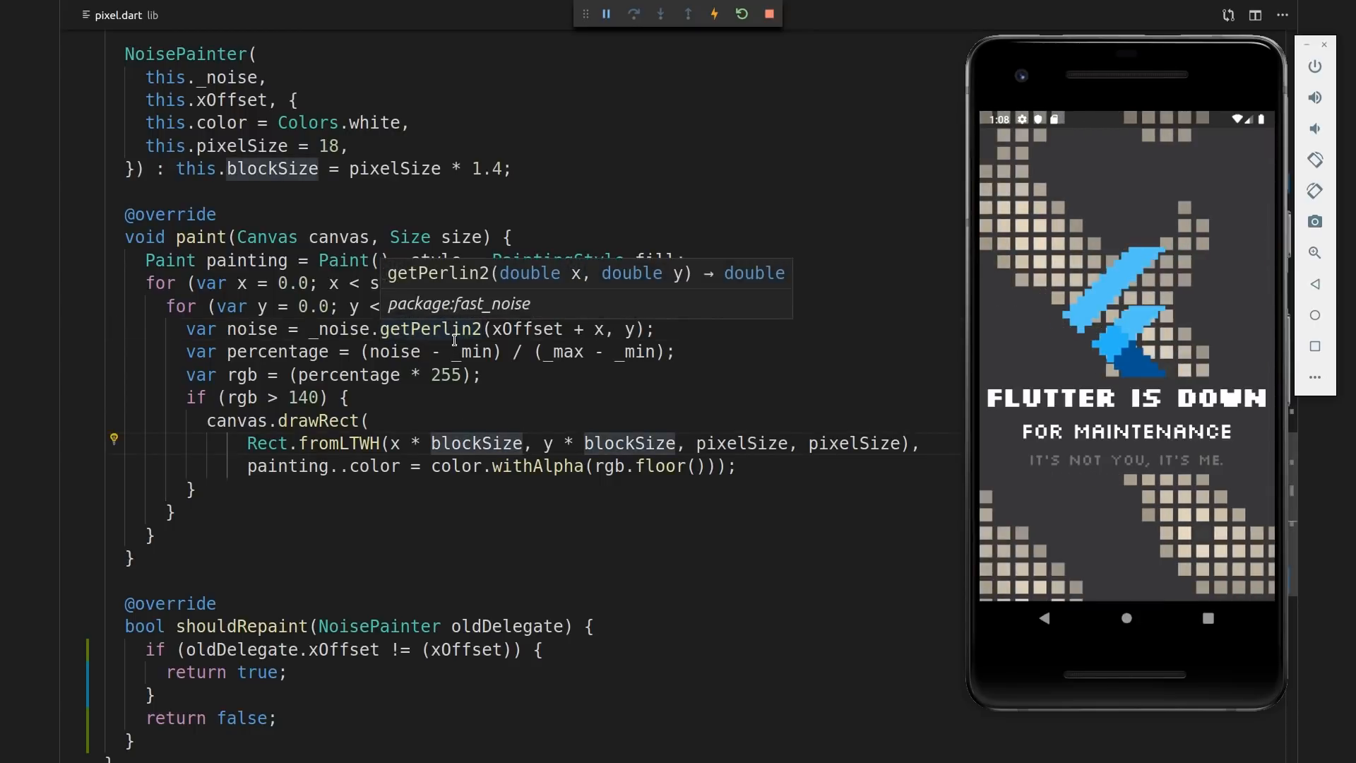